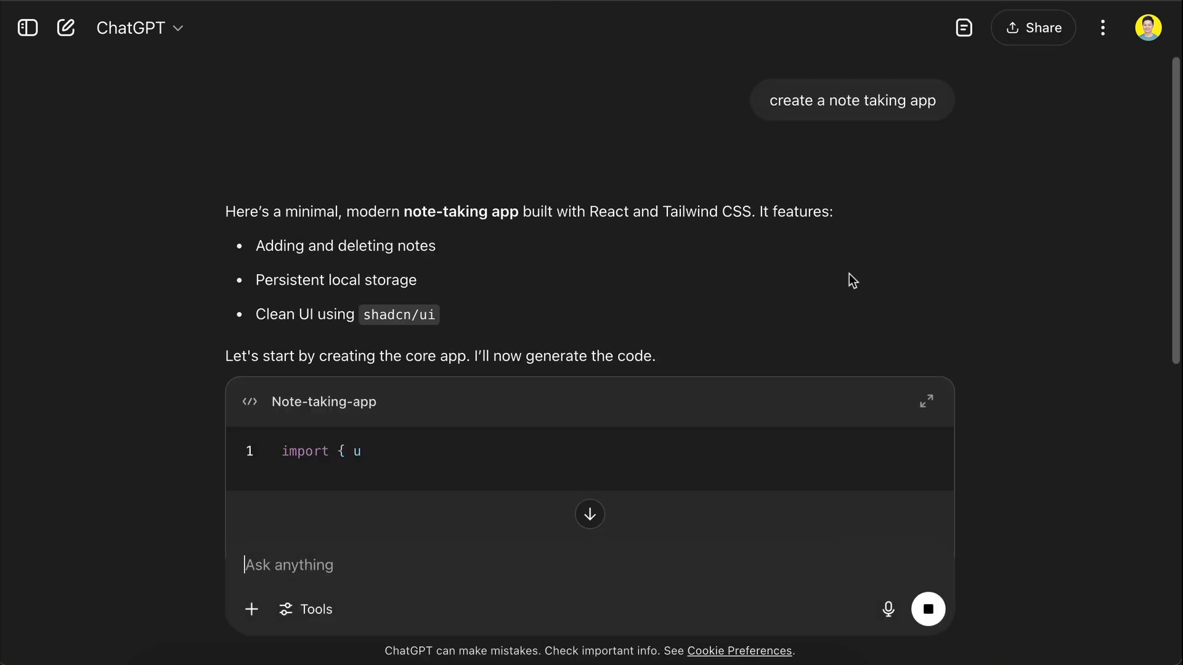
Step: Switch from the ChatGPT conversation to the WebDev Arena Battle Mode page
{"action": "left_click", "coordinate": [927, 401]}
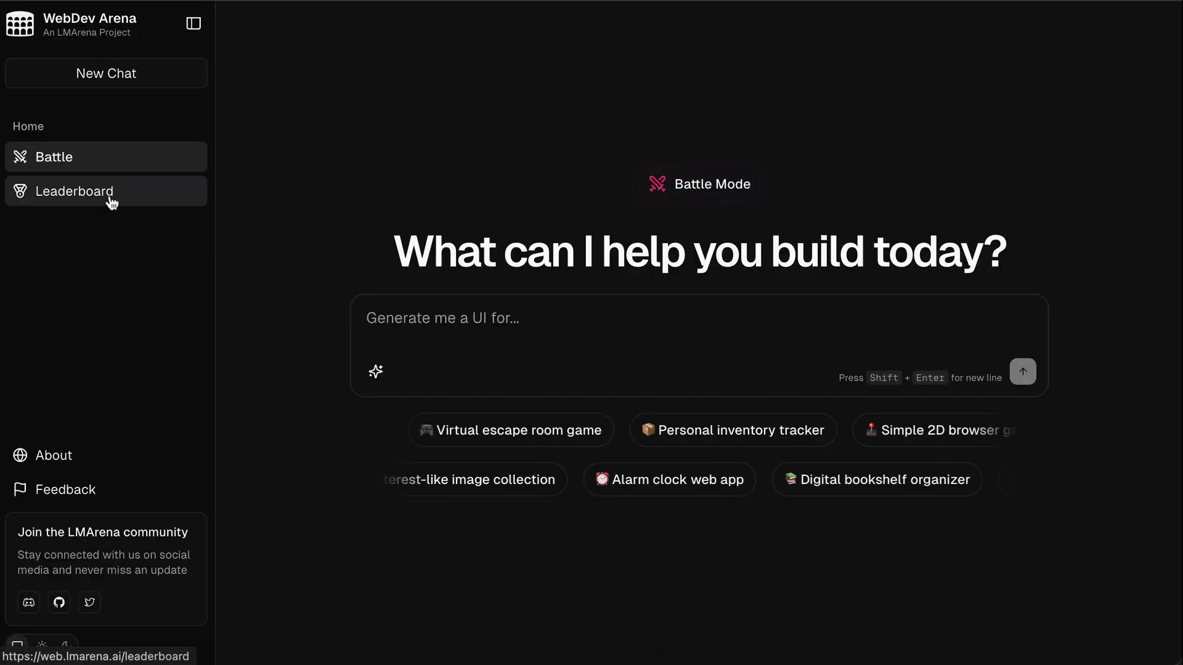
Step: Review the leaderboard's model rankings and statistics charts, ending back at the top
{"action": "left_click", "coordinate": [74, 191]}
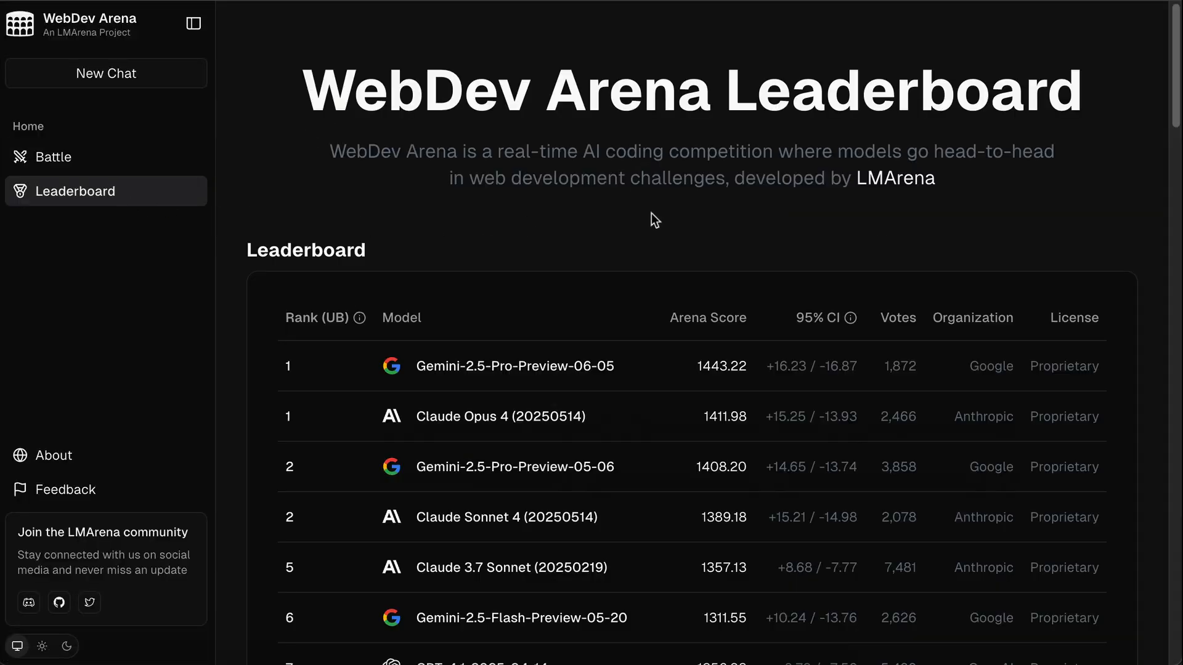
{"action": "scroll", "scroll_direction": "down", "scroll_amount": 3}
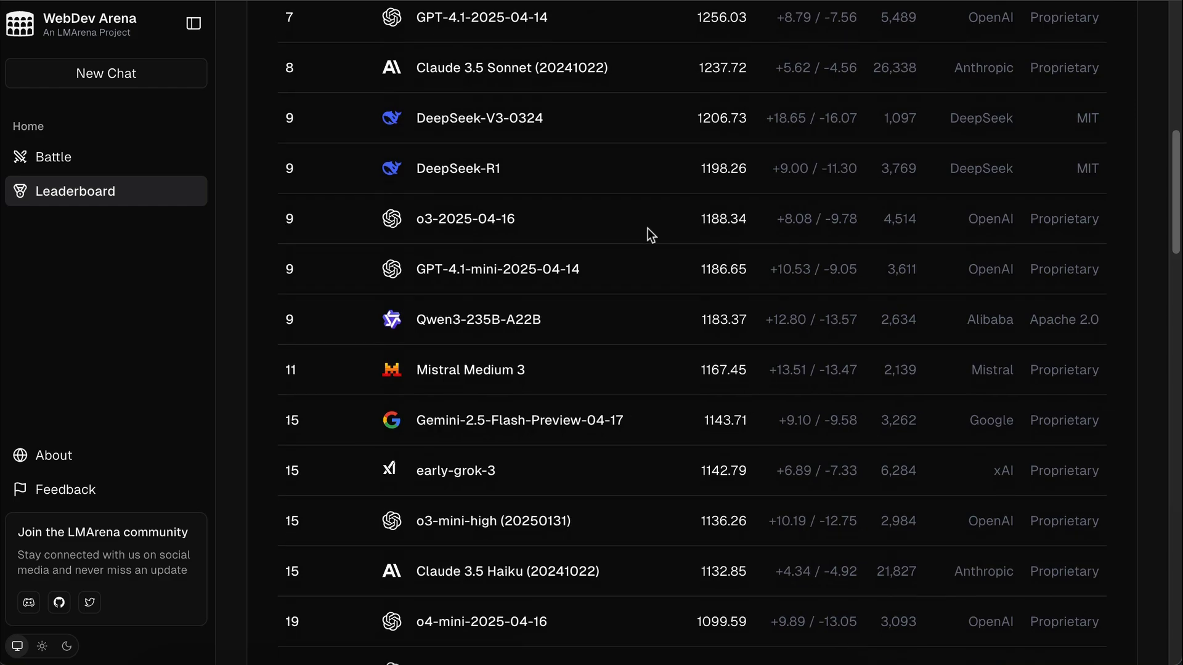
{"action": "scroll", "scroll_direction": "down", "scroll_amount": 3}
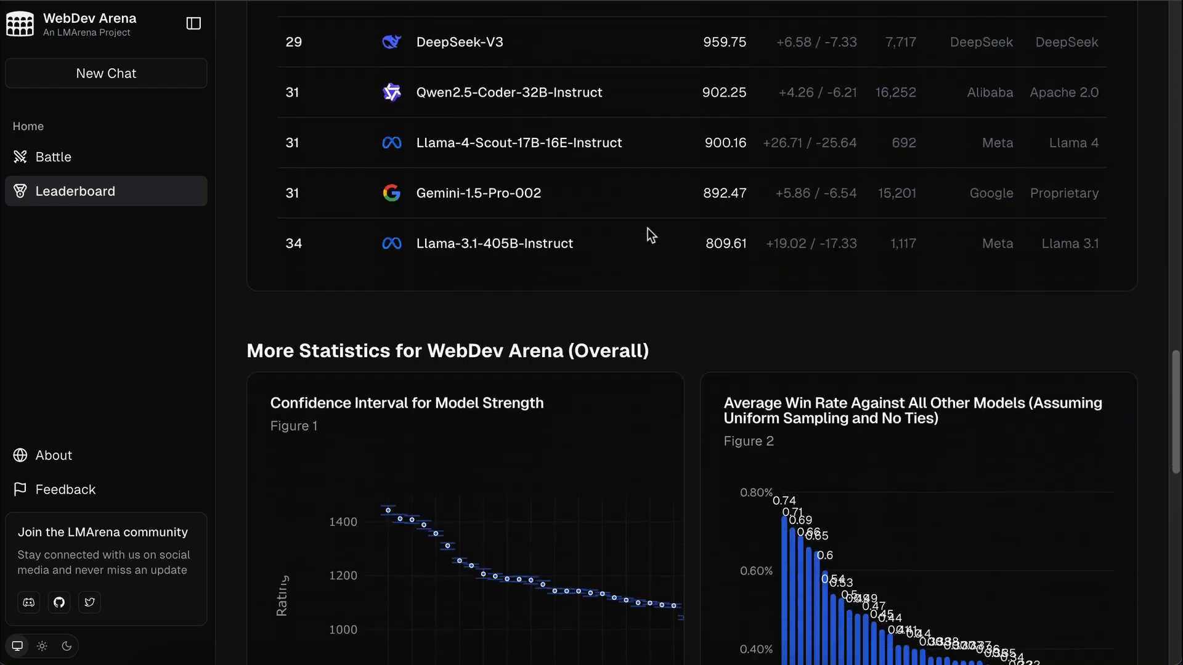
{"action": "scroll", "scroll_direction": "down", "scroll_amount": 3}
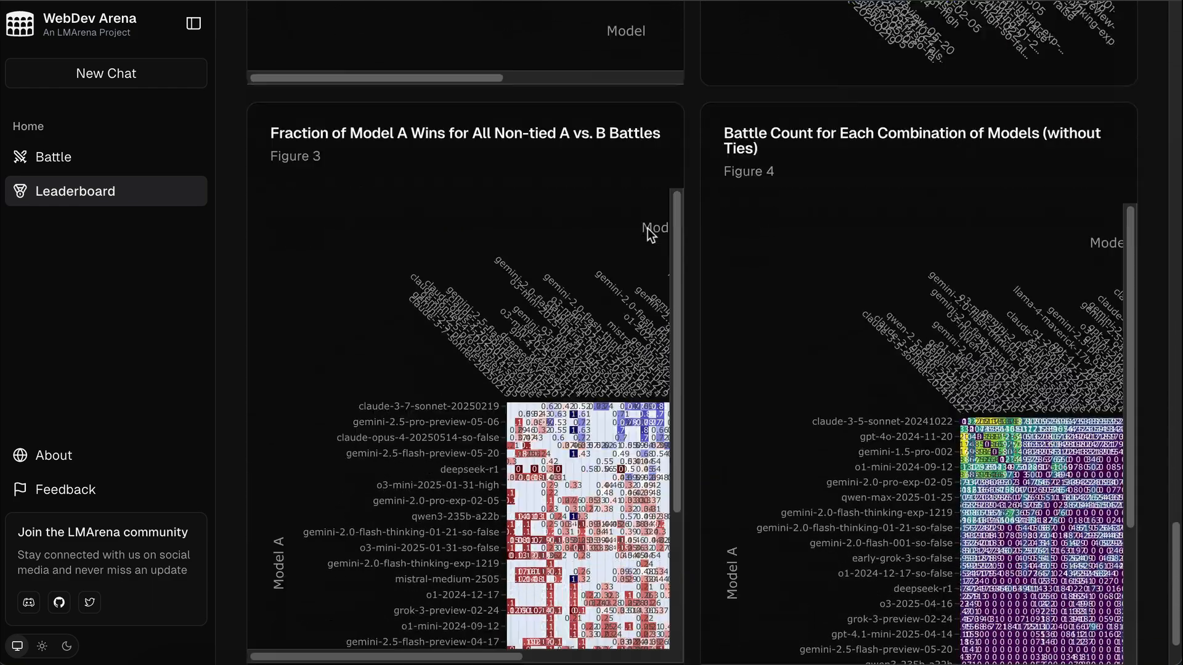
{"action": "scroll", "scroll_direction": "up", "scroll_amount": 3}
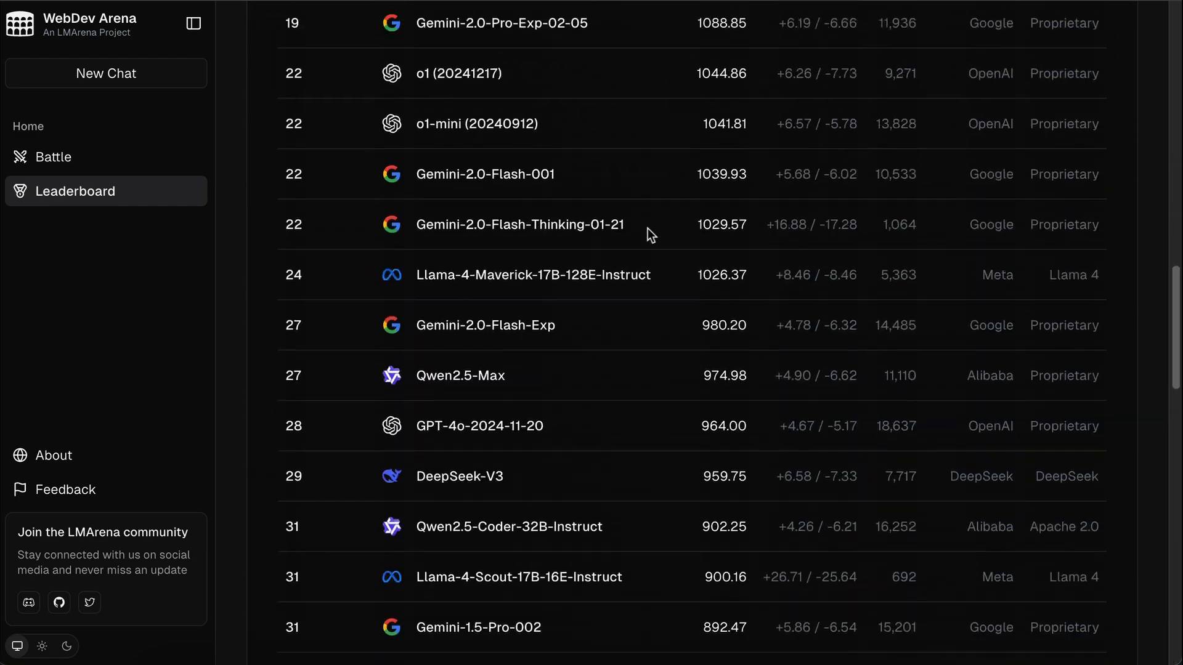
{"action": "scroll", "scroll_direction": "up", "scroll_amount": 3}
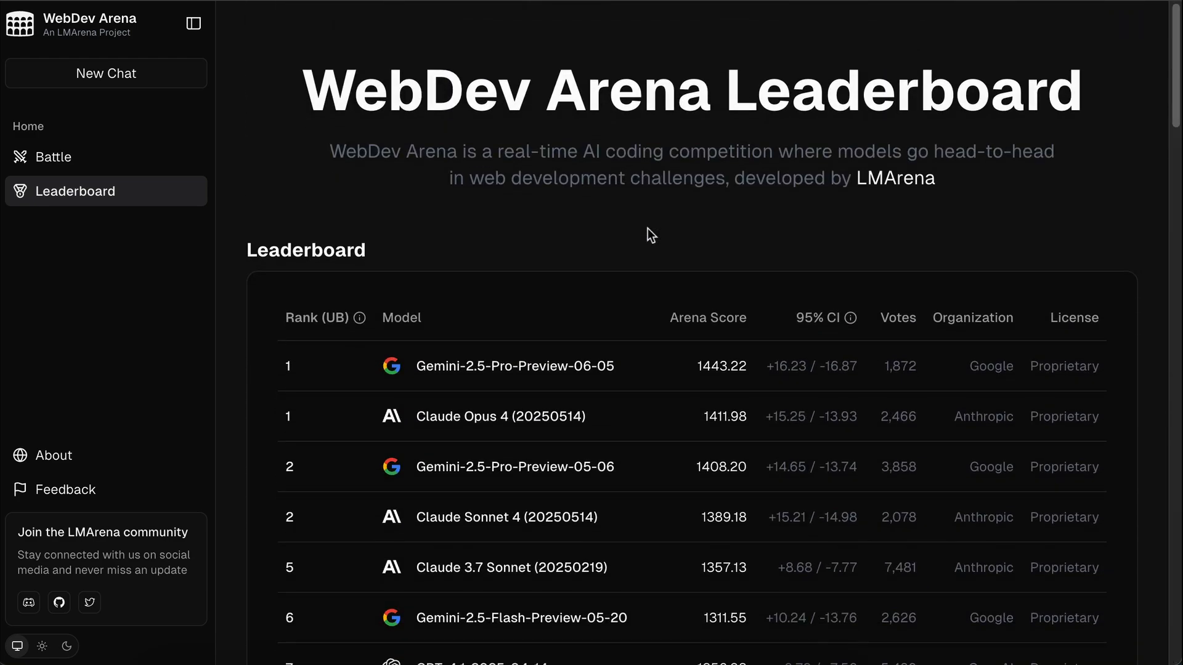
Step: Start a new battle with the prompt 'create a simple todo app'
{"action": "left_click", "coordinate": [53, 157]}
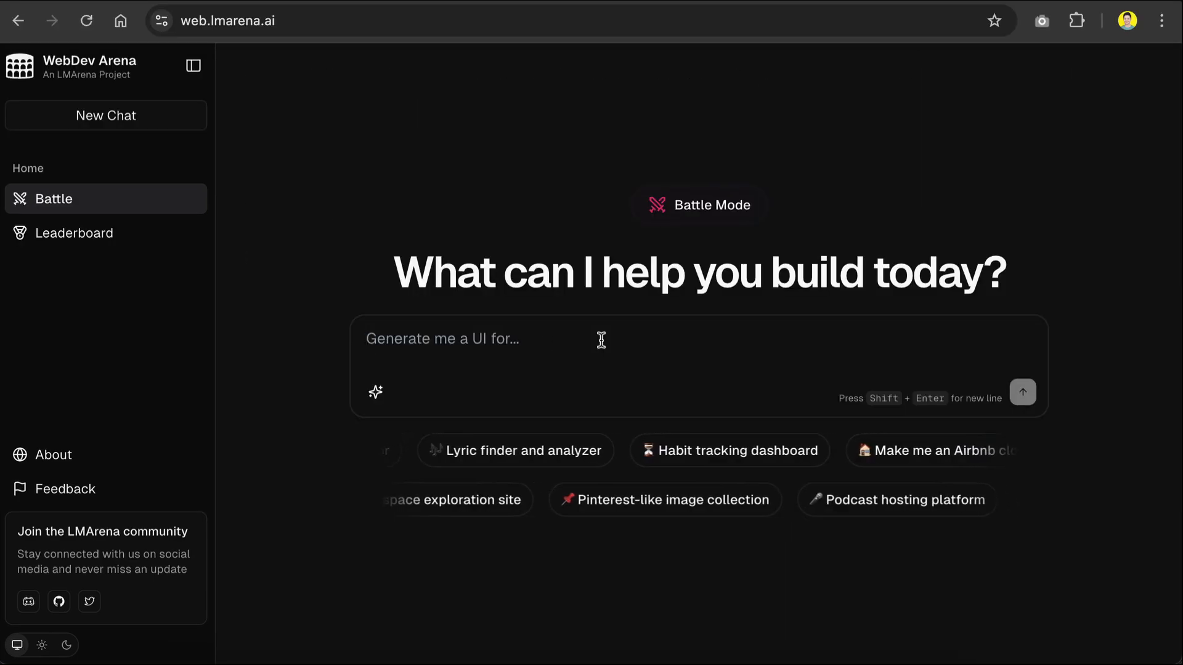
{"action": "type", "text": "create a simple todo"}
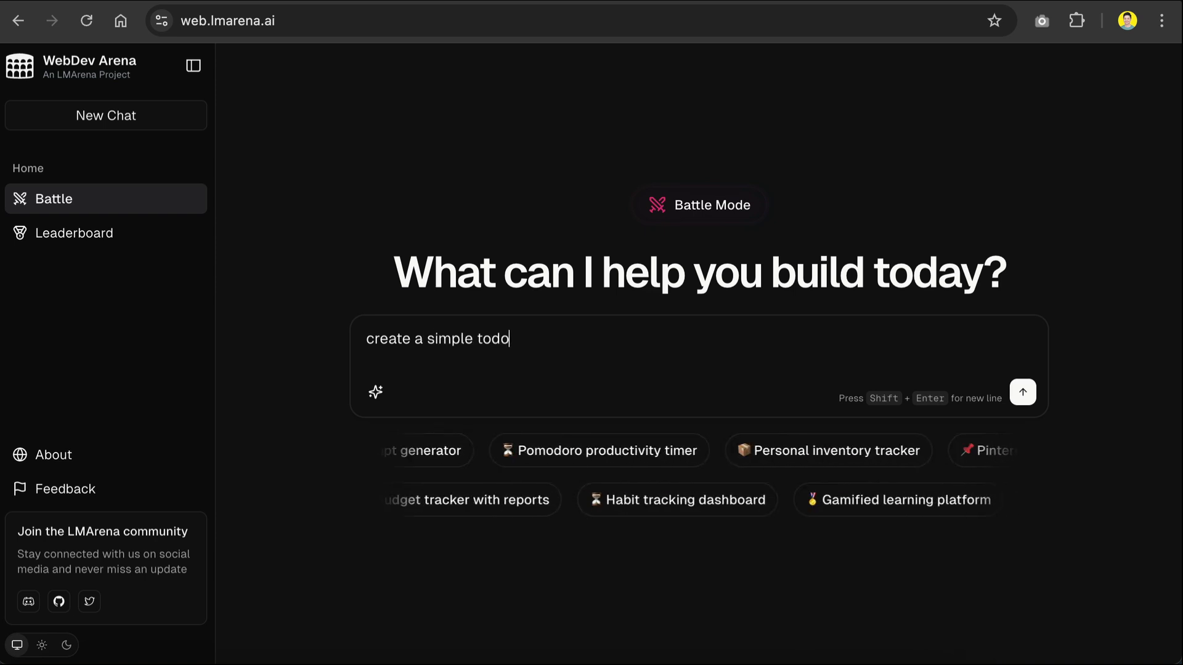
{"action": "left_click", "coordinate": [1023, 391]}
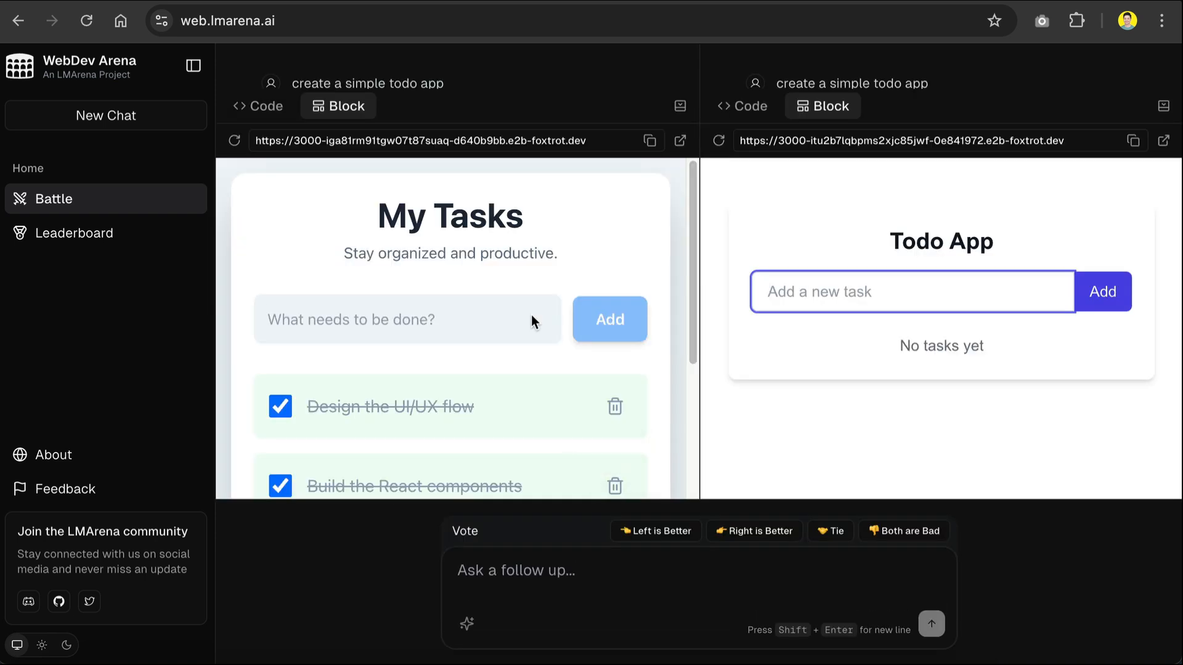
{"action": "mouse_move", "coordinate": [843, 274]}
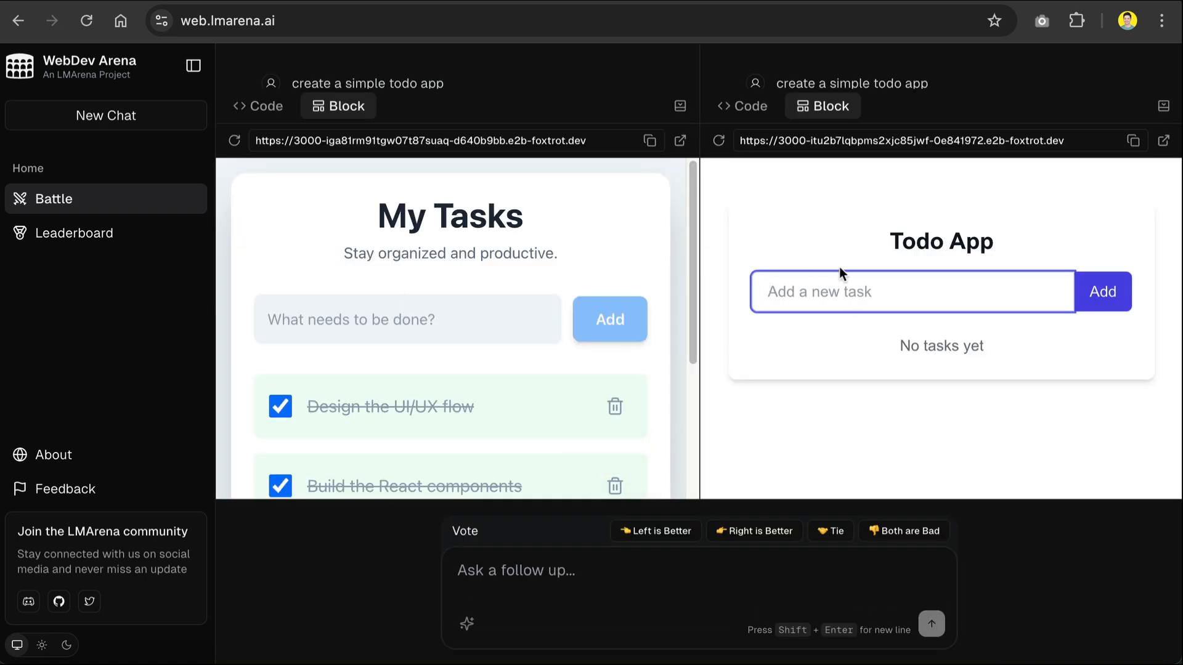
{"action": "mouse_move", "coordinate": [664, 269]}
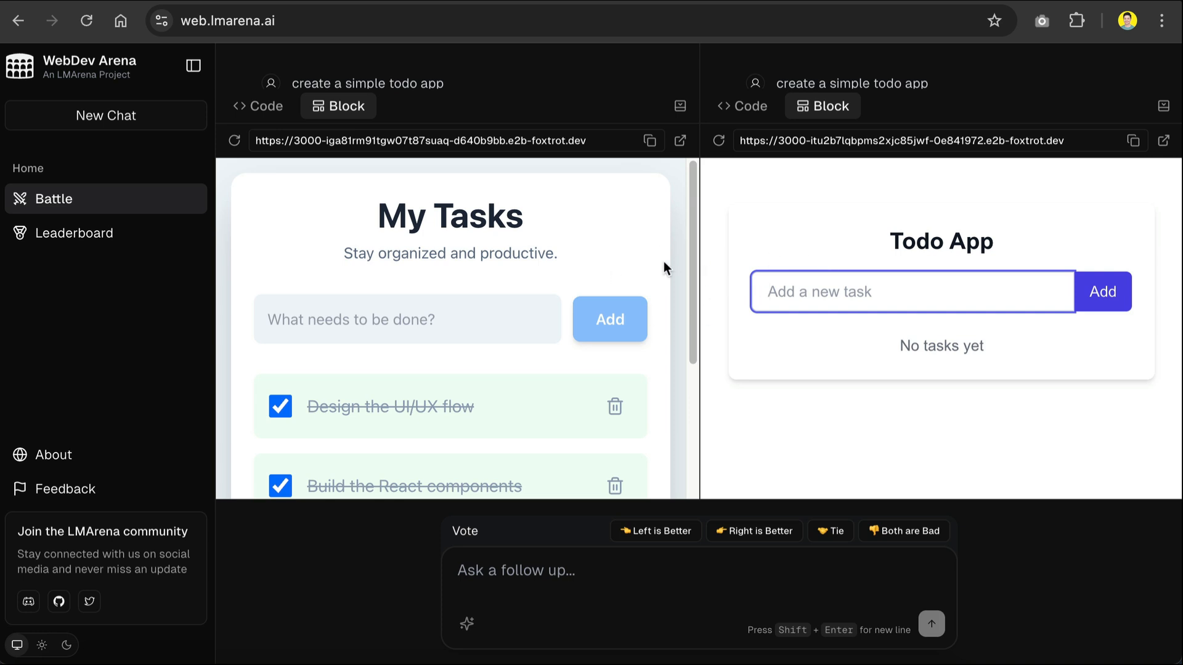
{"action": "mouse_move", "coordinate": [464, 271]}
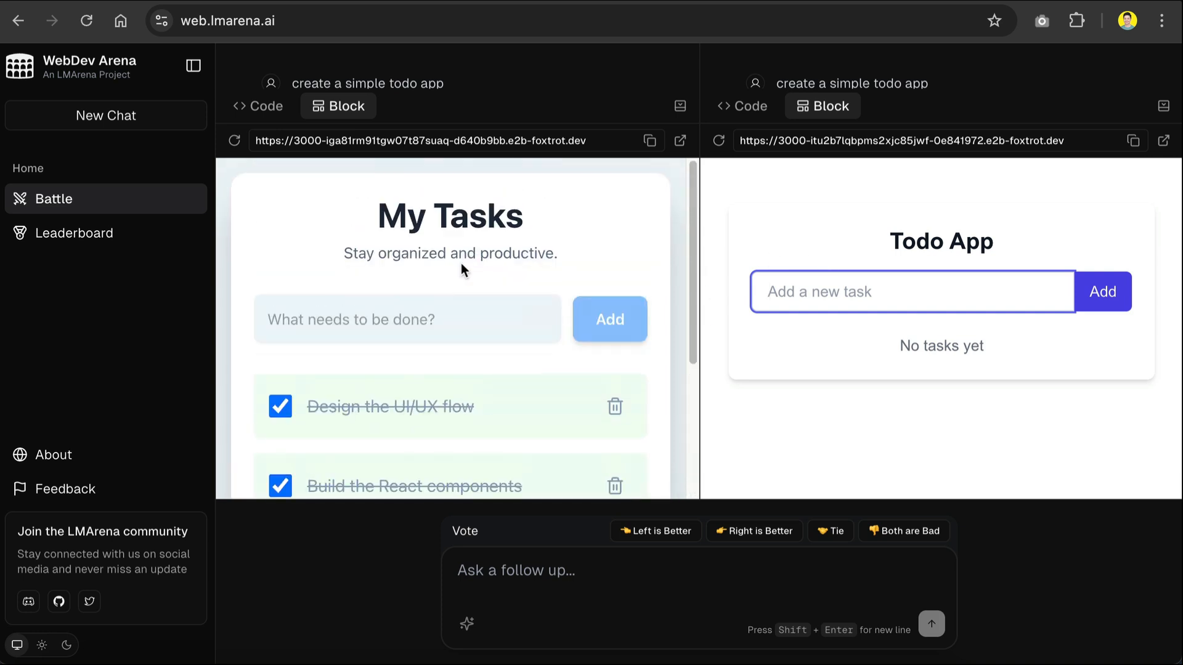
{"action": "mouse_move", "coordinate": [939, 292]}
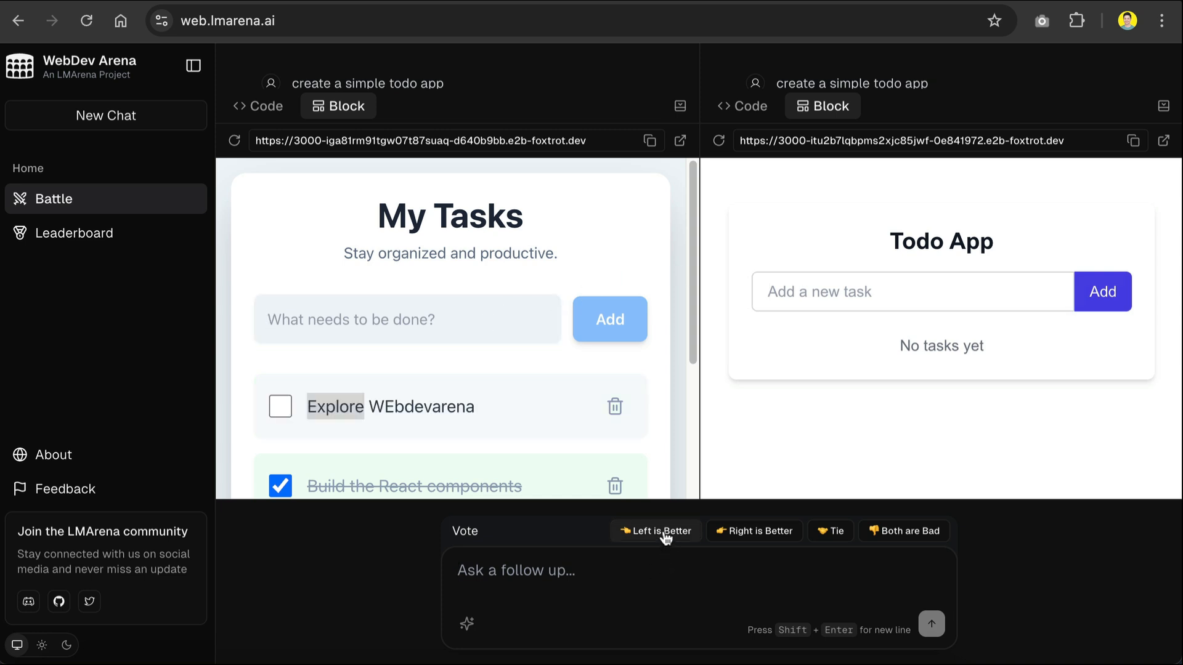
{"action": "mouse_move", "coordinate": [830, 531]}
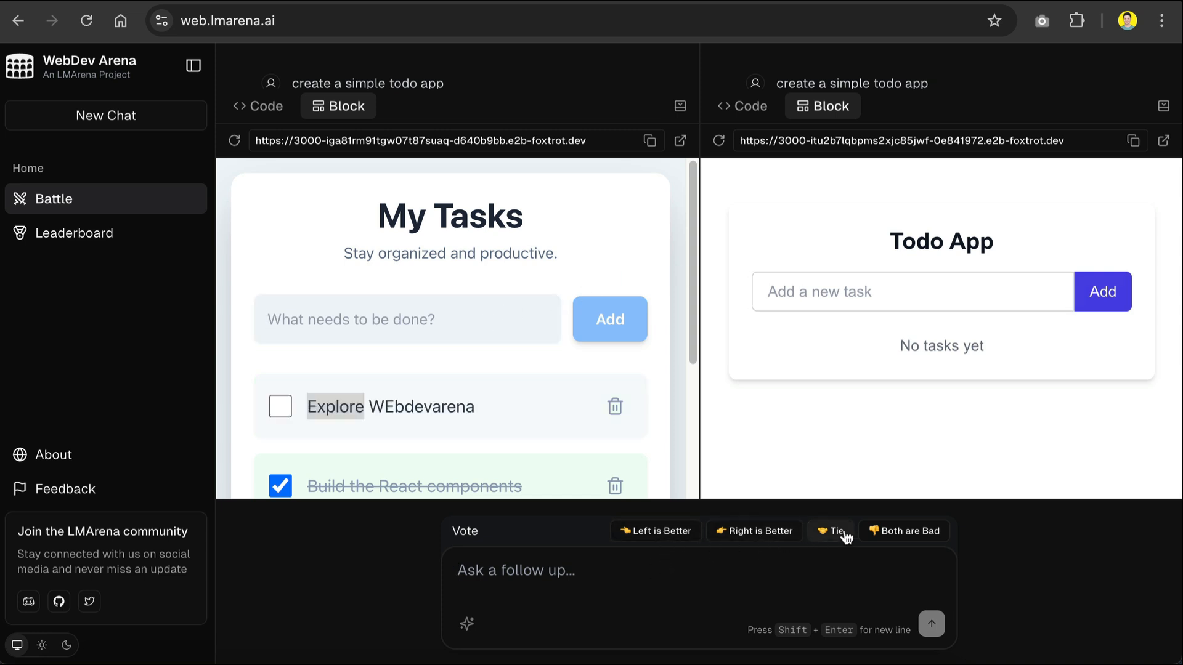
Step: Vote the two todo apps a tie and return to a fresh Battle Mode page
{"action": "left_click", "coordinate": [75, 233]}
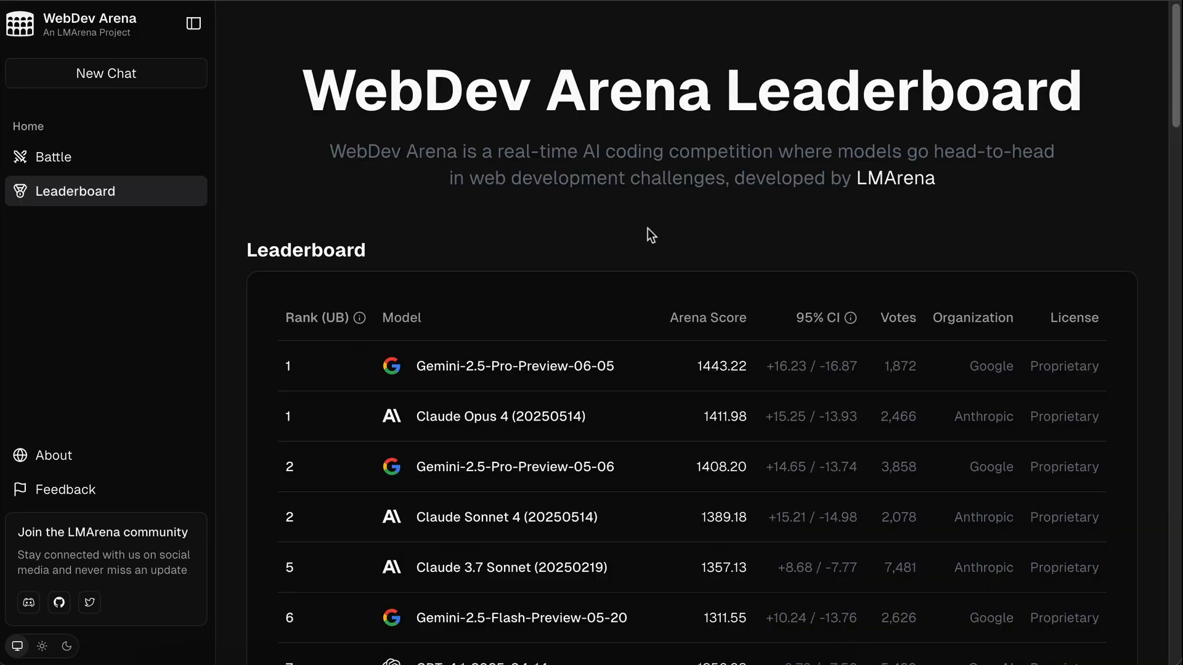
{"action": "mouse_move", "coordinate": [405, 104]}
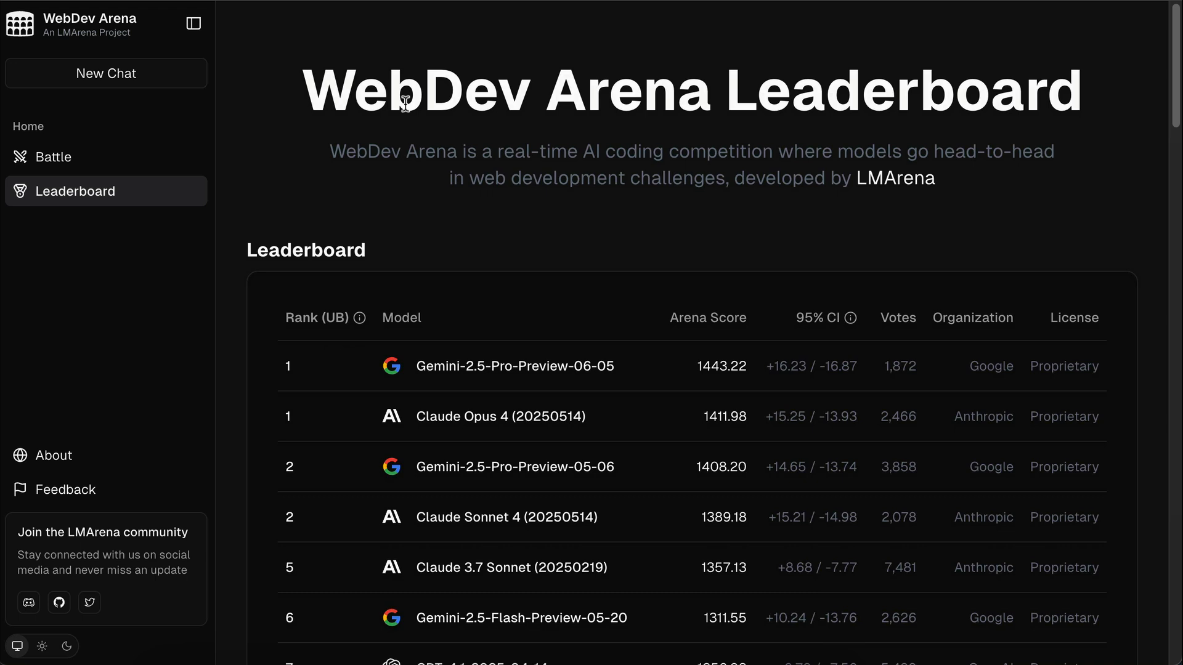
{"action": "mouse_move", "coordinate": [82, 85]}
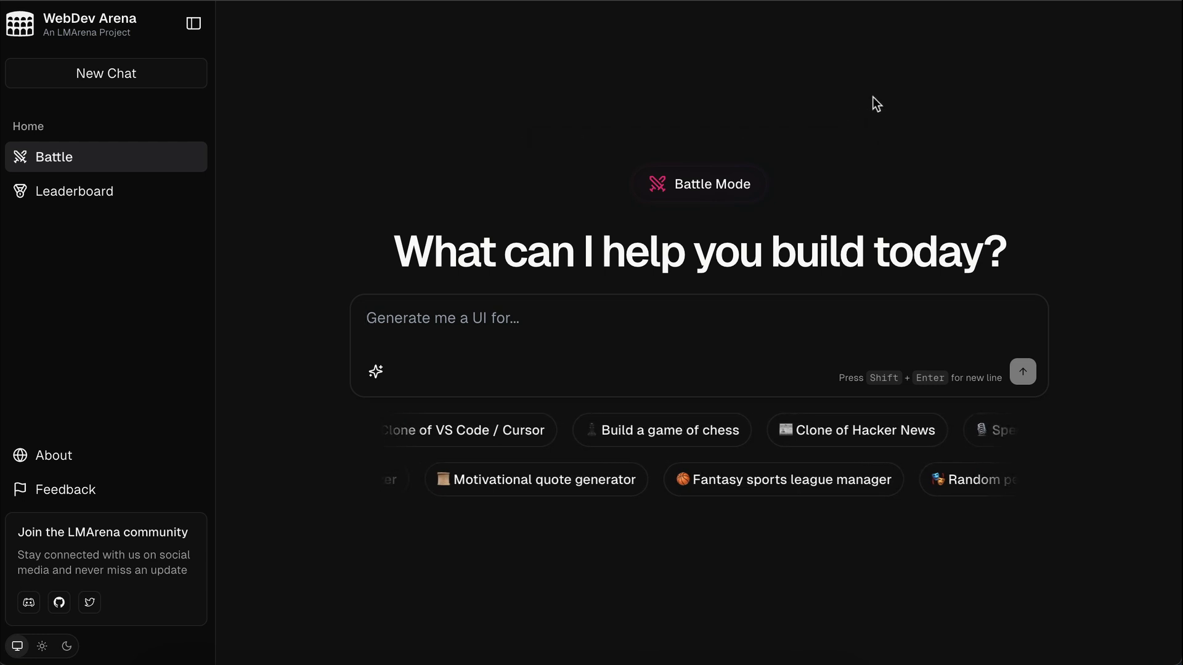
{"action": "scroll", "scroll_direction": "left", "scroll_amount": 3}
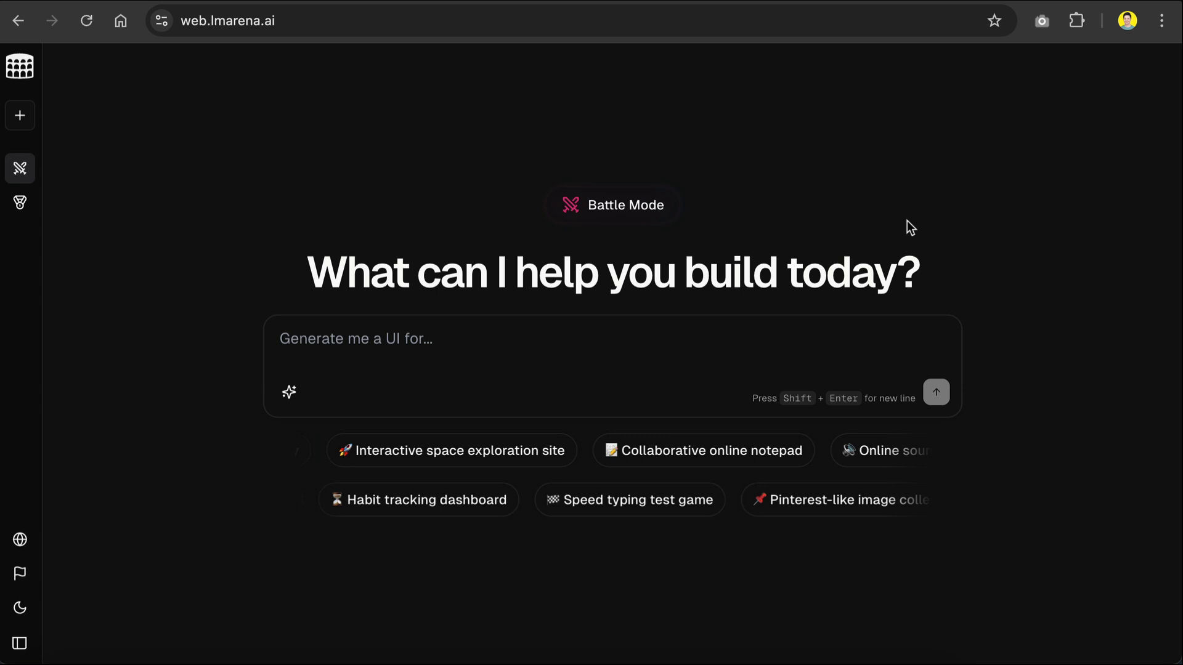
{"action": "mouse_move", "coordinate": [20, 169]}
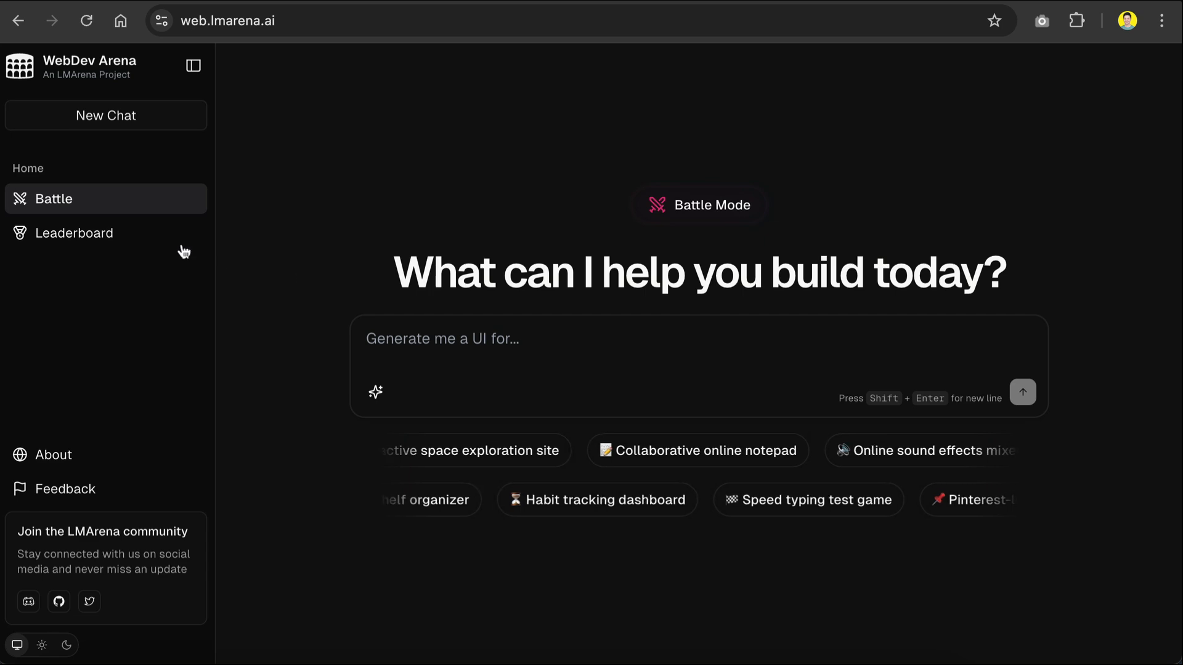
{"action": "left_click", "coordinate": [75, 233]}
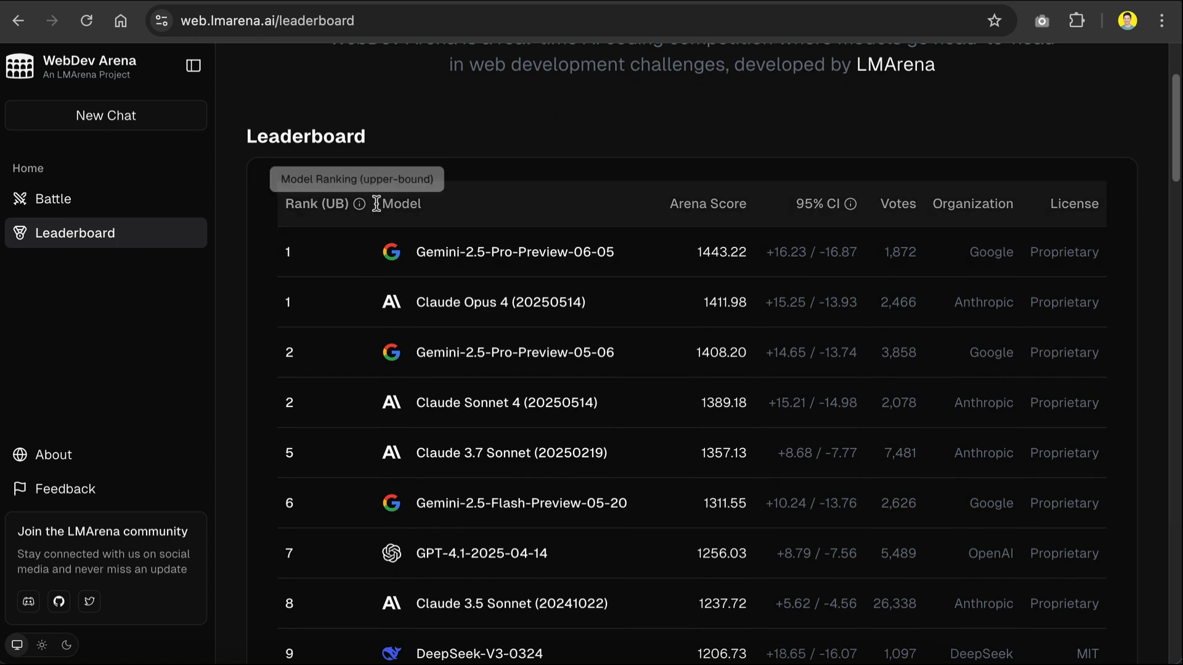
{"action": "mouse_move", "coordinate": [991, 126]}
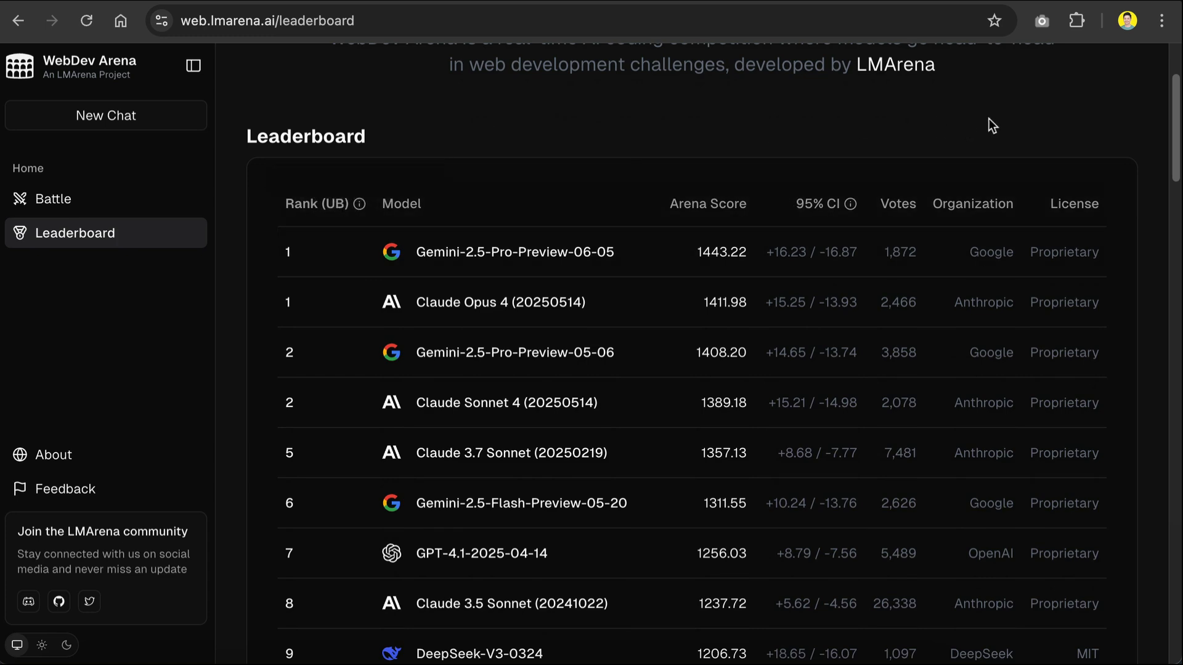
{"action": "scroll", "scroll_direction": "down", "scroll_amount": 3}
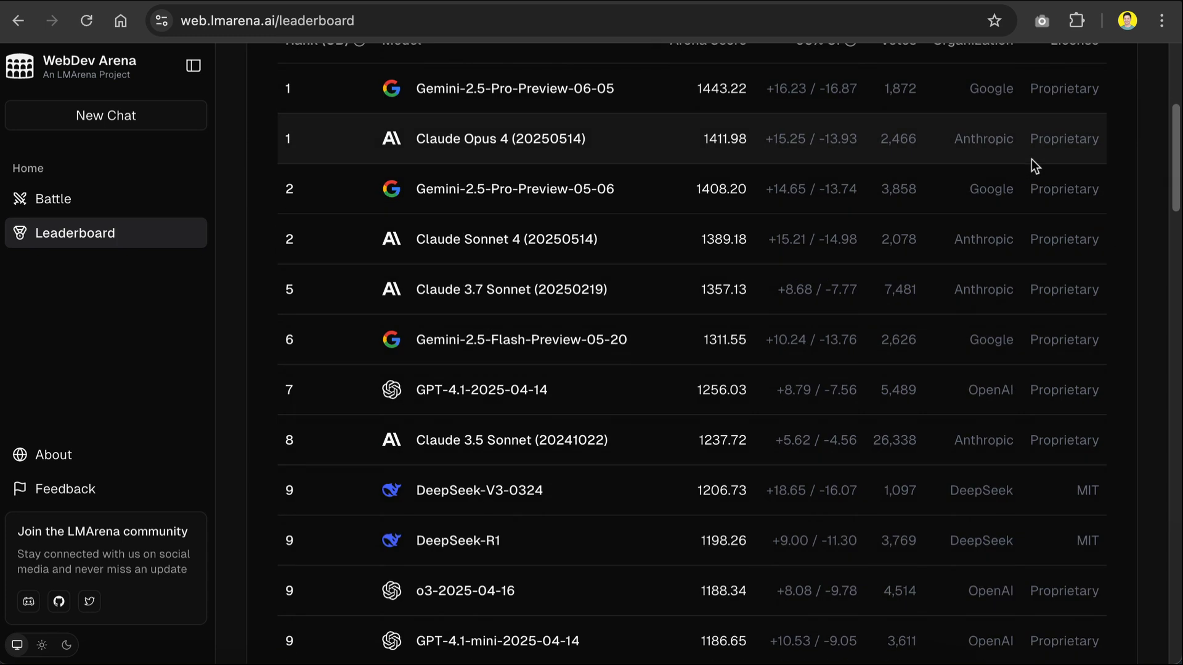
{"action": "scroll", "scroll_direction": "up", "scroll_amount": 3}
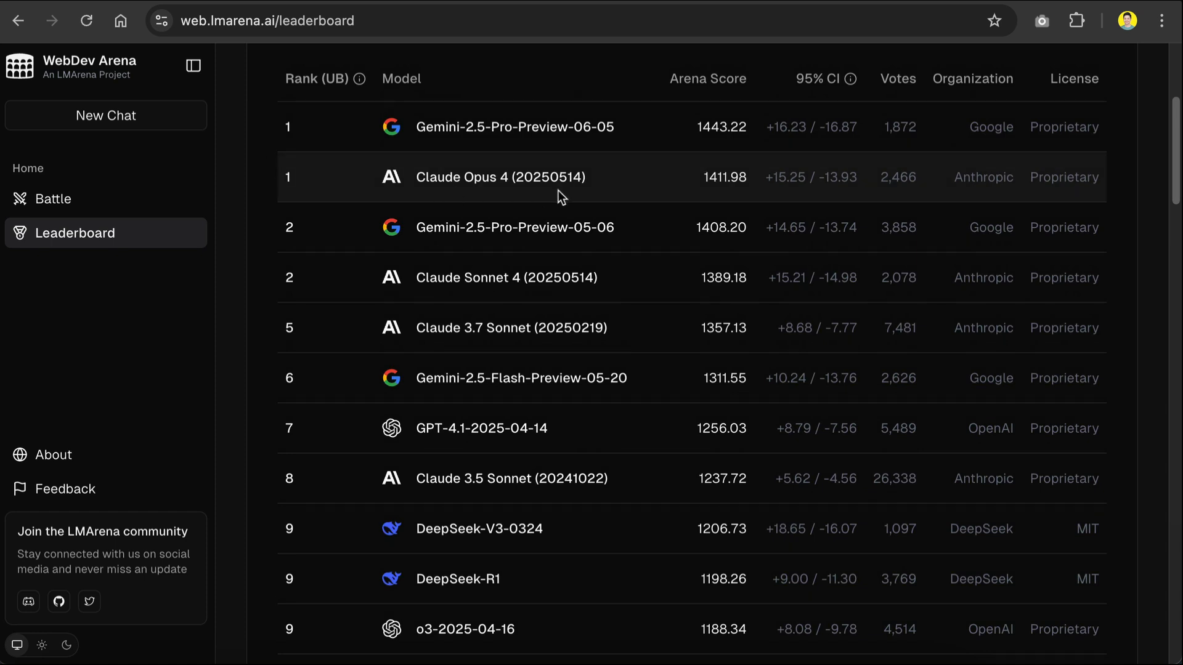
{"action": "mouse_move", "coordinate": [676, 304]}
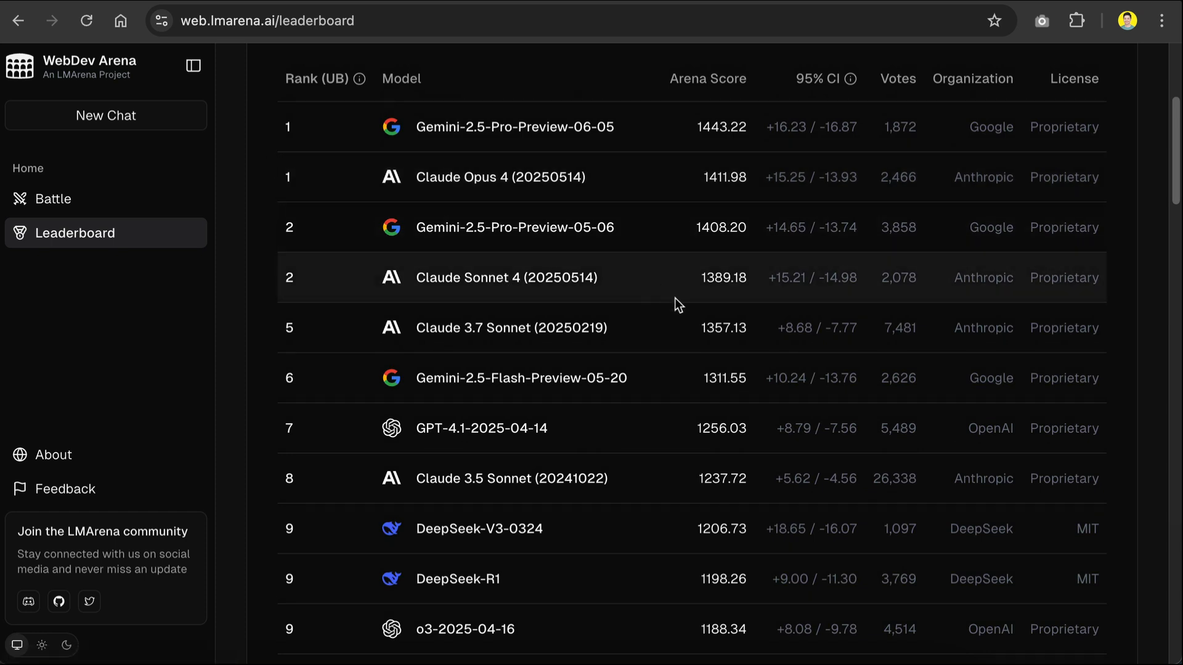
{"action": "mouse_move", "coordinate": [664, 357]}
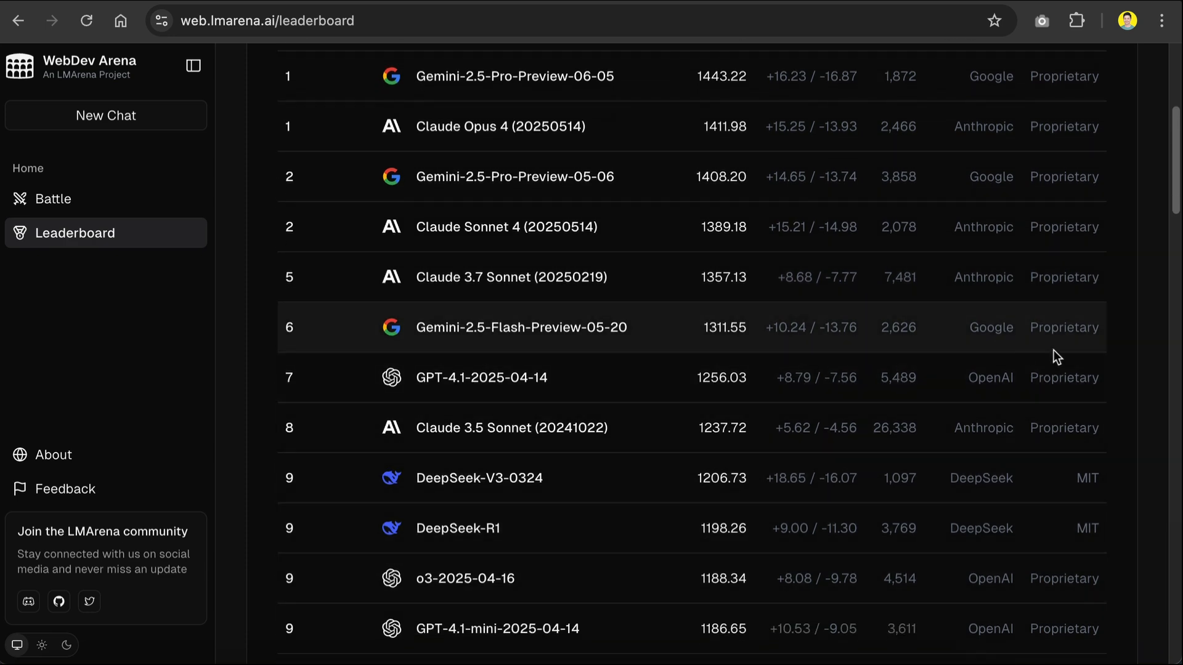
{"action": "scroll", "scroll_direction": "down", "scroll_amount": 3}
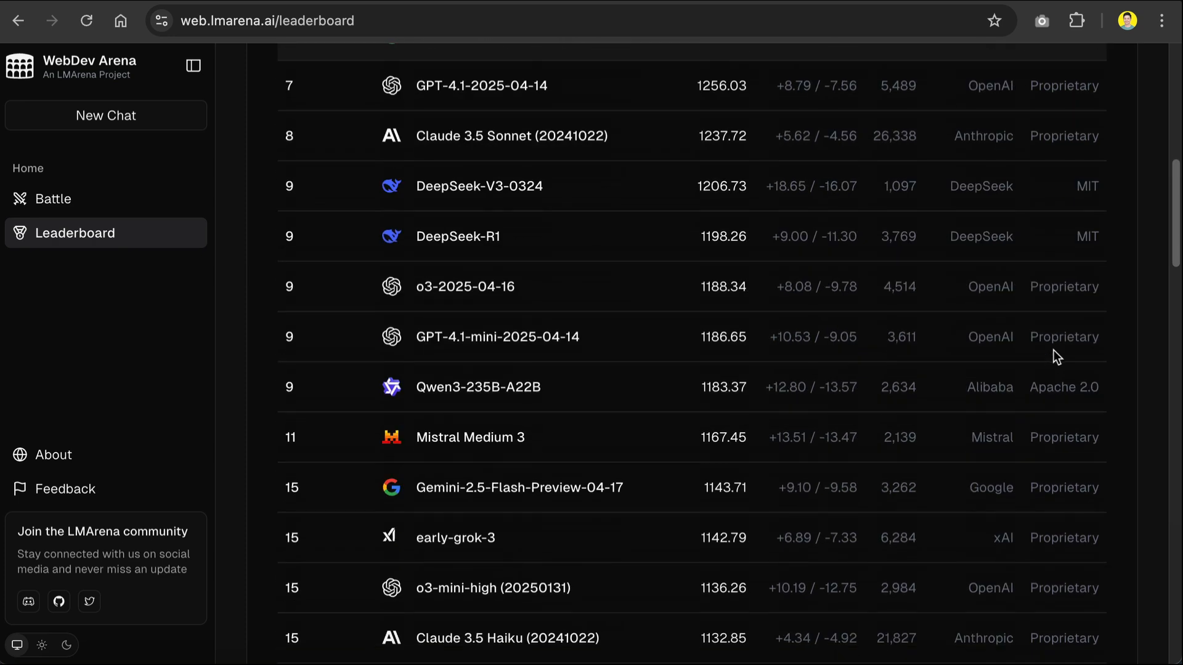
{"action": "scroll", "scroll_direction": "down", "scroll_amount": 3}
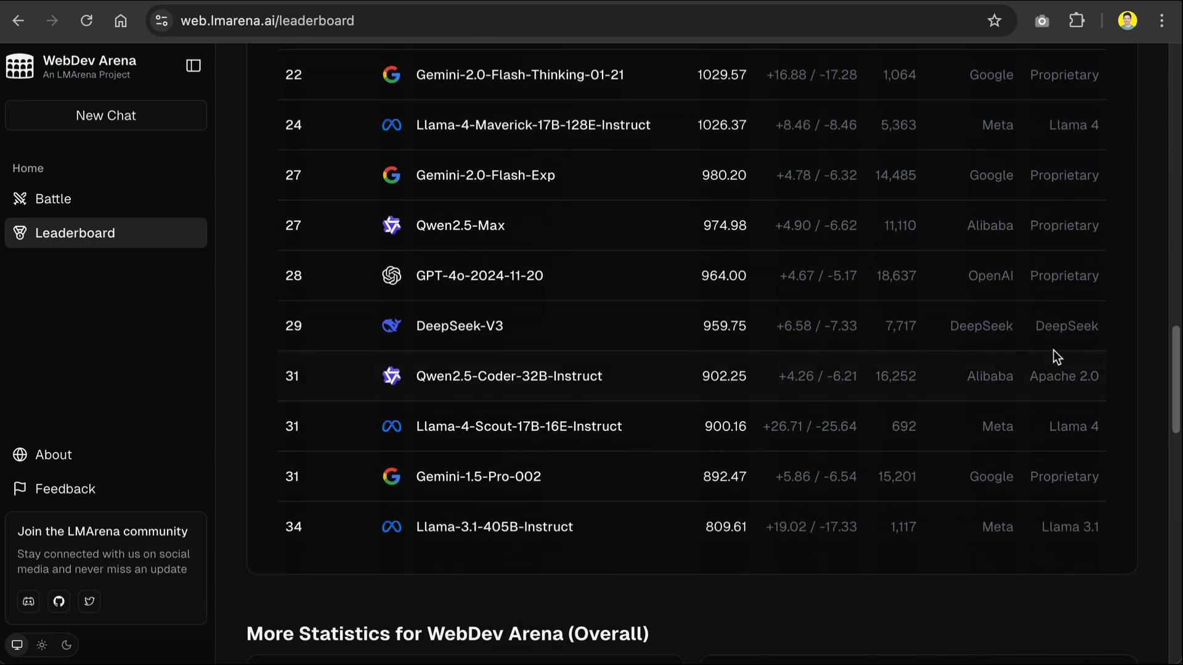
{"action": "scroll", "scroll_direction": "down", "scroll_amount": 3}
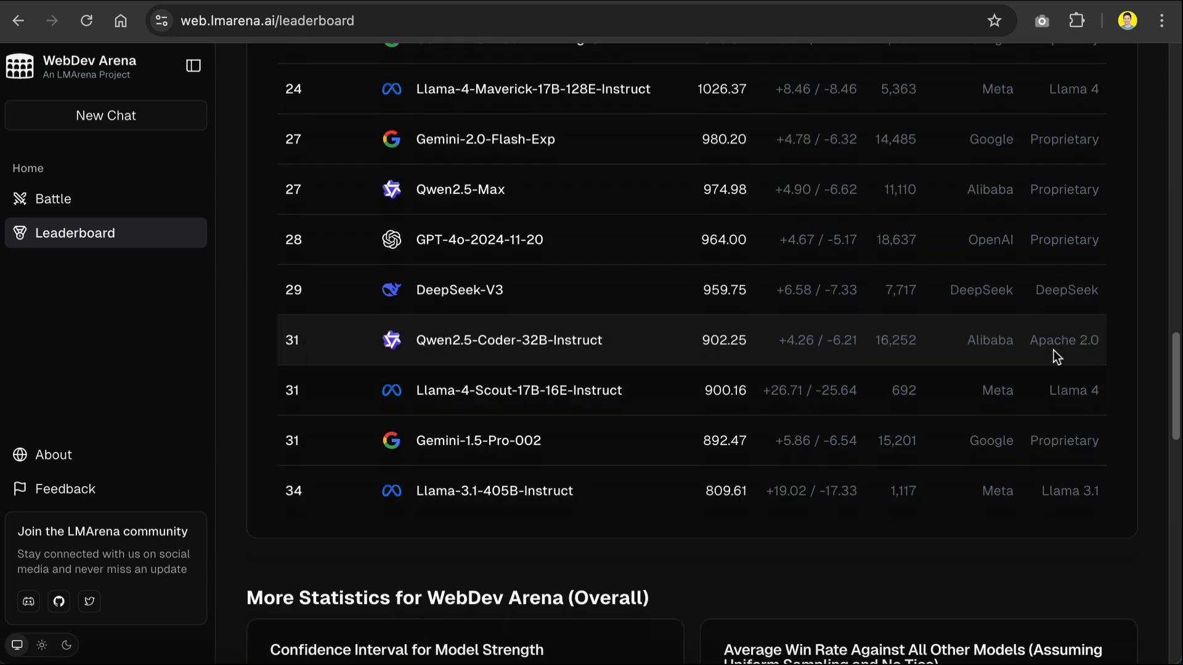
{"action": "scroll", "scroll_direction": "down", "scroll_amount": 3}
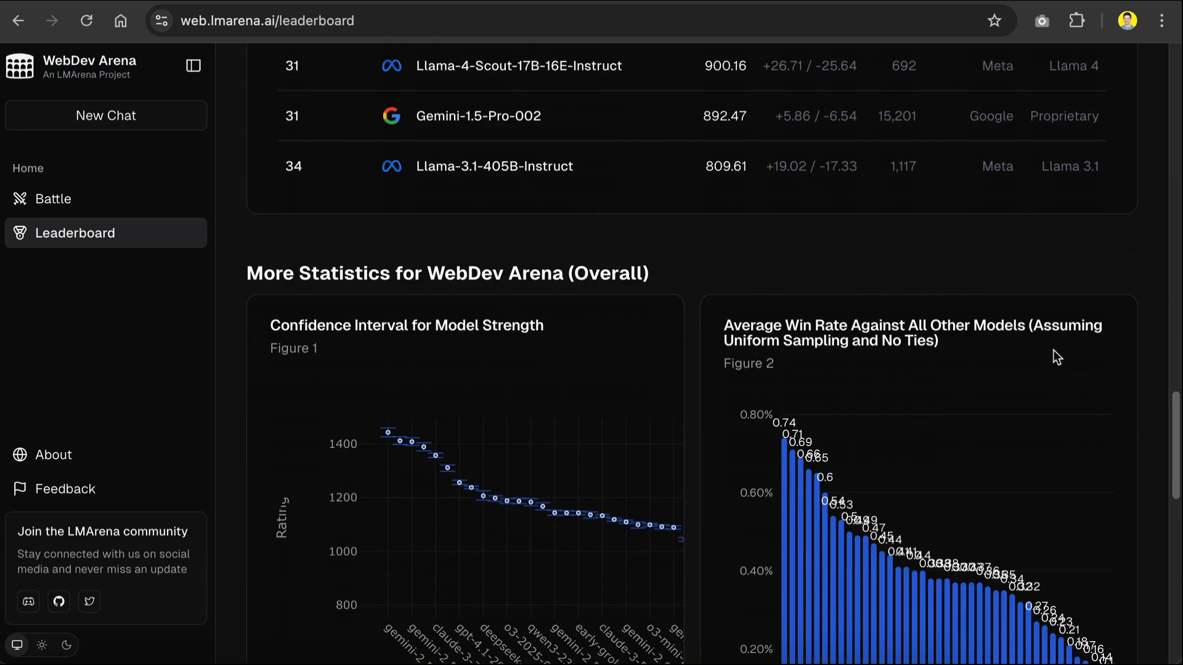
{"action": "scroll", "scroll_direction": "down", "scroll_amount": 3}
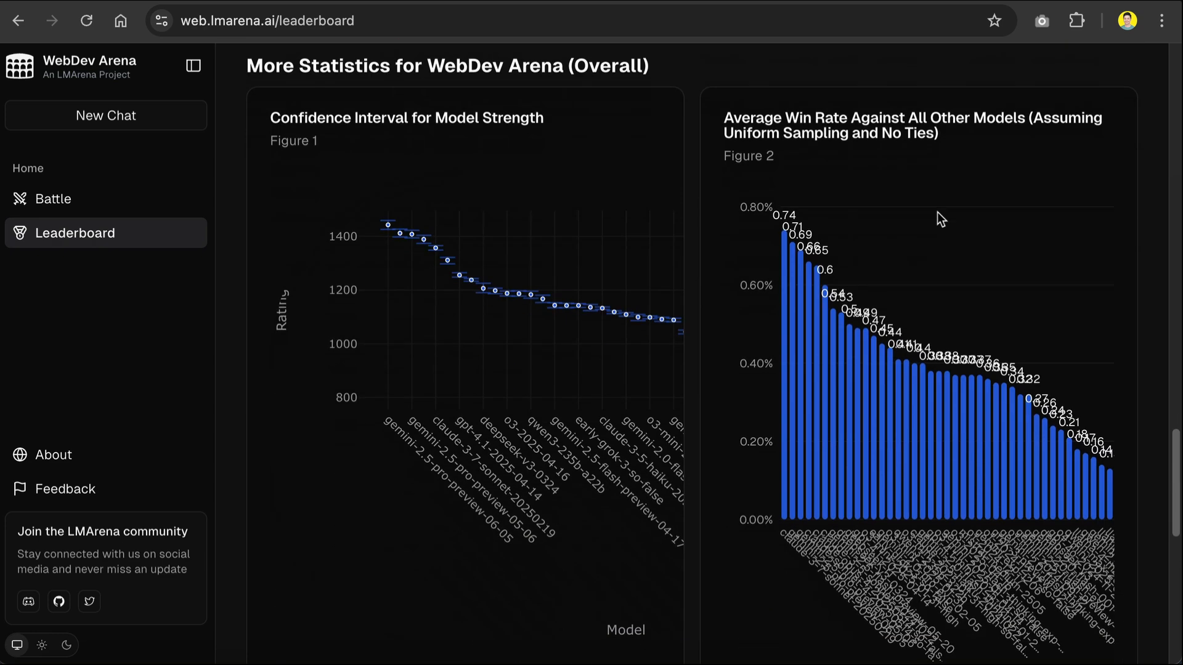
{"action": "mouse_move", "coordinate": [847, 175]}
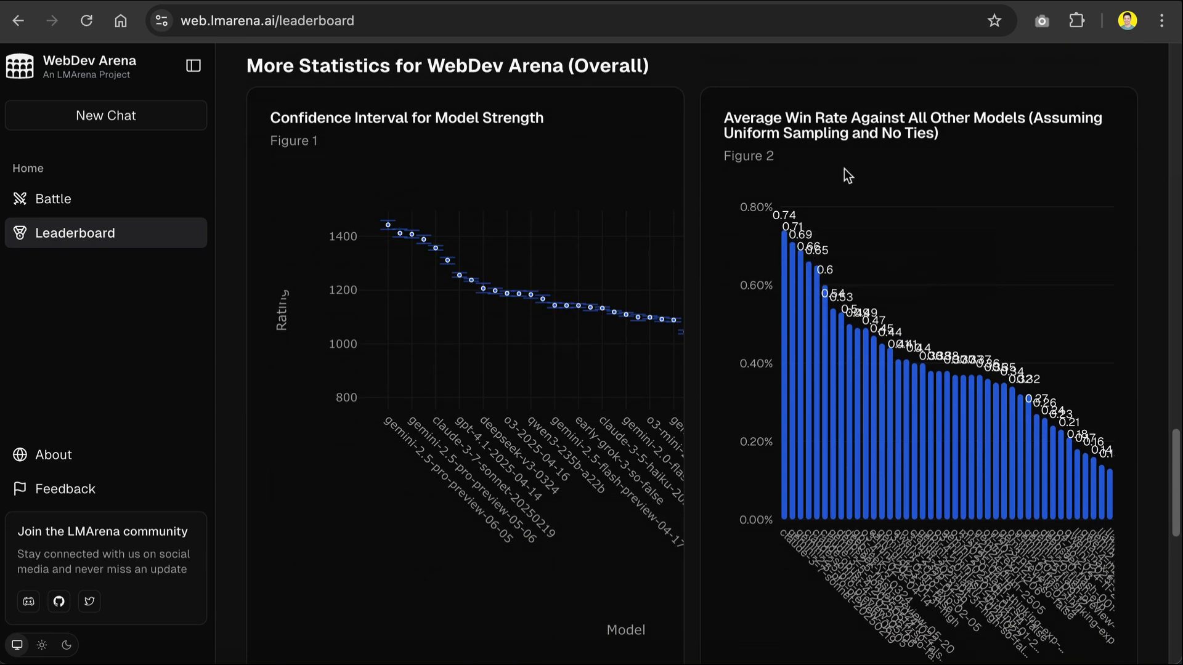
{"action": "mouse_move", "coordinate": [506, 209]}
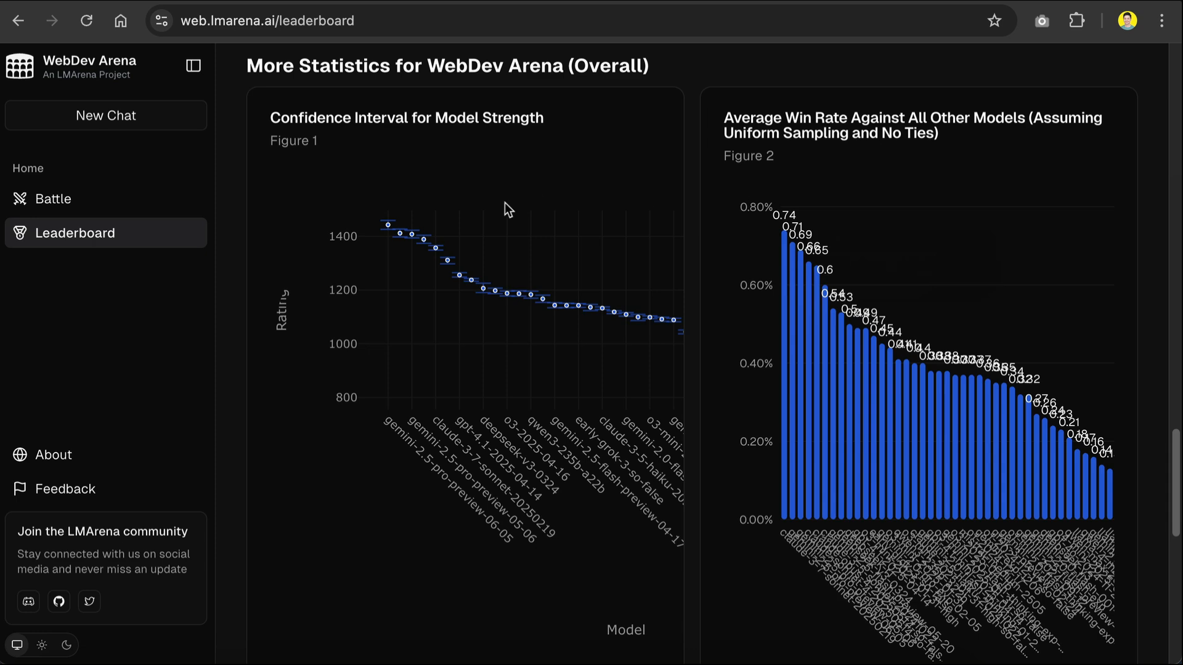
{"action": "mouse_move", "coordinate": [381, 270]}
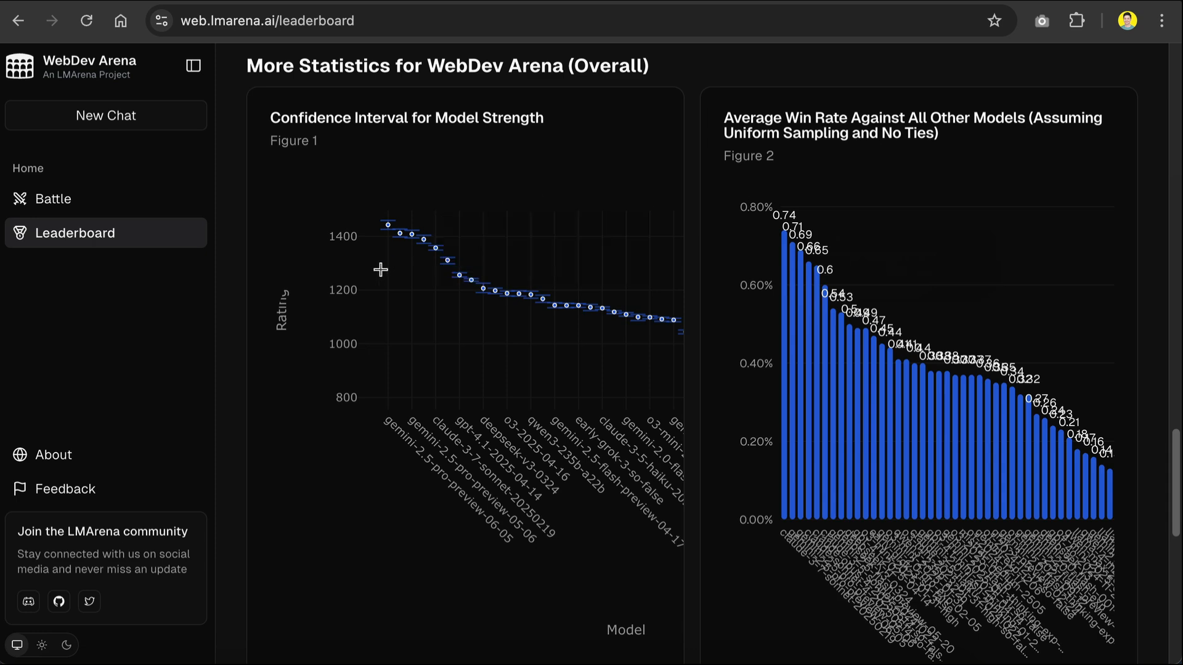
{"action": "scroll", "scroll_direction": "down", "scroll_amount": 3}
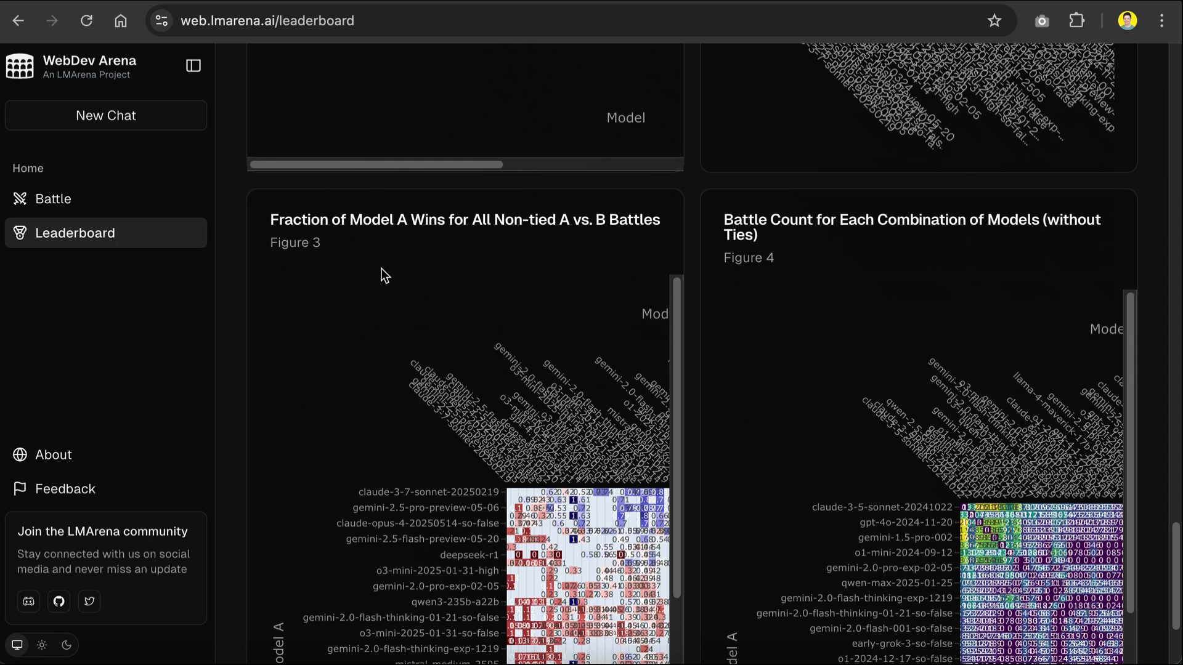
{"action": "scroll", "scroll_direction": "up", "scroll_amount": 3}
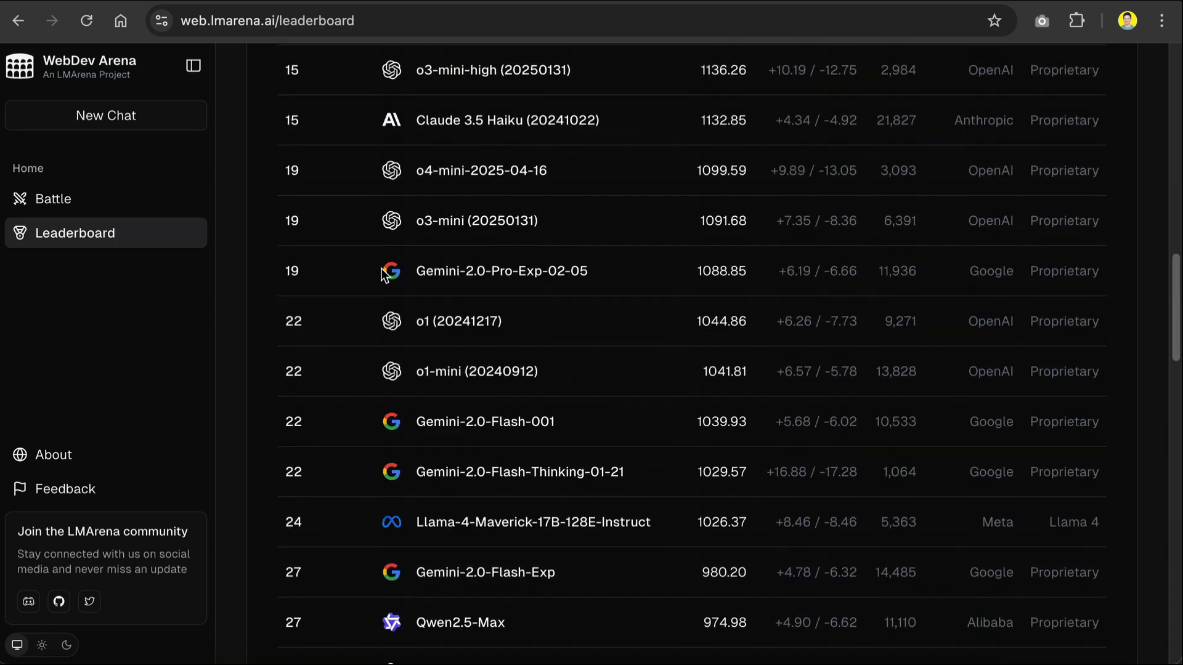
{"action": "scroll", "scroll_direction": "up", "scroll_amount": 3}
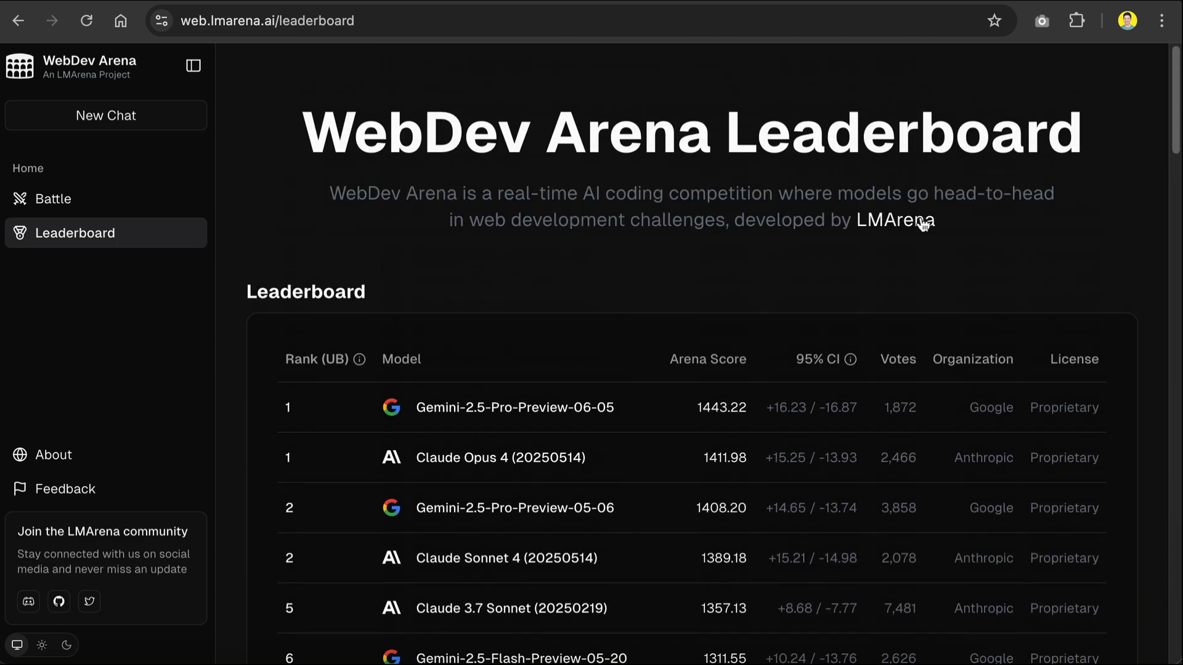
{"action": "mouse_move", "coordinate": [106, 116]}
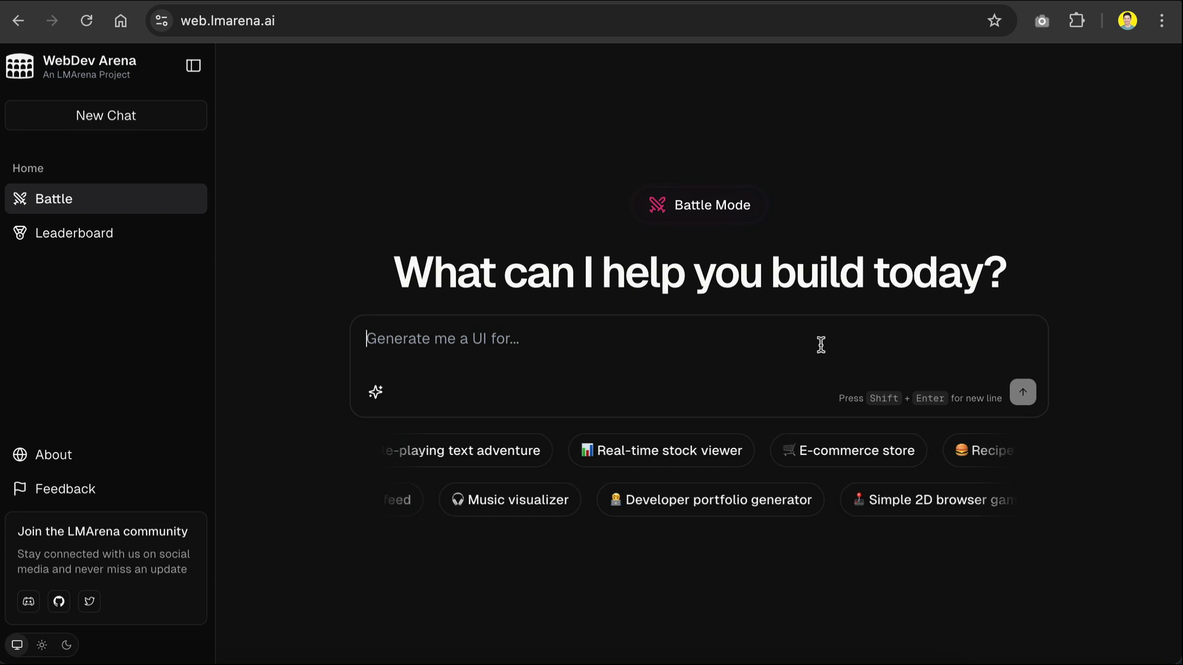
Step: Return to the Battle Mode home page with an empty prompt box
{"action": "scroll", "scroll_direction": "left", "scroll_amount": 3}
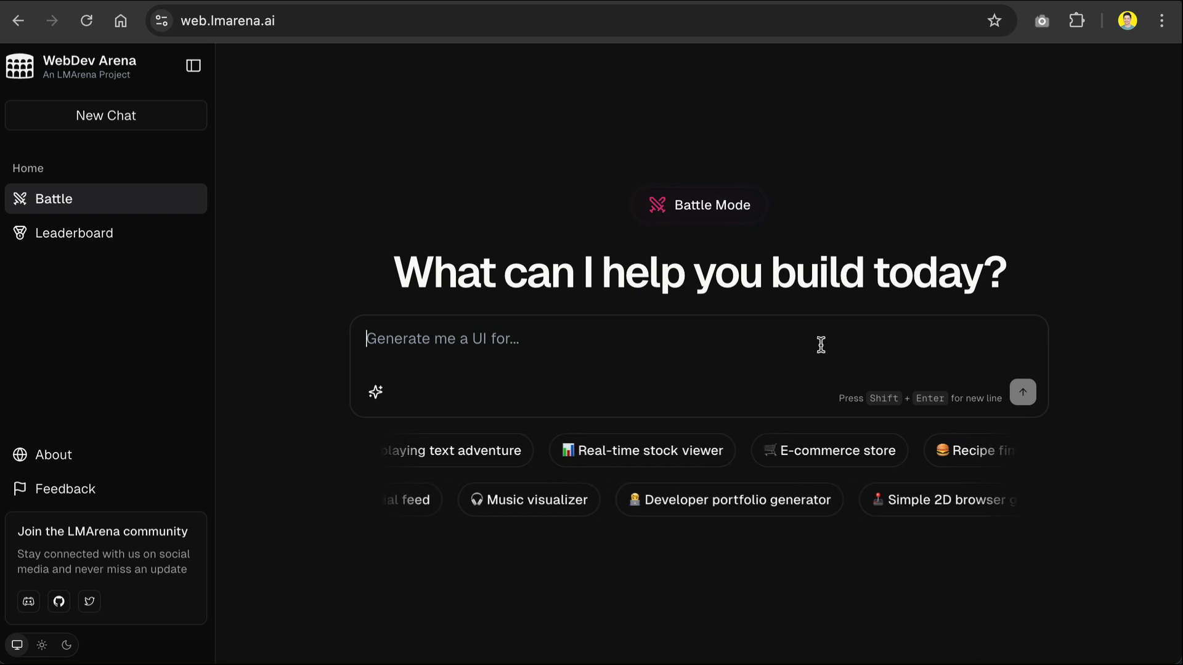
{"action": "mouse_move", "coordinate": [374, 392]}
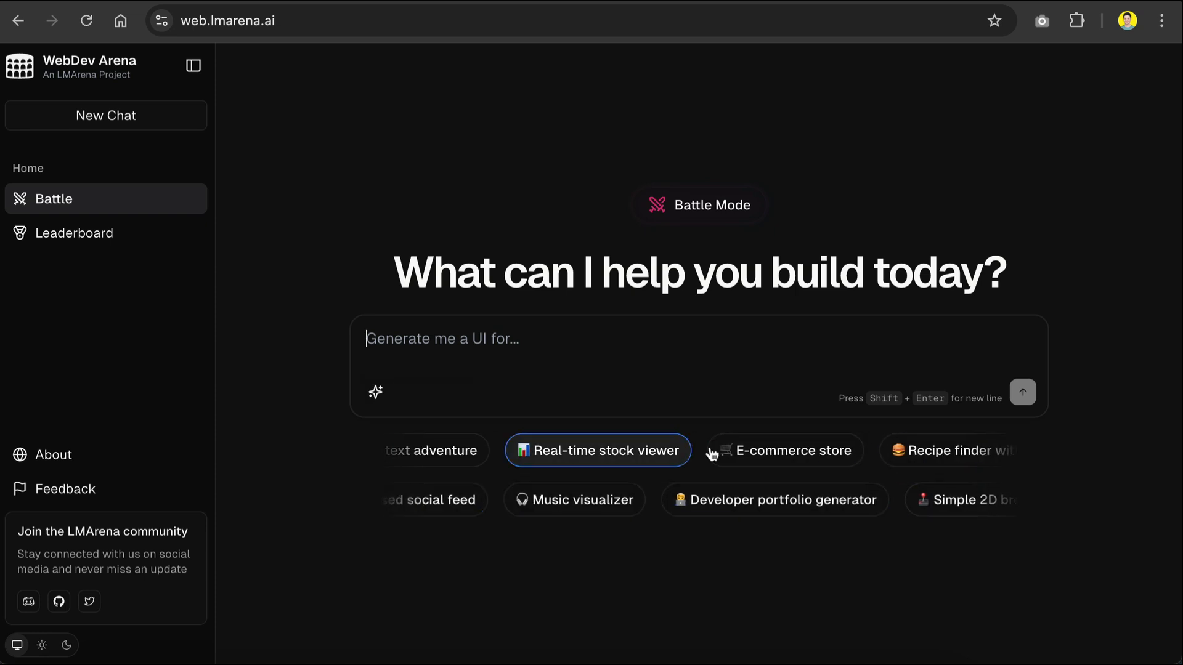
{"action": "mouse_move", "coordinate": [798, 368]}
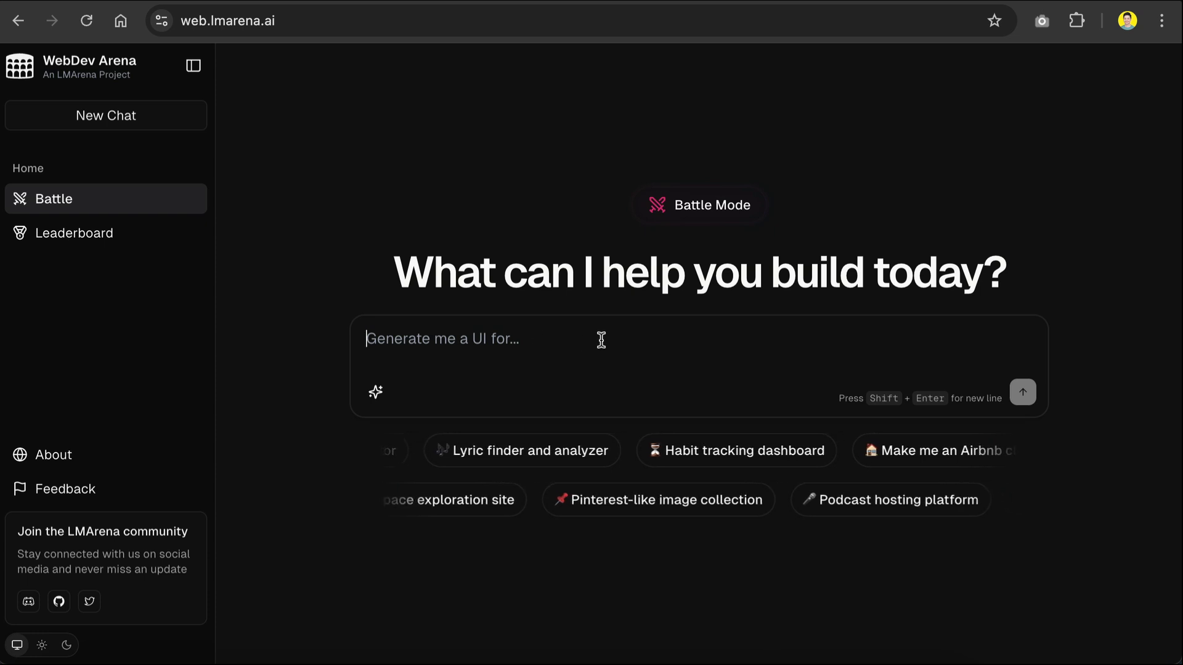
Step: Submit 'create a simple todo app' and view the left model's code block and running preview
{"action": "type", "text": "create a simple"}
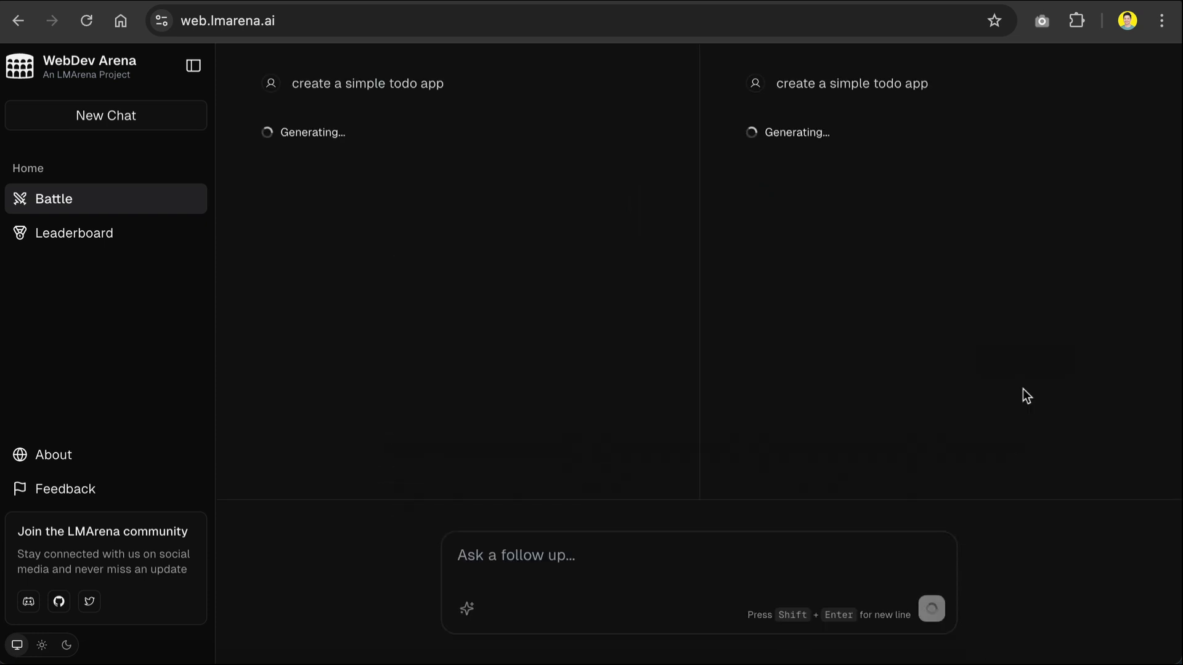
{"action": "mouse_move", "coordinate": [1104, 428]}
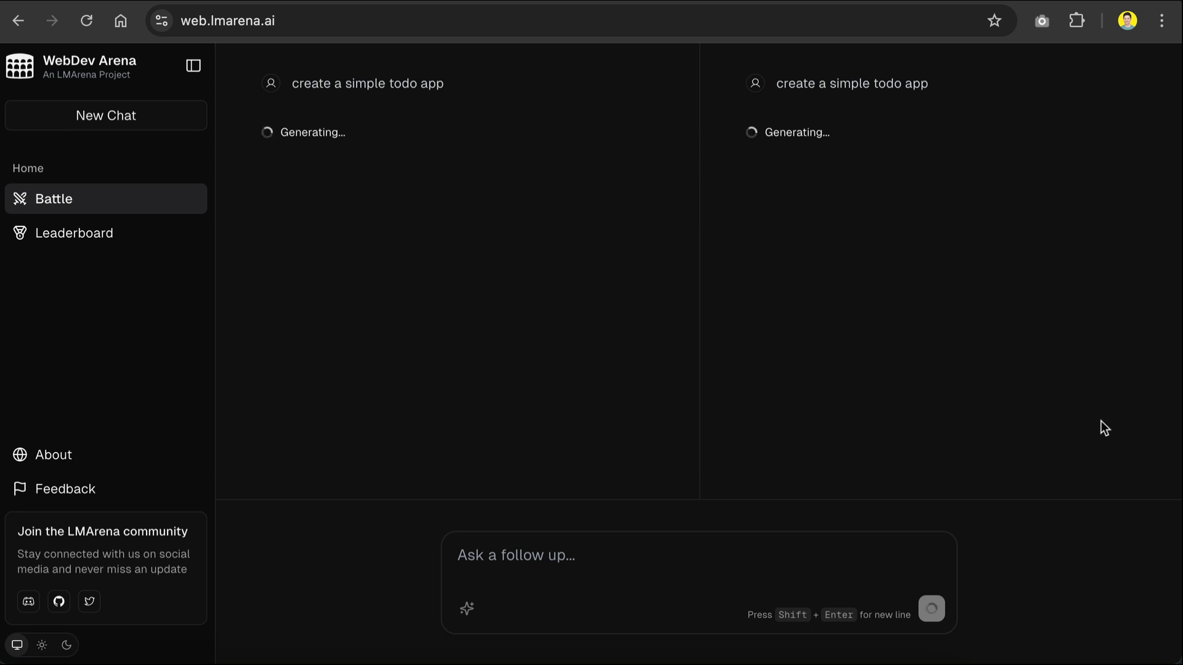
{"action": "mouse_move", "coordinate": [966, 439]}
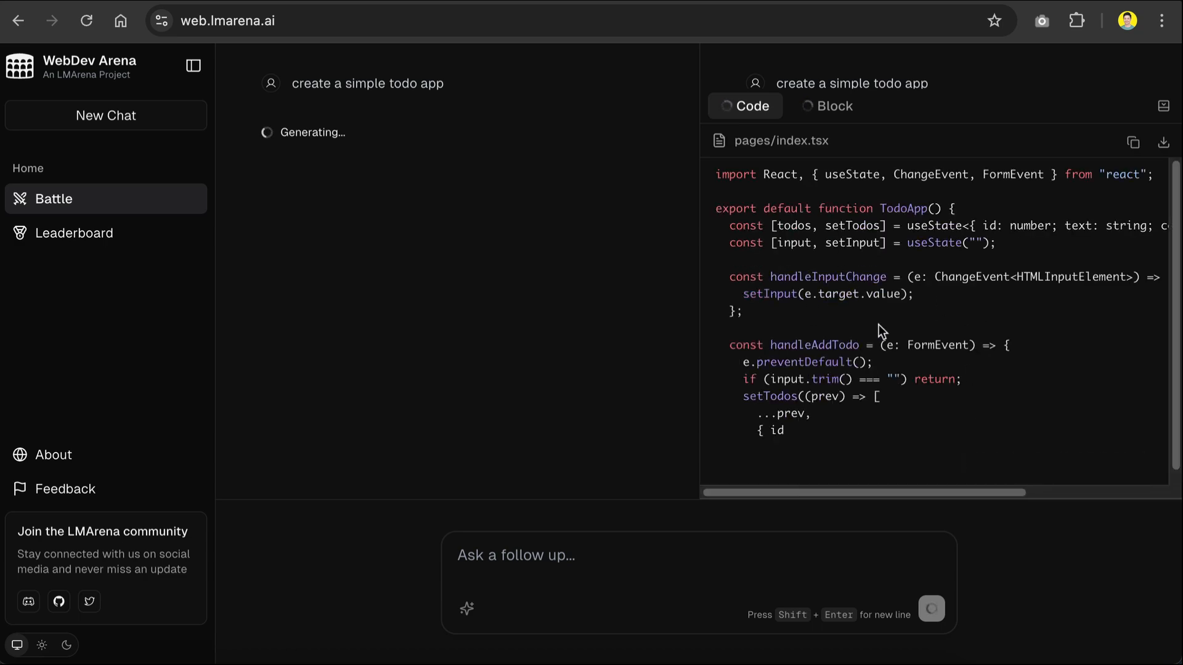
{"action": "scroll", "scroll_direction": "down", "scroll_amount": 3}
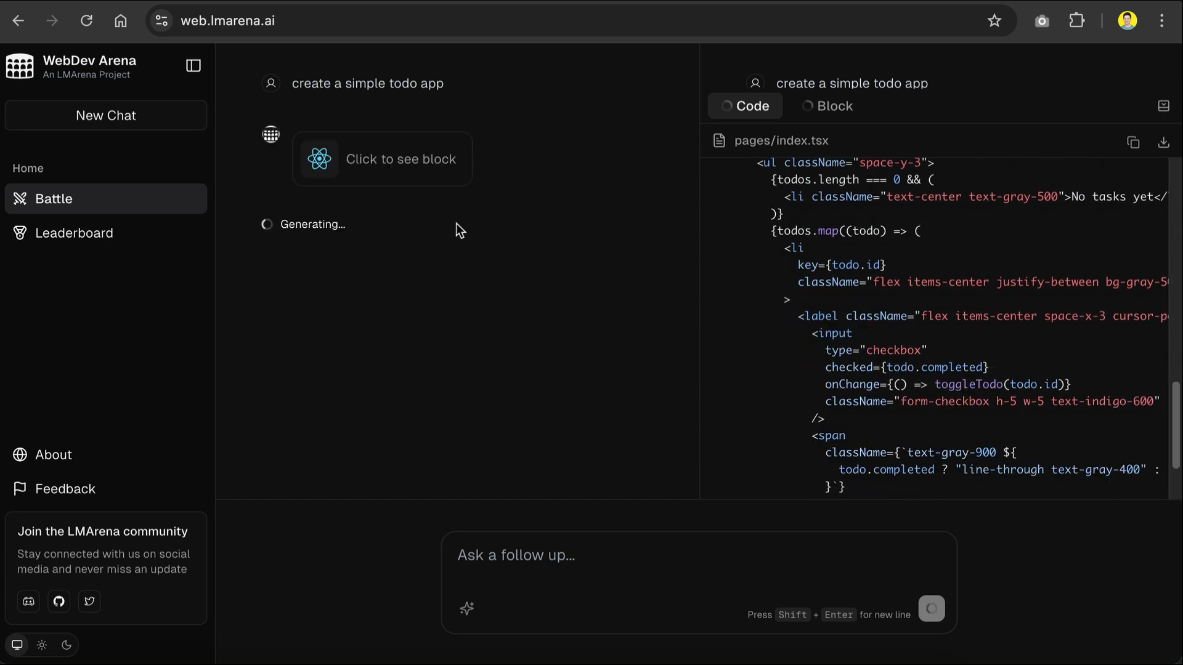
{"action": "left_click", "coordinate": [829, 106]}
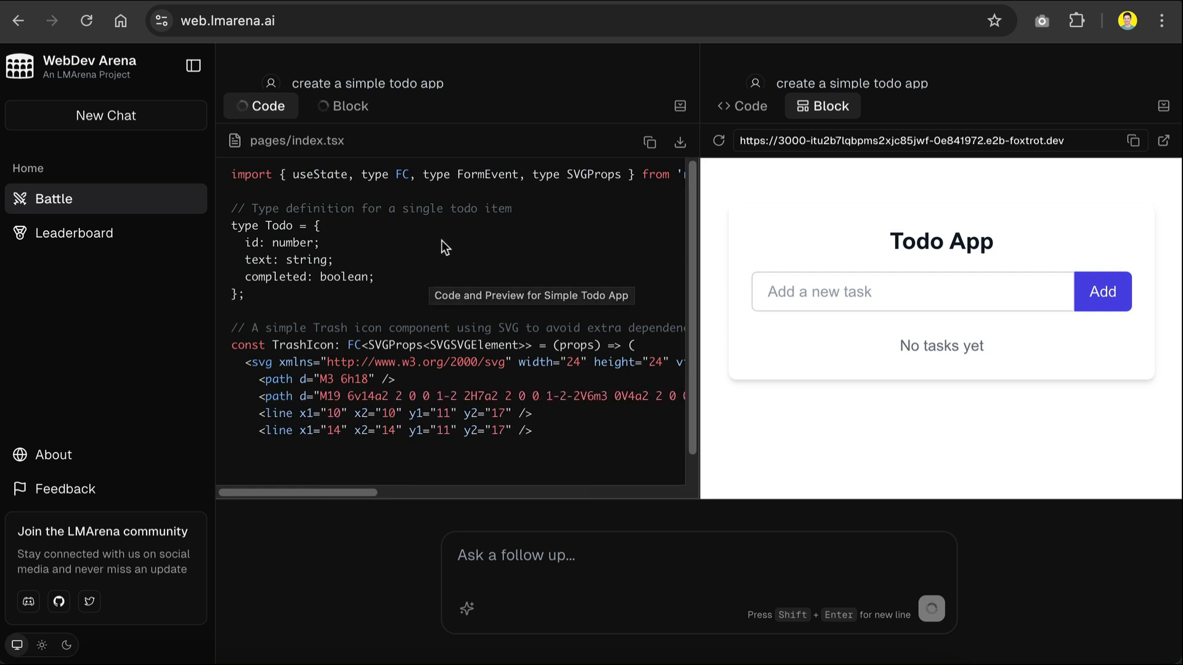
{"action": "left_click", "coordinate": [338, 106]}
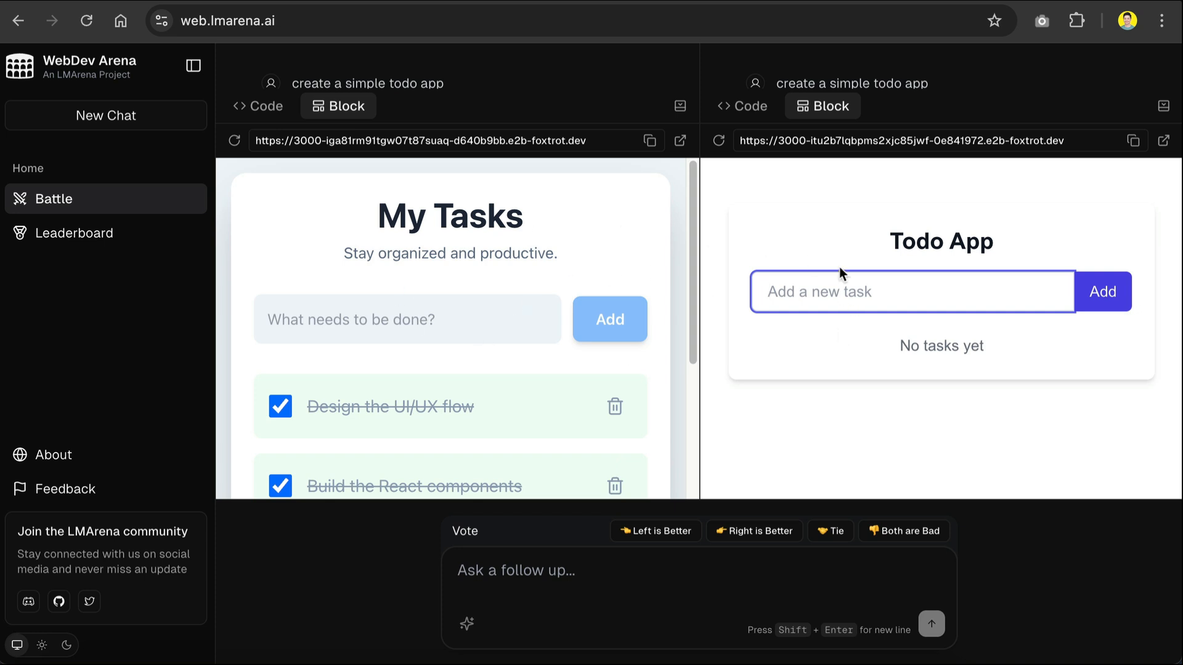
{"action": "mouse_move", "coordinate": [666, 268]}
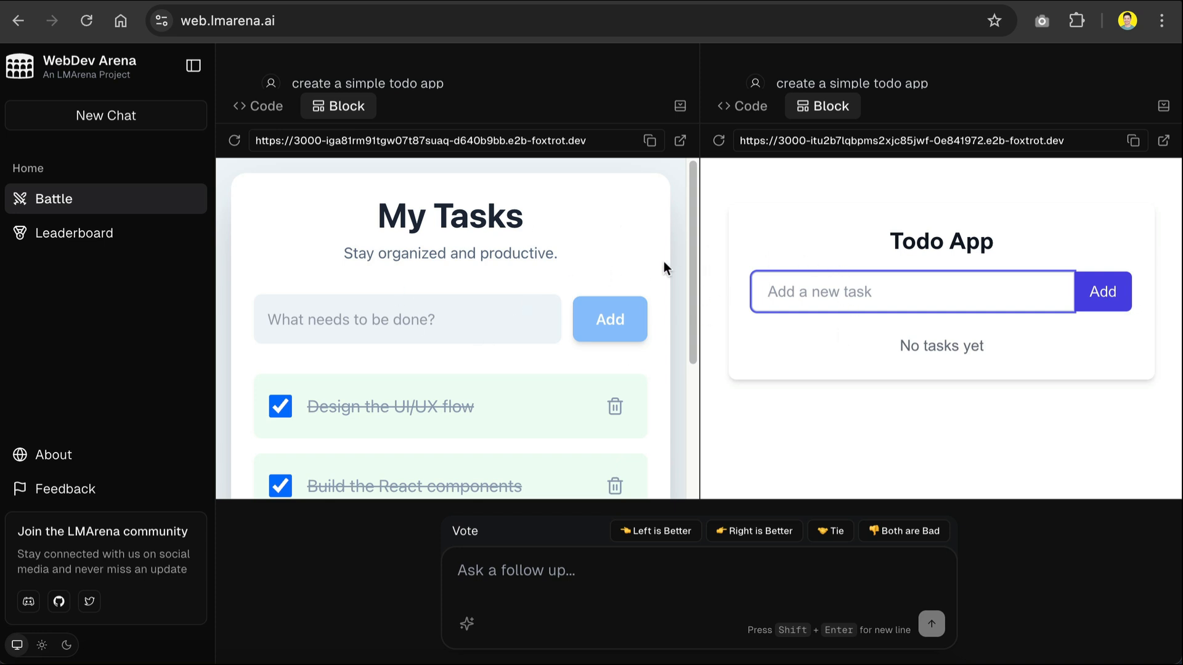
{"action": "mouse_move", "coordinate": [462, 270]}
{"action": "type", "text": "E"}
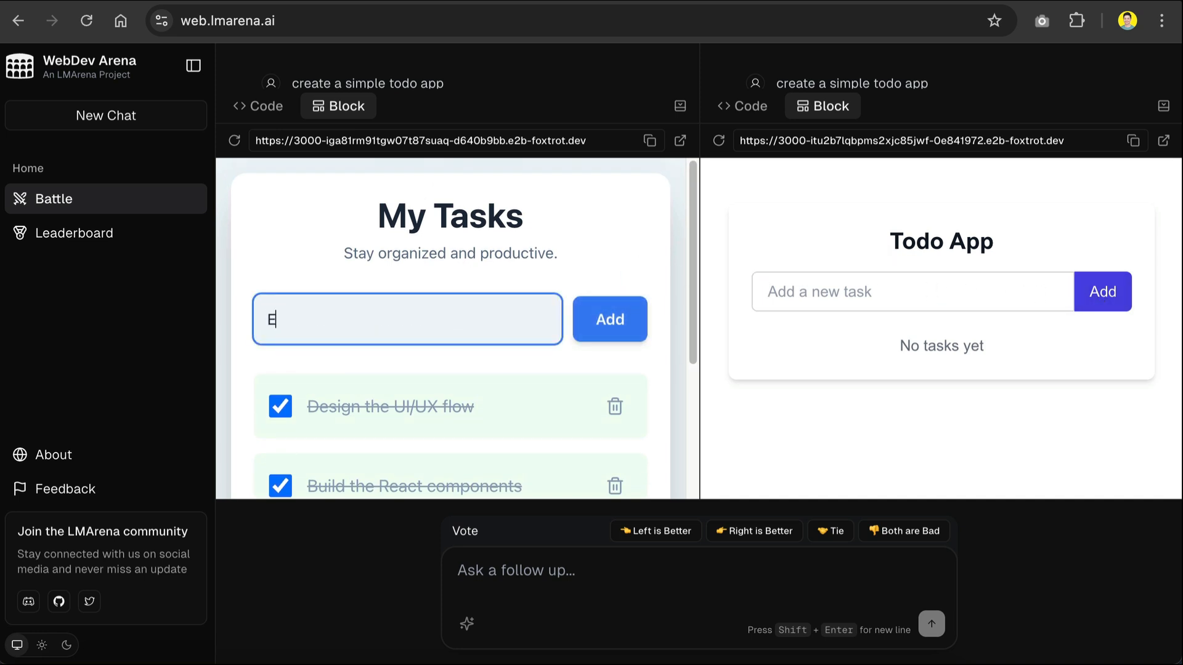
Step: Add an 'Explore Webdevarena' task to both the left and right todo previews
{"action": "type", "text": "xplore WEbdevare"}
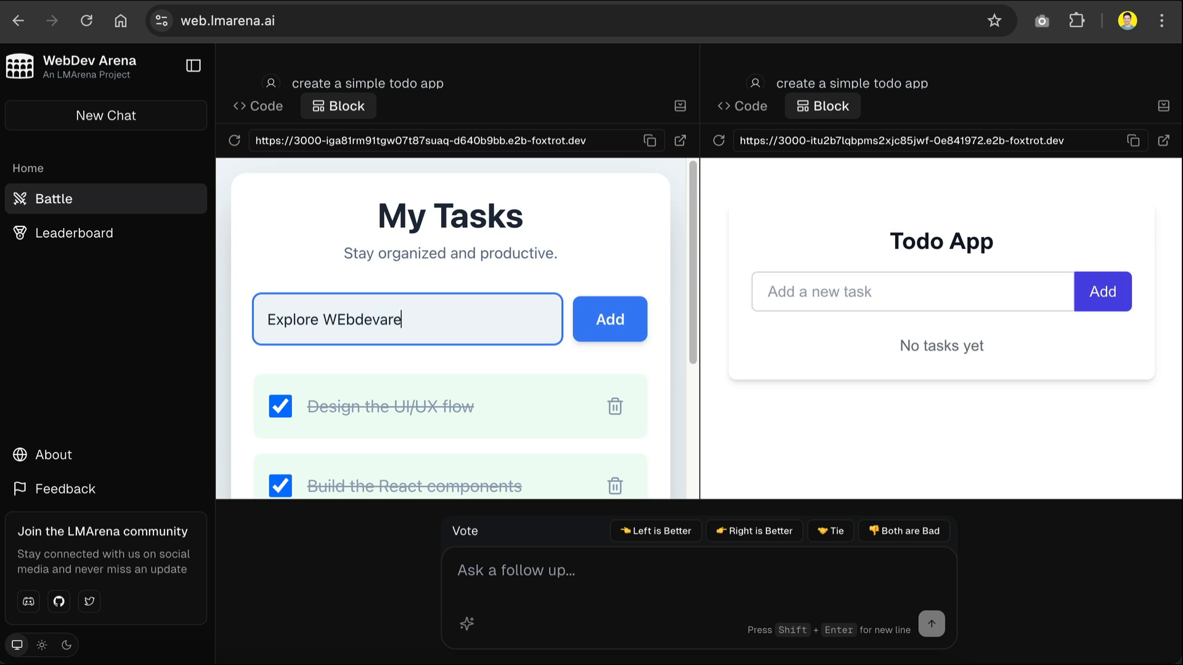
{"action": "left_click", "coordinate": [609, 319]}
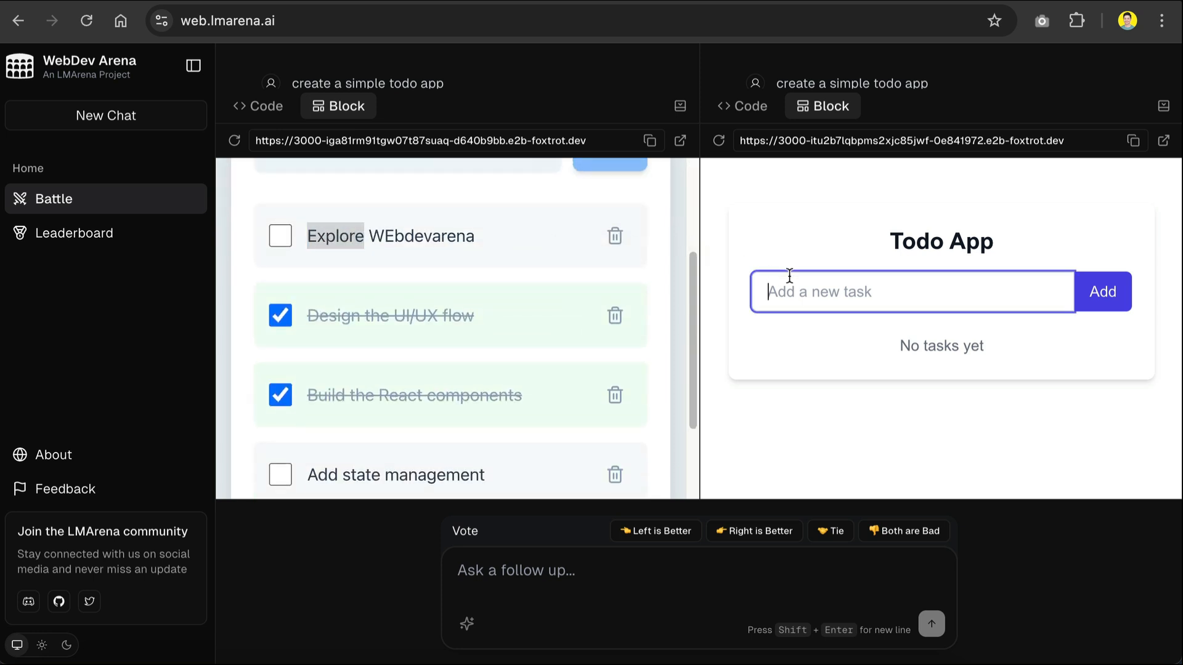
{"action": "type", "text": "Explore Web"}
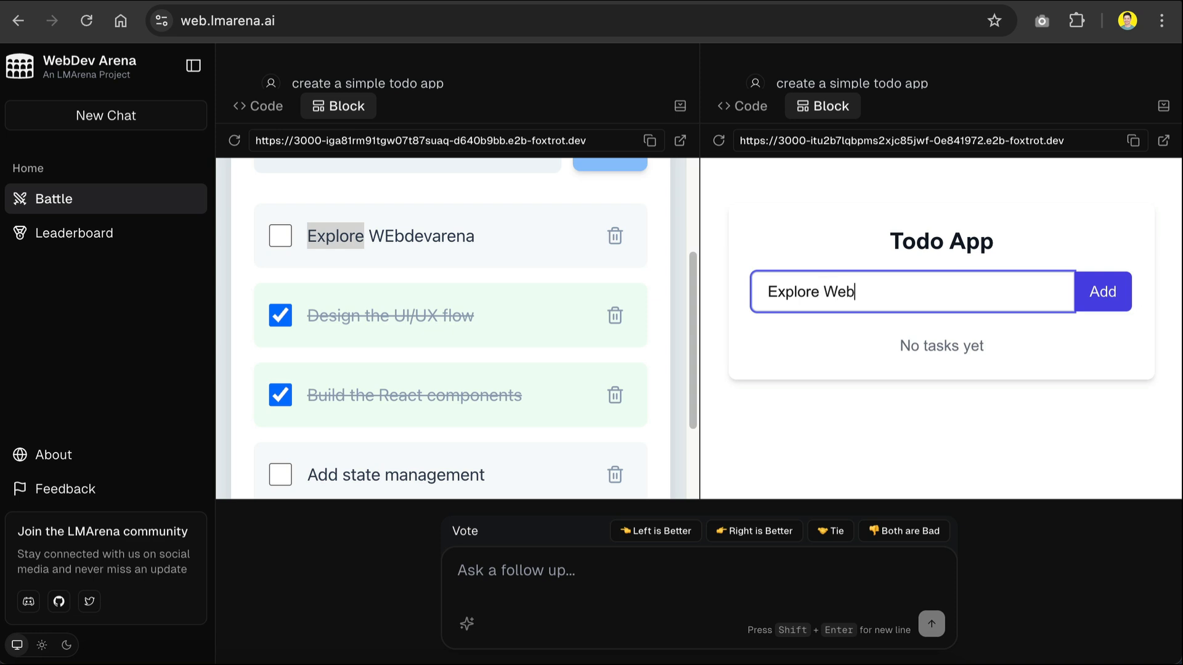
{"action": "left_click", "coordinate": [1101, 292]}
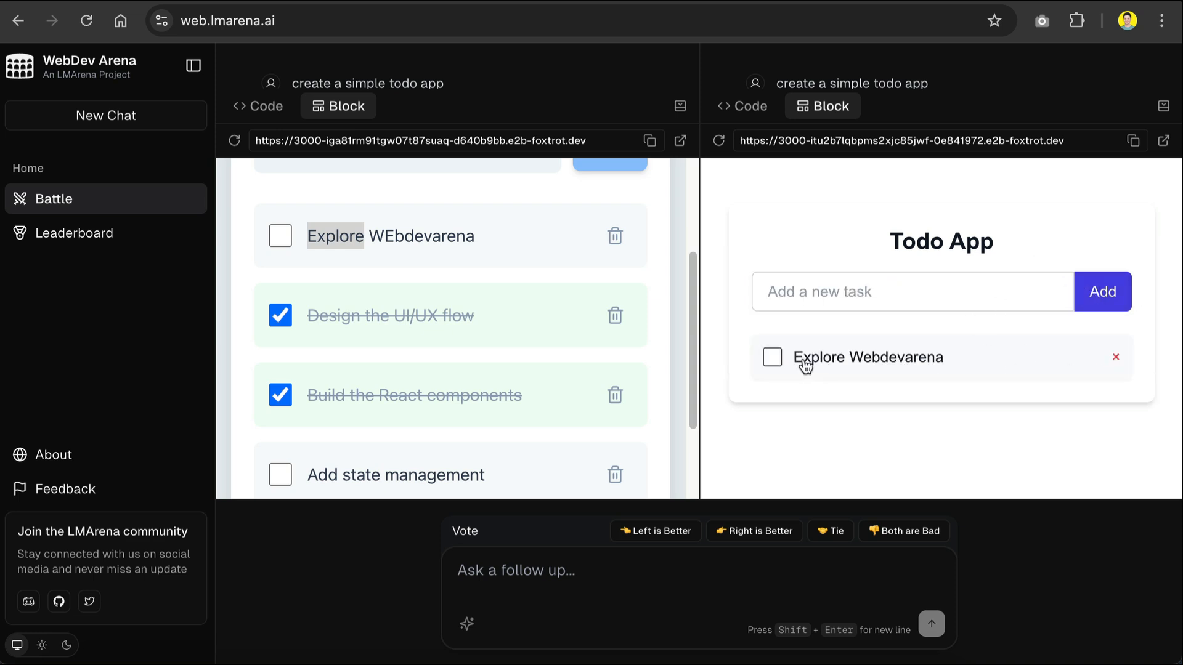
{"action": "mouse_move", "coordinate": [1121, 358]}
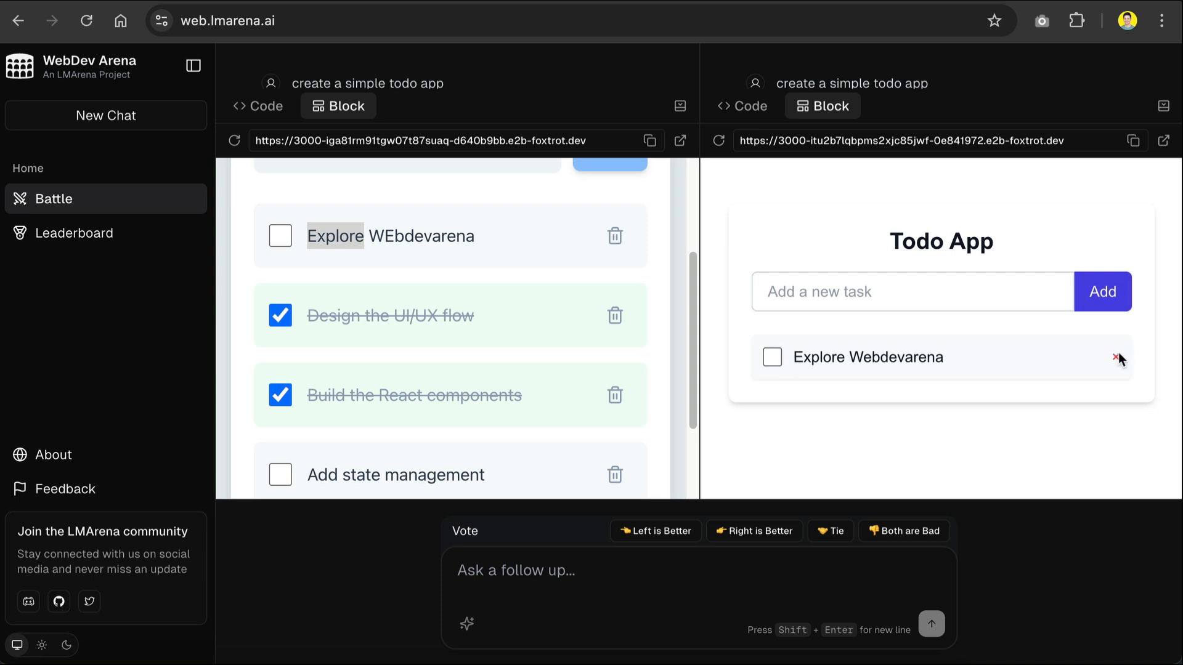
Step: Delete the right app's new task and the left app's 'Design the UI/UX flow' task
{"action": "left_click", "coordinate": [1120, 357]}
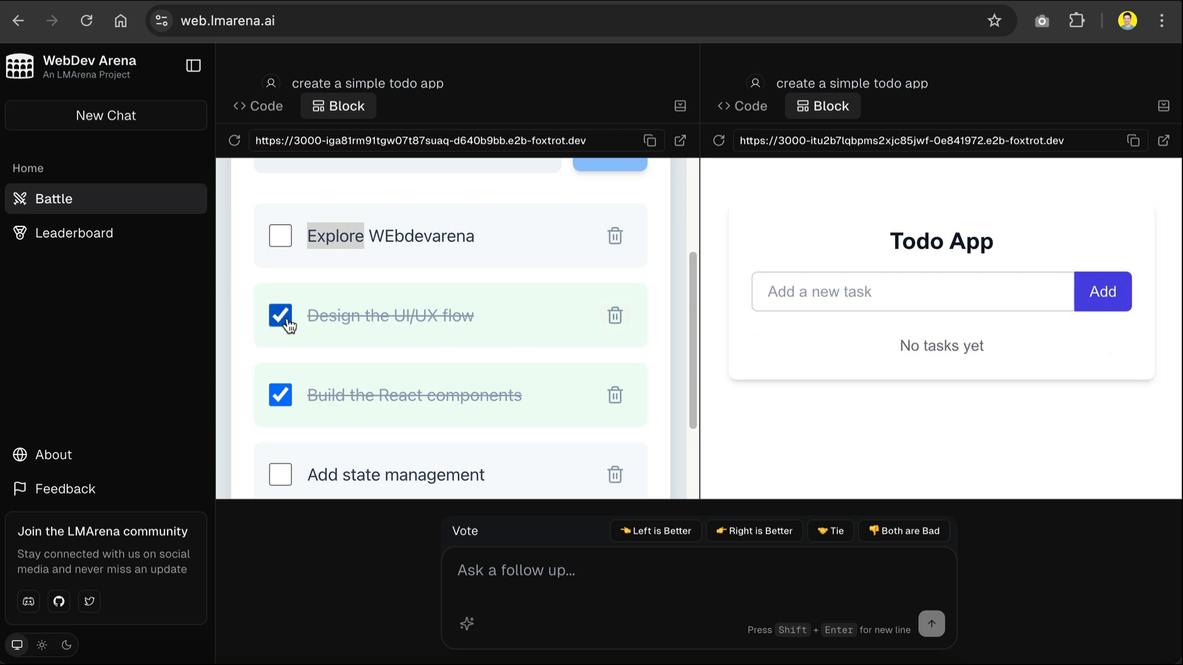
{"action": "left_click", "coordinate": [614, 315]}
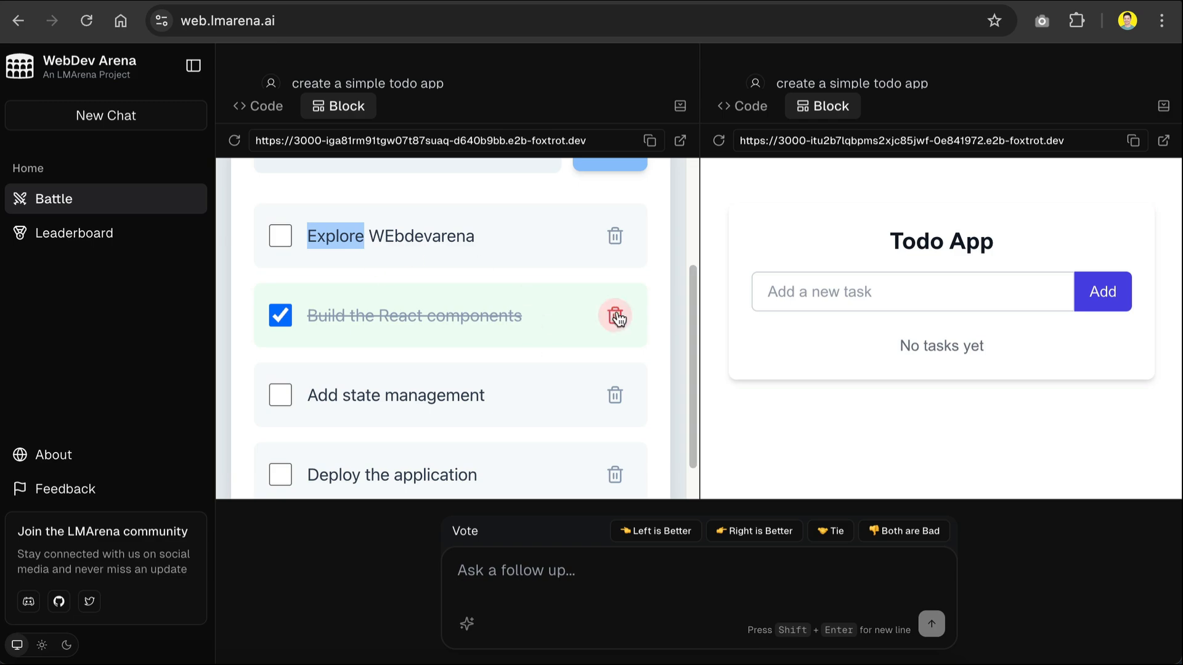
{"action": "scroll", "scroll_direction": "up", "scroll_amount": 3}
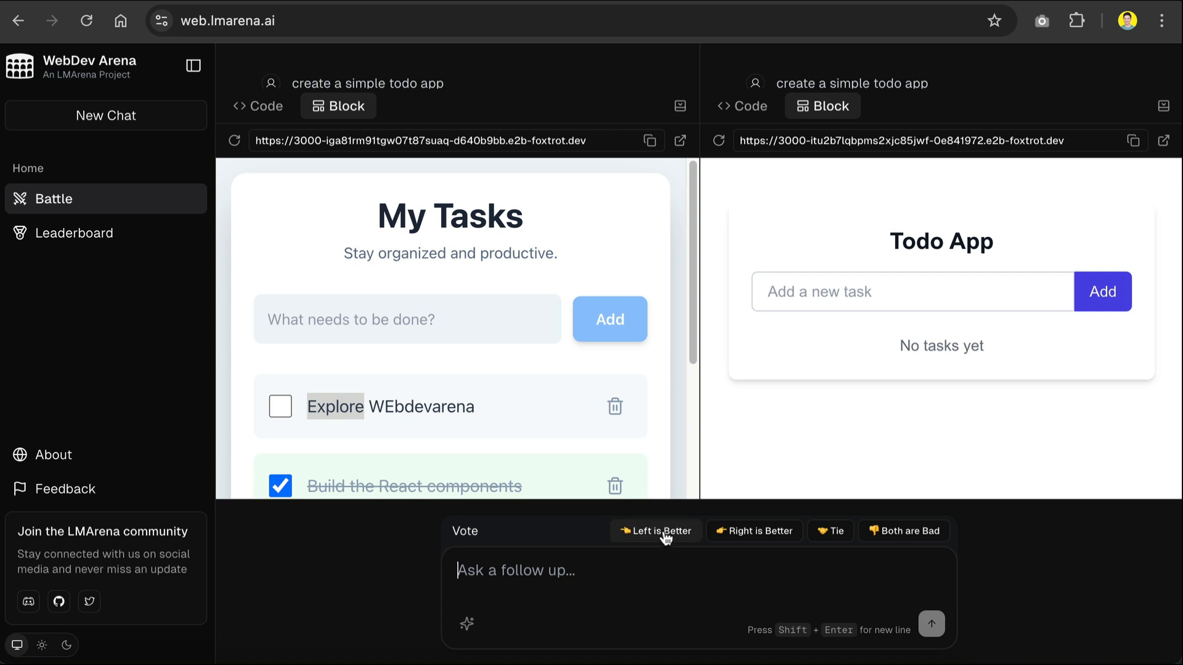
{"action": "mouse_move", "coordinate": [845, 534]}
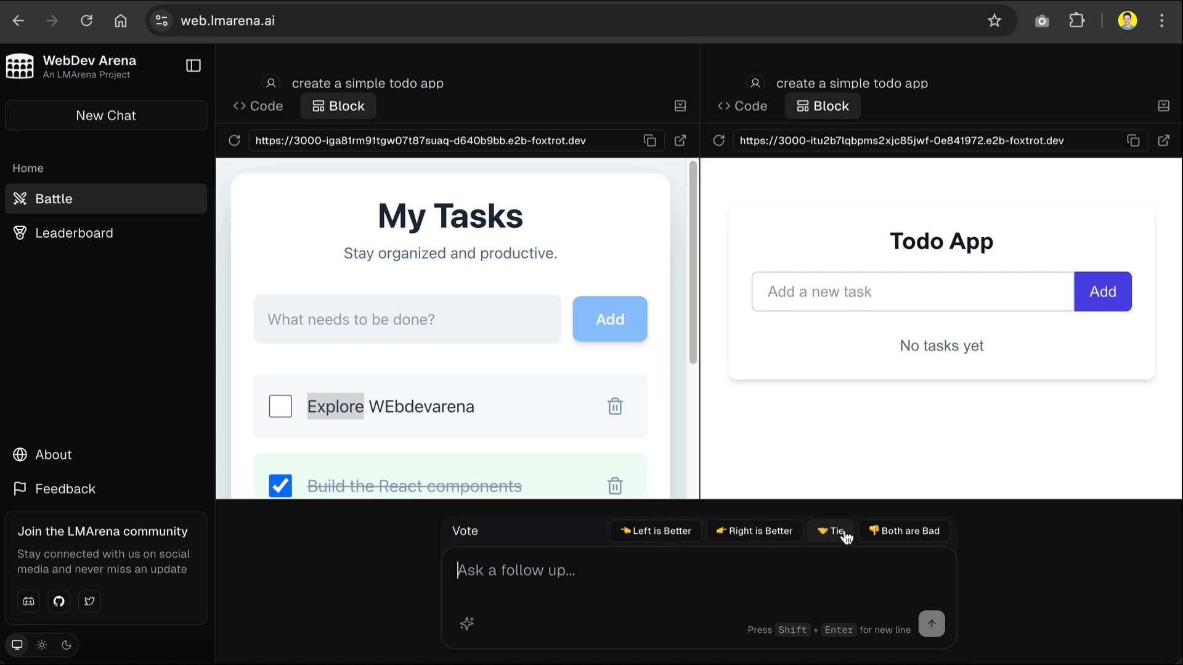
{"action": "mouse_move", "coordinate": [904, 538]}
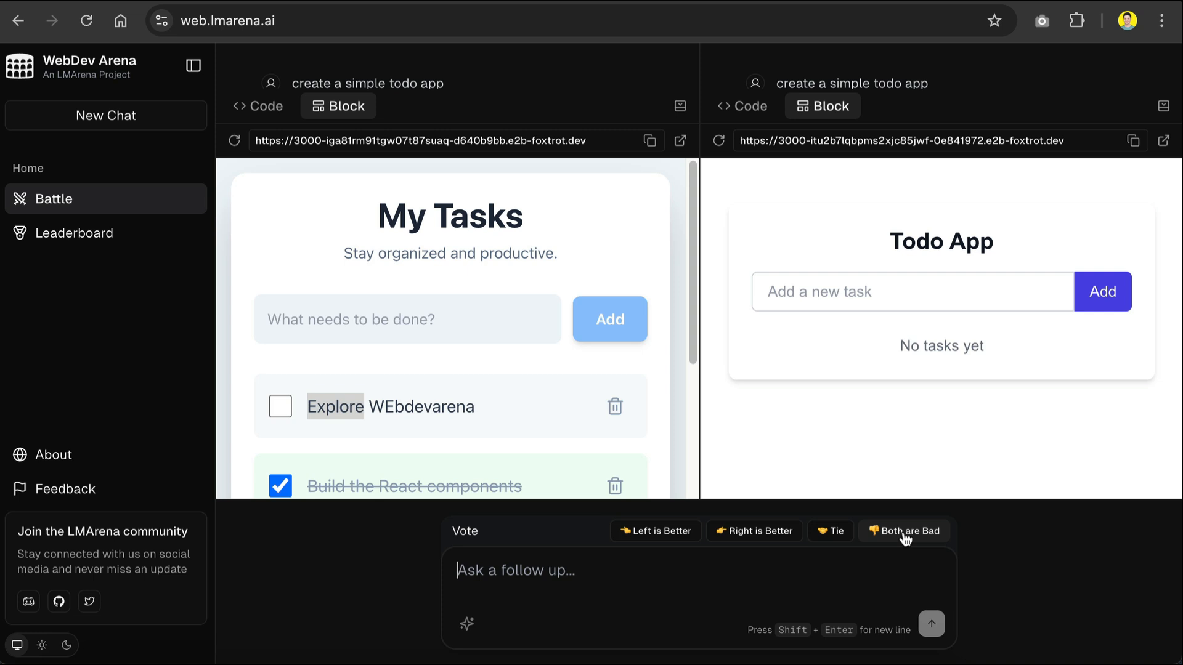
{"action": "mouse_move", "coordinate": [651, 573]}
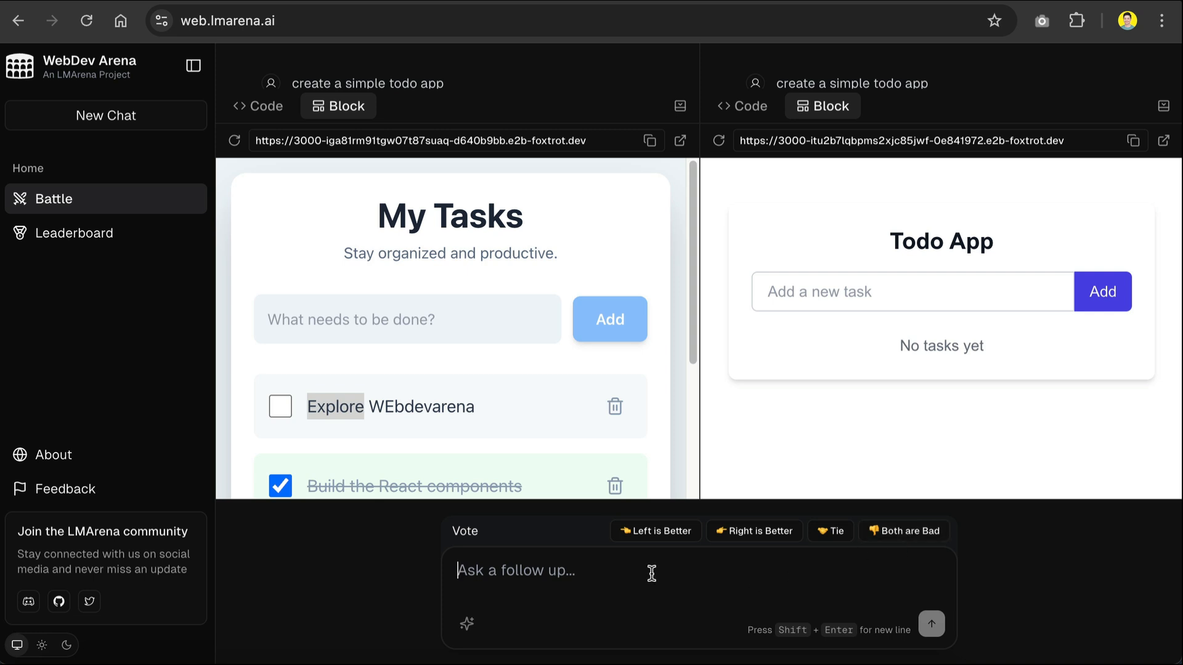
Step: Send a follow-up asking to change the Add button colour to green and view the regenerated previews
{"action": "type", "text": "Change the Add Button"}
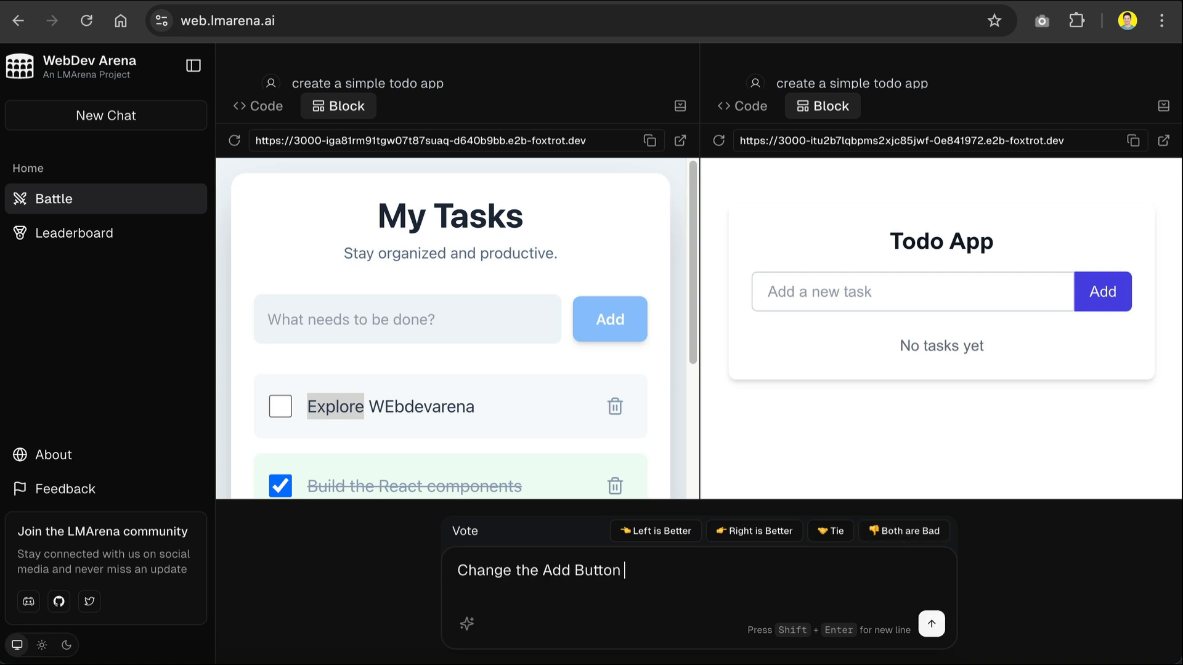
{"action": "type", "text": "to color to G"}
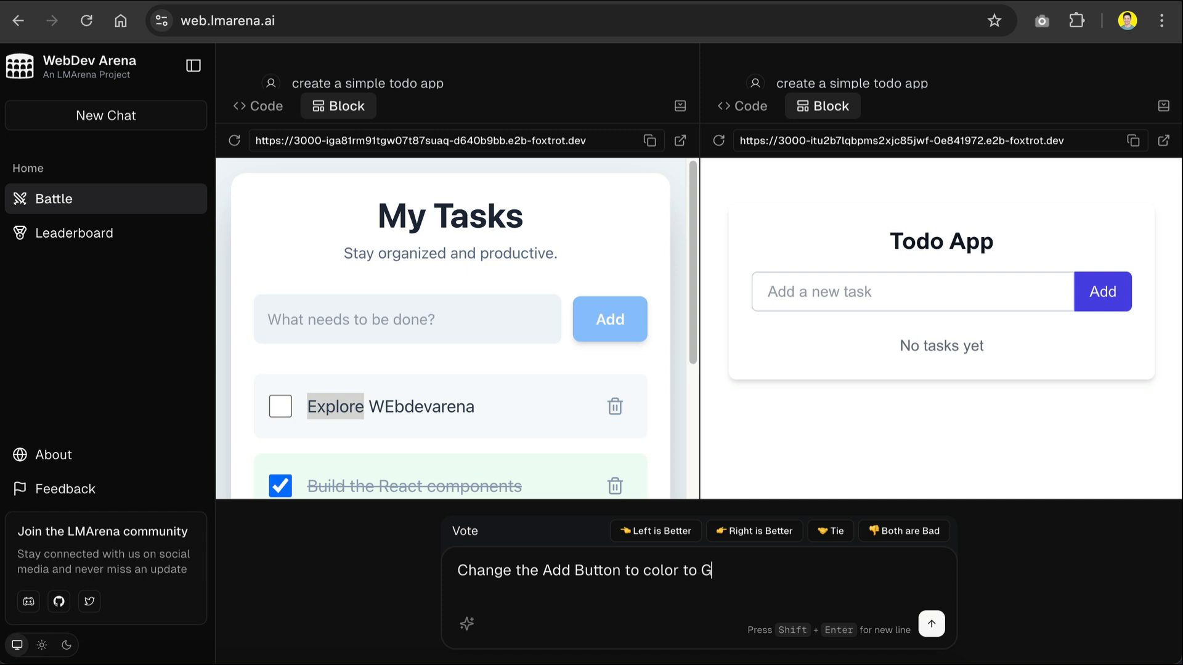
{"action": "left_click", "coordinate": [932, 624]}
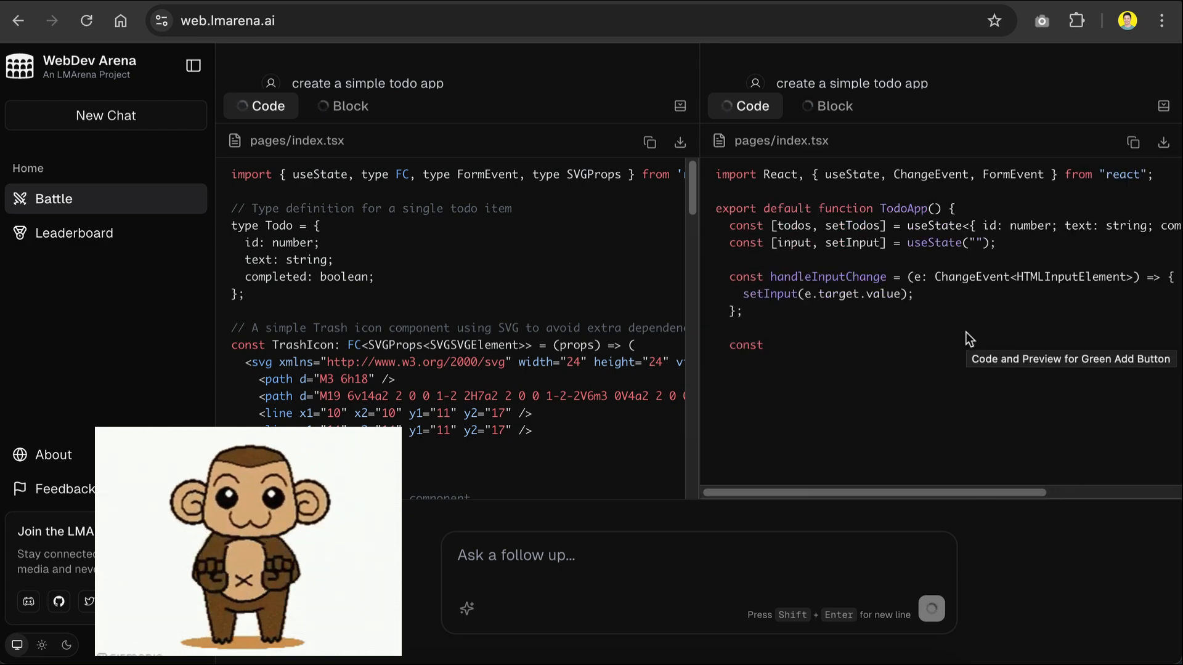
{"action": "scroll", "scroll_direction": "down", "scroll_amount": 3}
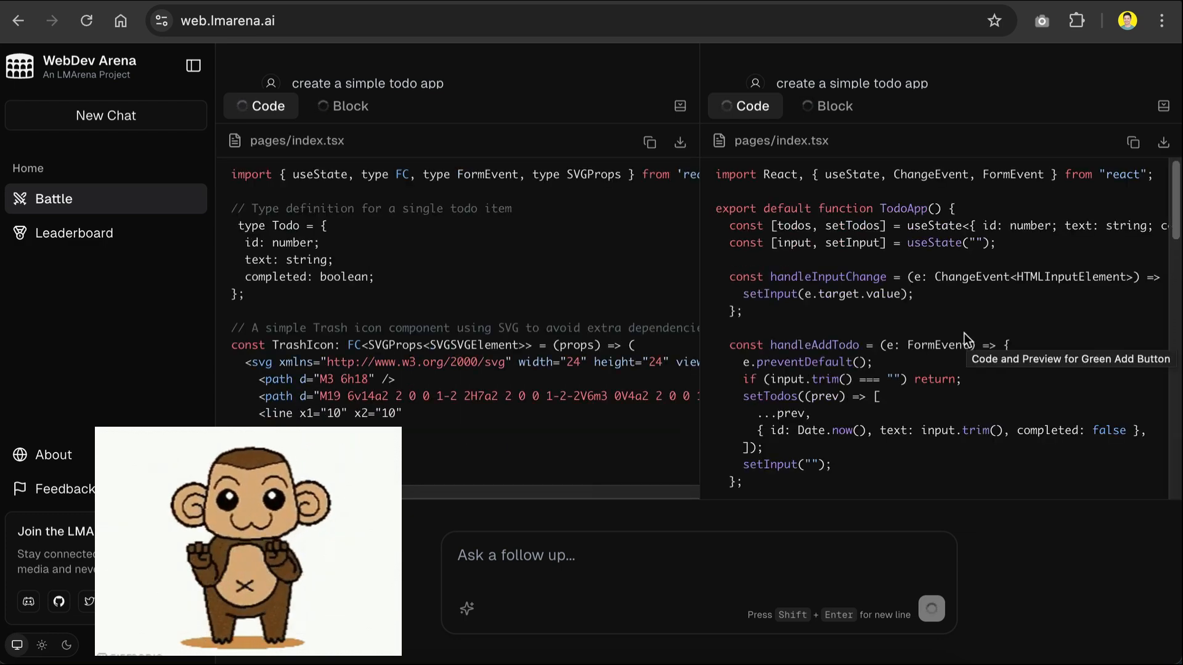
{"action": "left_click", "coordinate": [831, 106]}
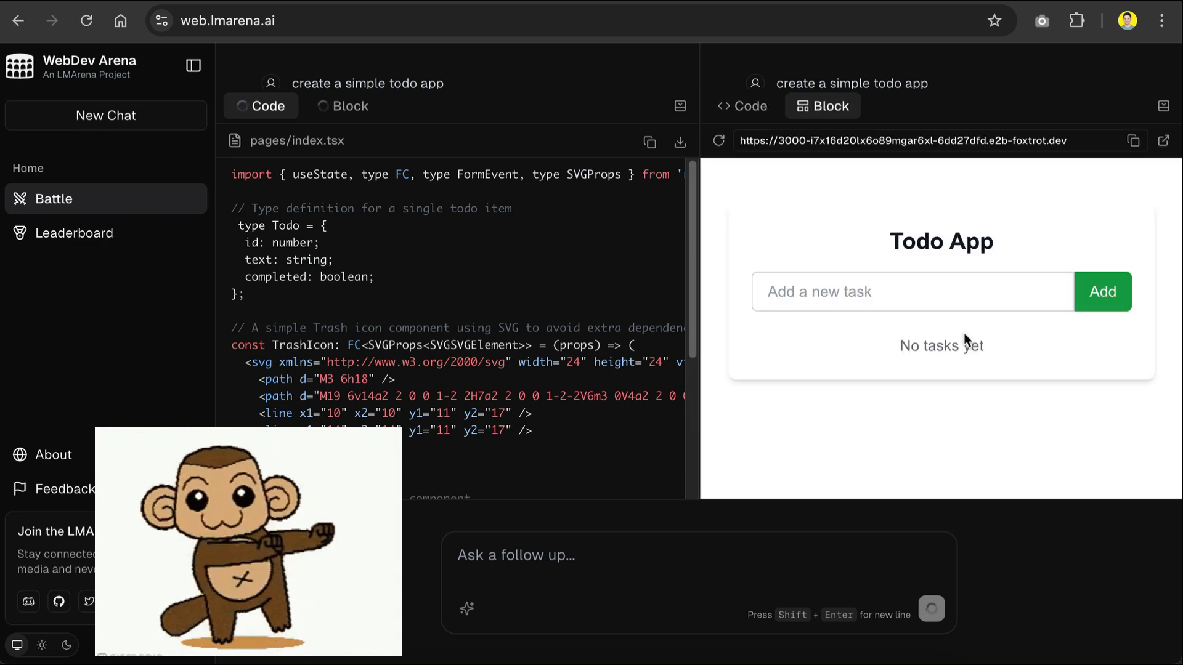
{"action": "left_click", "coordinate": [338, 106]}
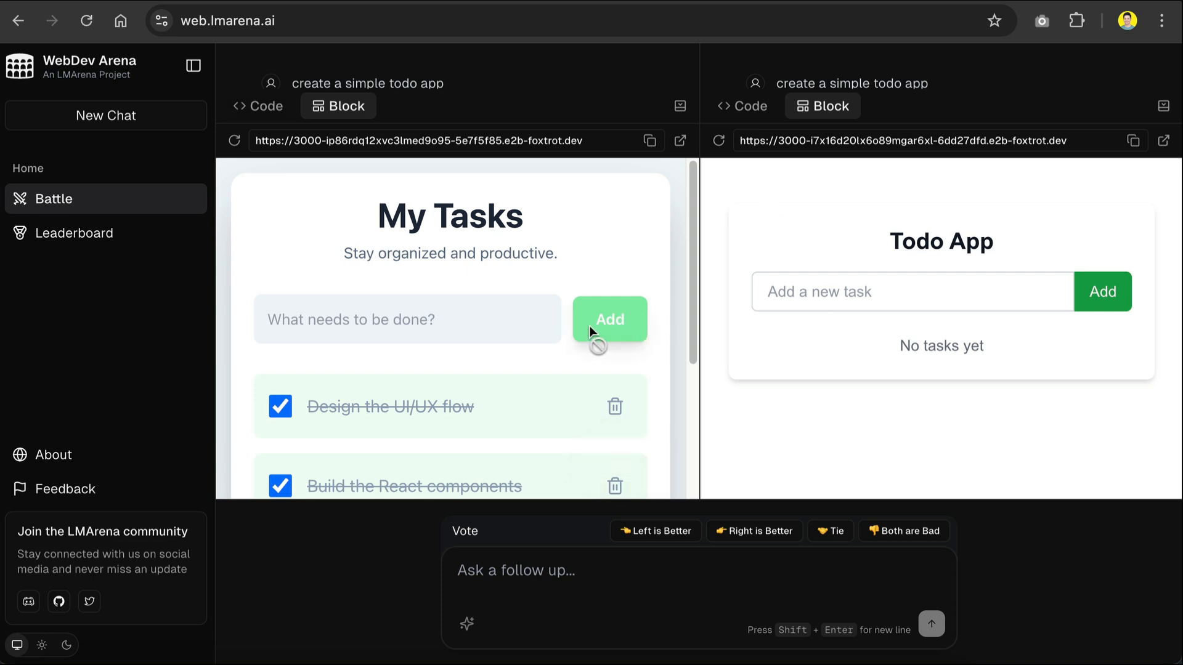
Step: Add a 'Design UI flow' task to the right-hand todo preview
{"action": "type", "text": "Design U"}
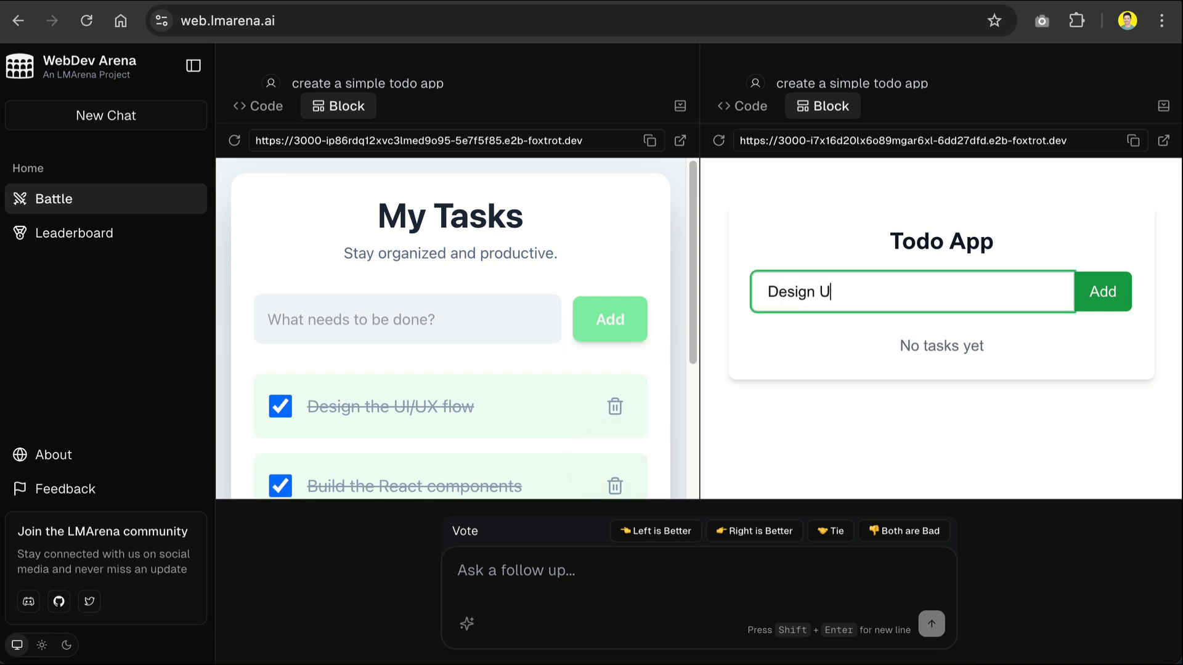
{"action": "type", "text": "I flow"}
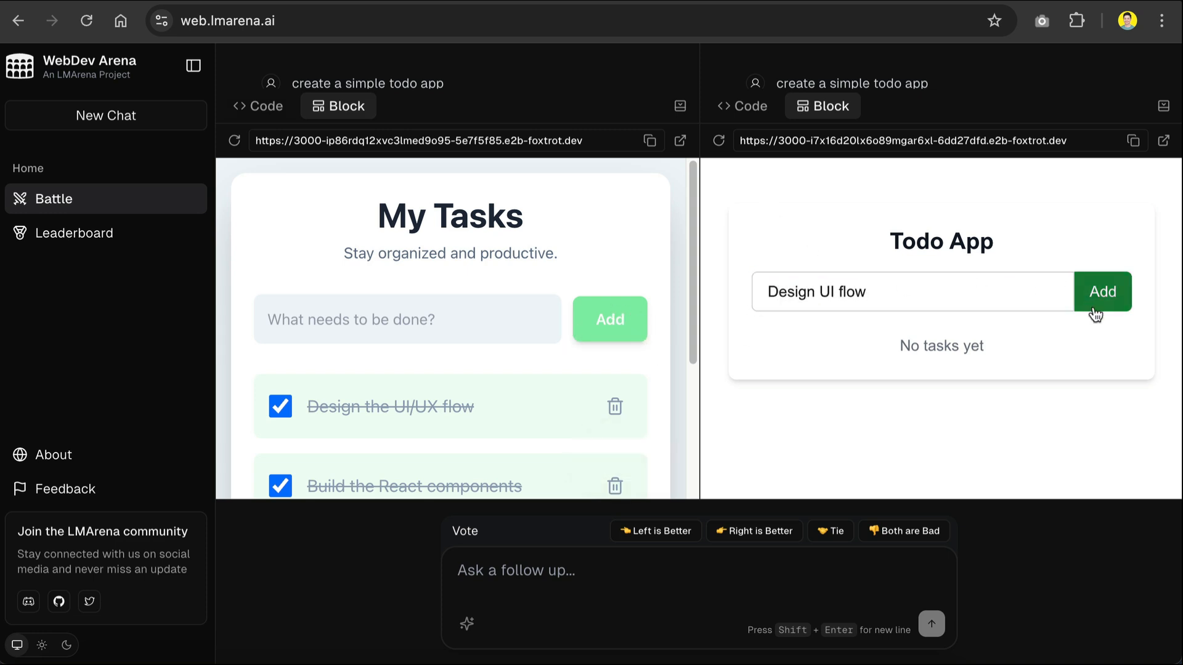
{"action": "left_click", "coordinate": [1102, 292]}
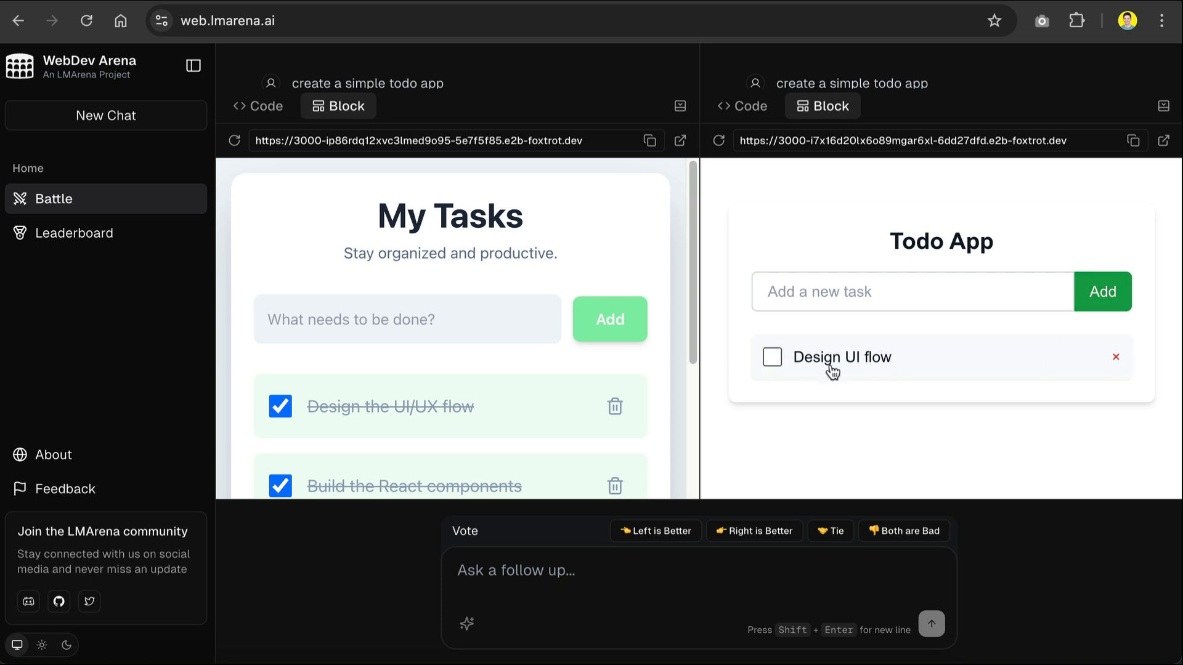
{"action": "scroll", "scroll_direction": "down", "scroll_amount": 3}
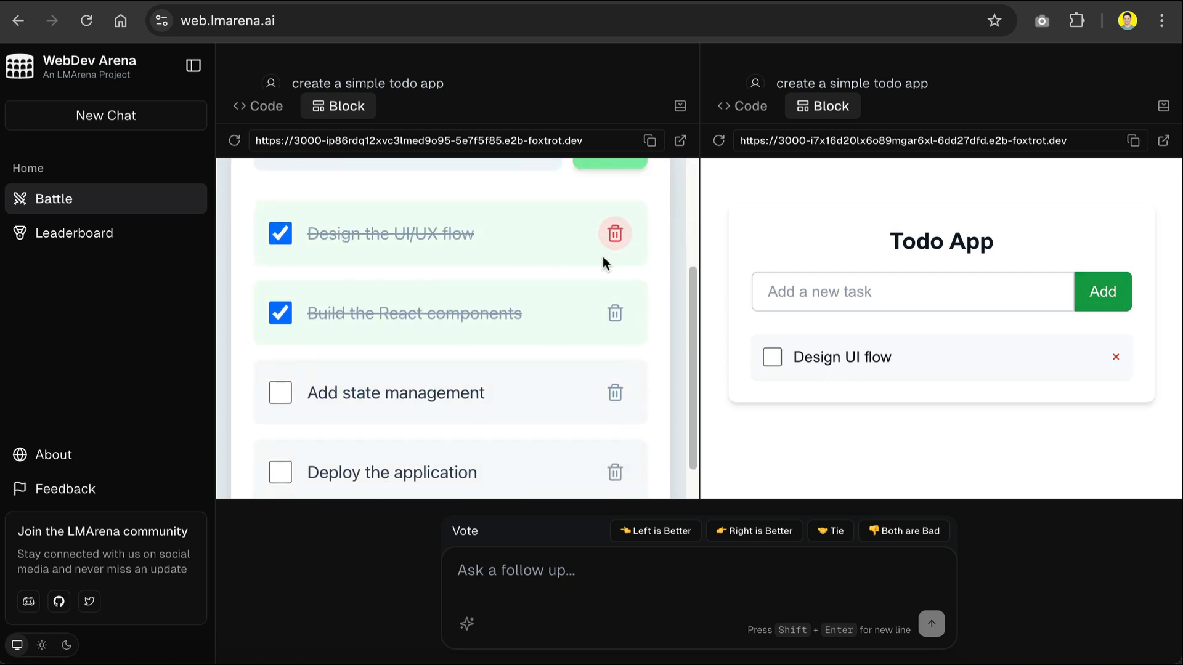
{"action": "scroll", "scroll_direction": "up", "scroll_amount": 3}
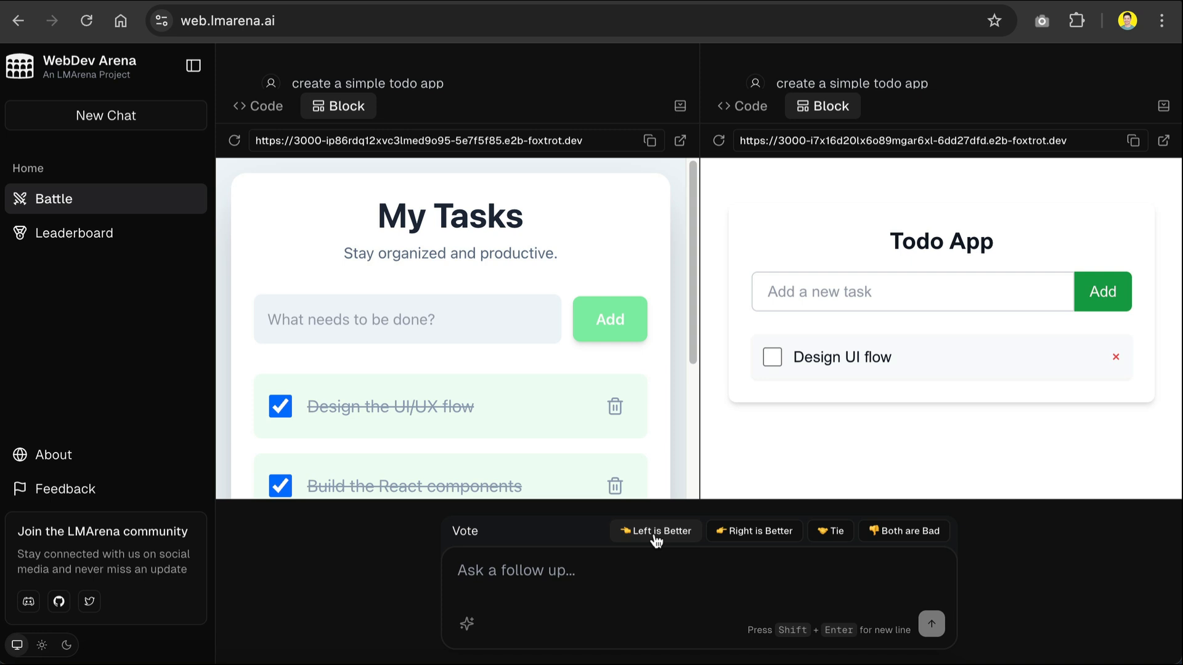
Step: Vote 'Left is Better', revealing goldmane as winner over gpt-4.1-mini-2025-04-14, and select its name
{"action": "left_click", "coordinate": [655, 530]}
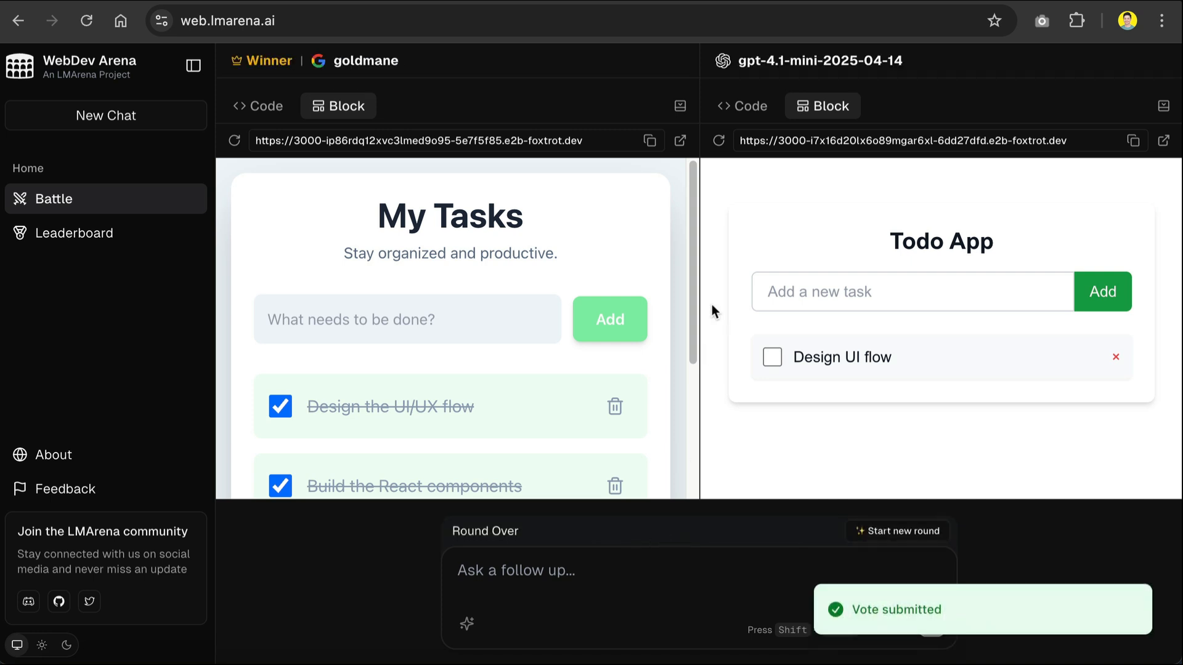
{"action": "mouse_move", "coordinate": [337, 62]}
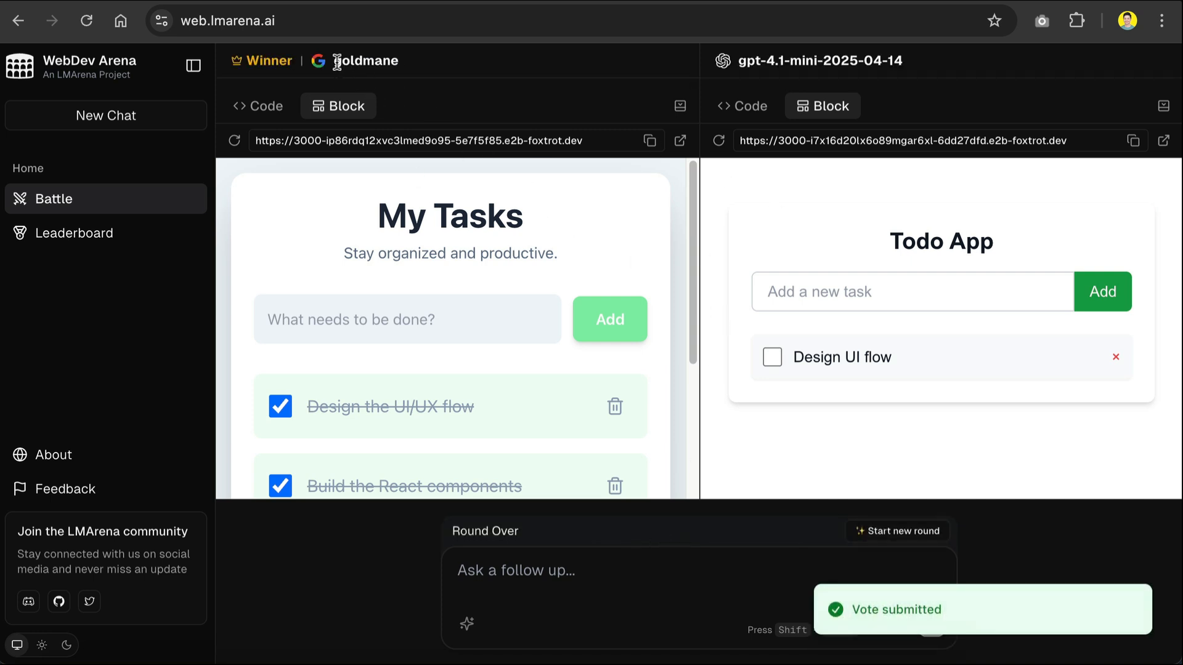
{"action": "mouse_move", "coordinate": [412, 69]}
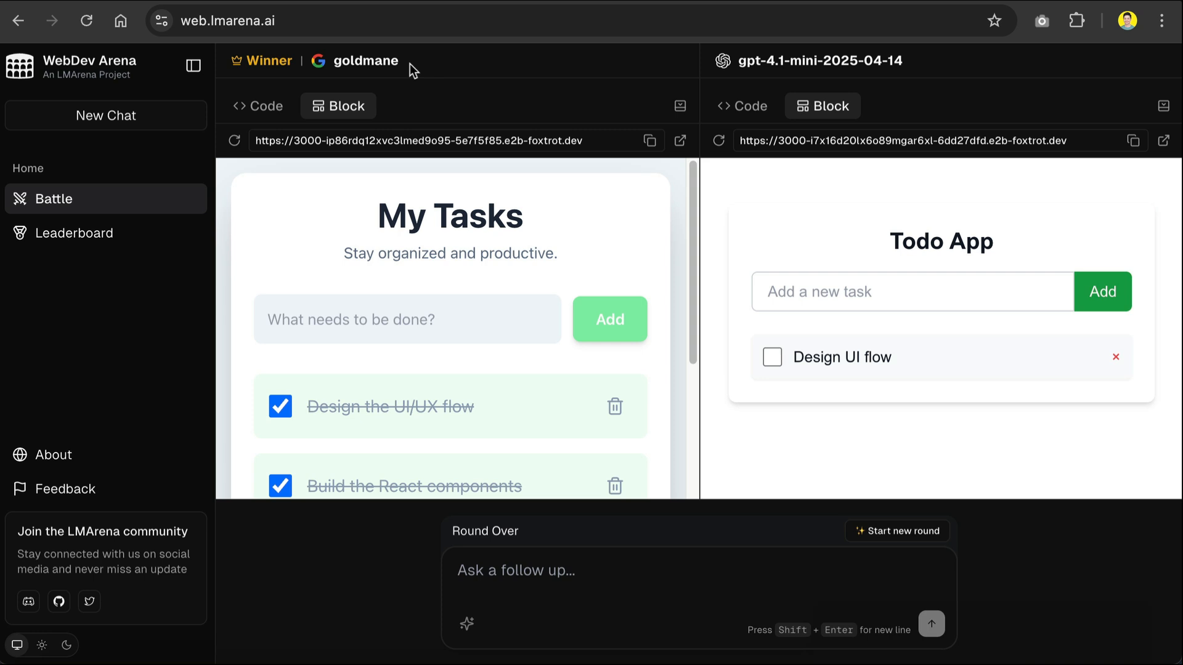
{"action": "double_click", "coordinate": [366, 62]}
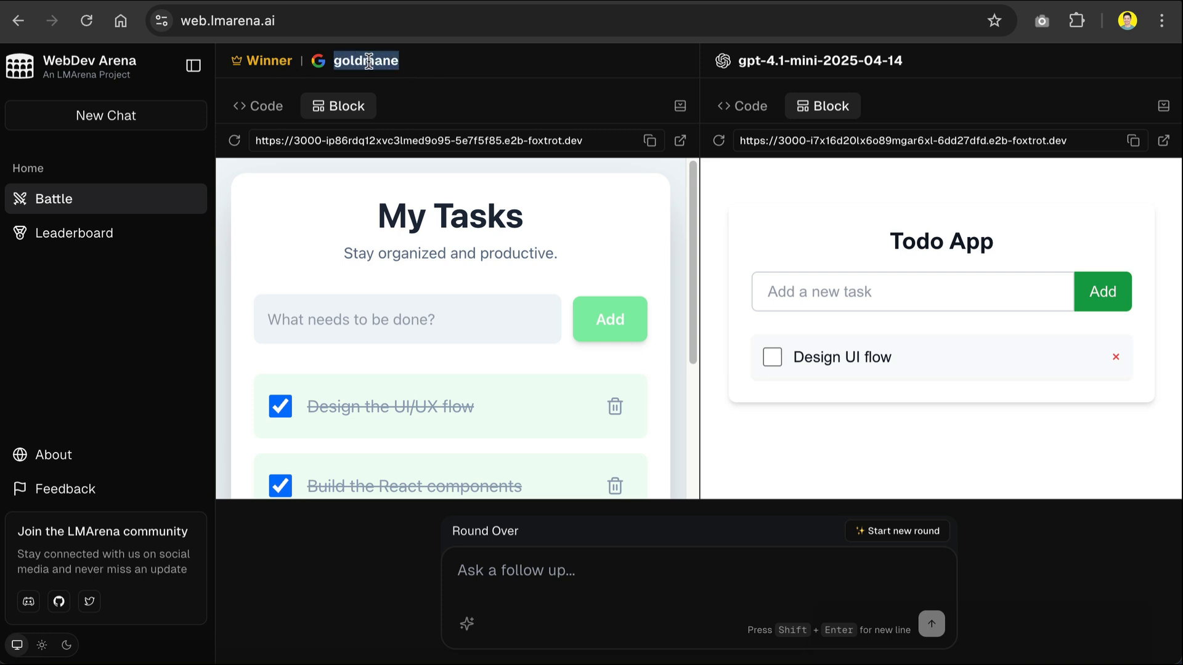
{"action": "mouse_move", "coordinate": [385, 53]}
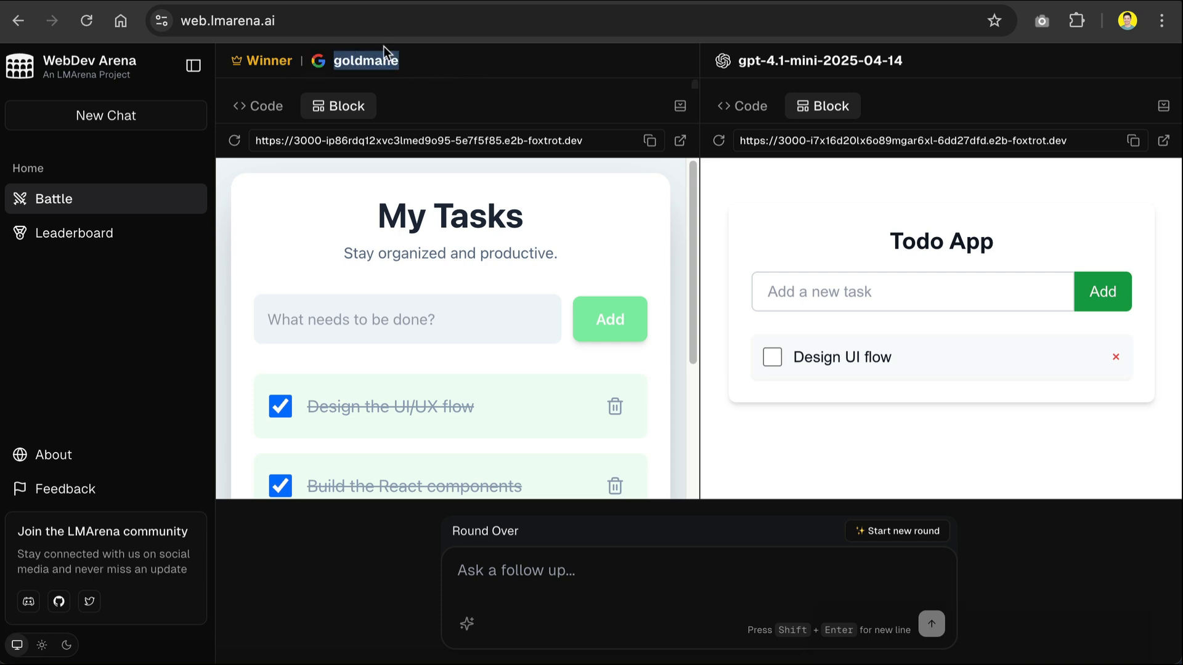
{"action": "mouse_move", "coordinate": [453, 93]}
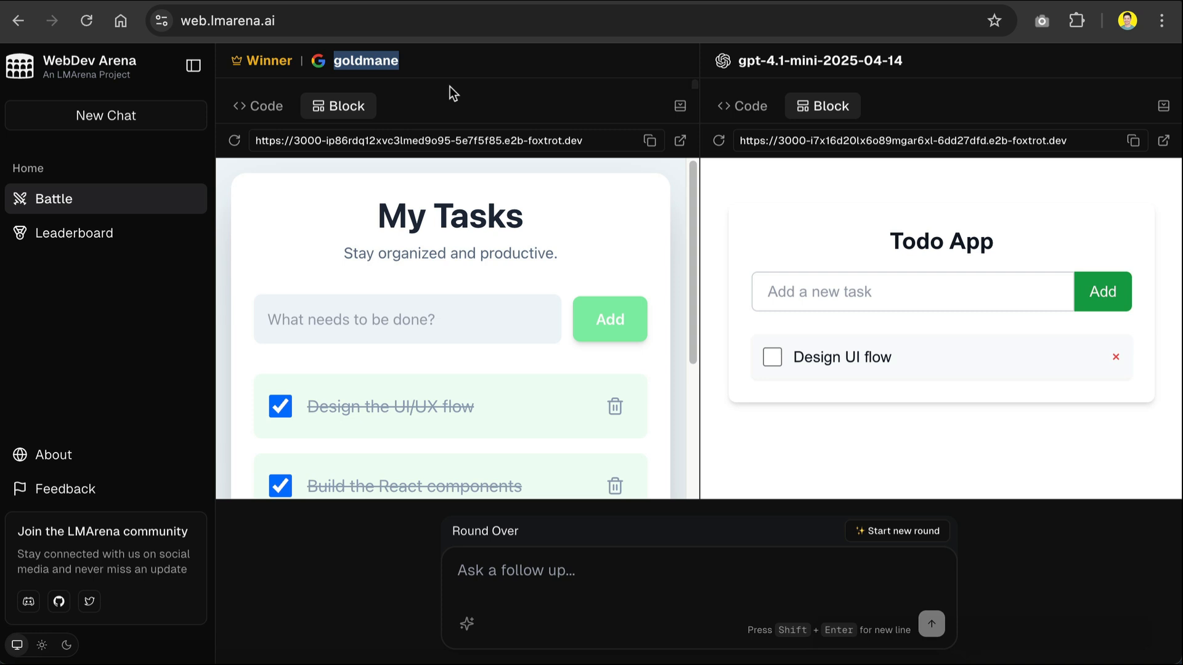
{"action": "mouse_move", "coordinate": [362, 66]}
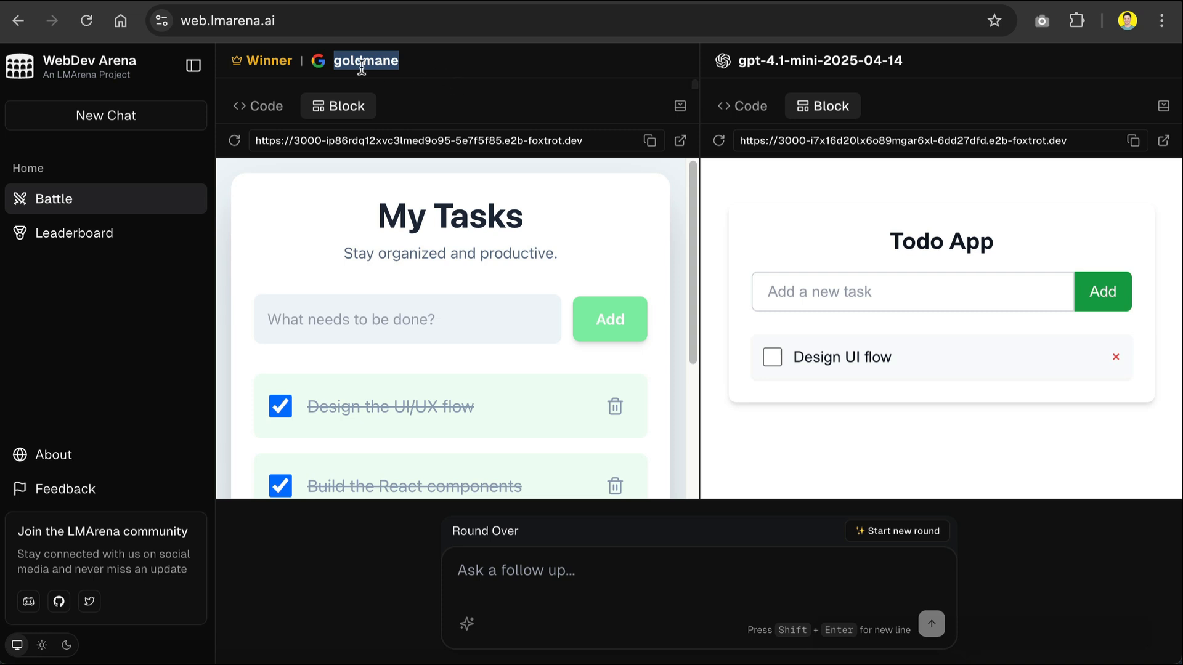
{"action": "mouse_move", "coordinate": [462, 69]}
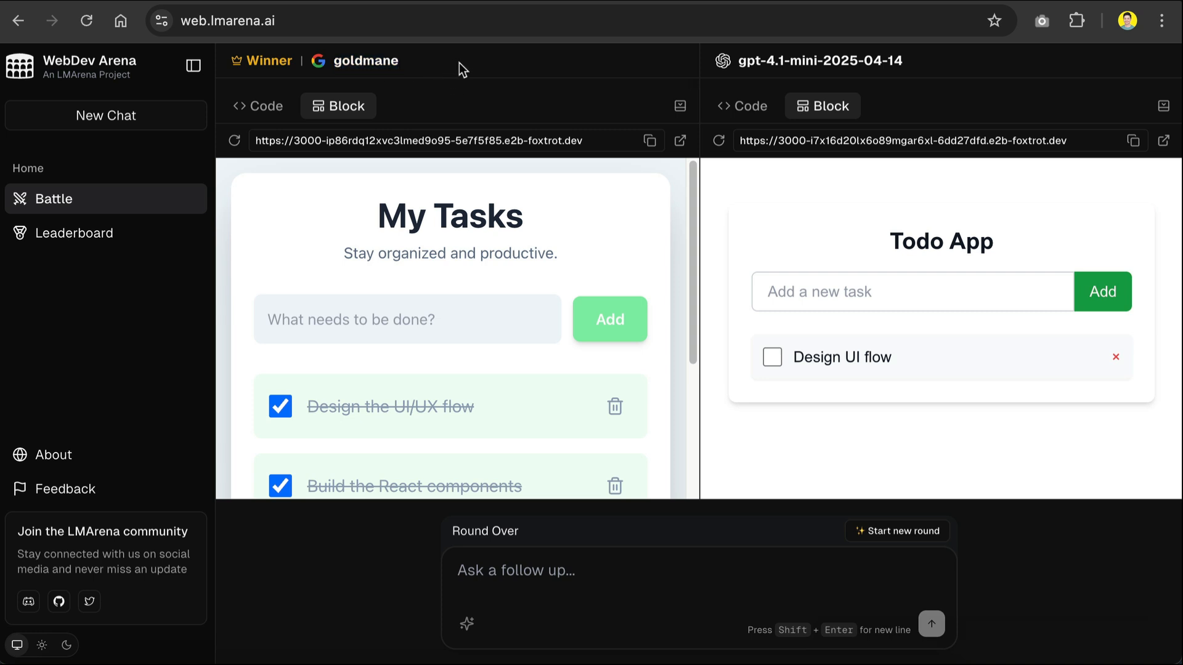
{"action": "mouse_move", "coordinate": [927, 67]}
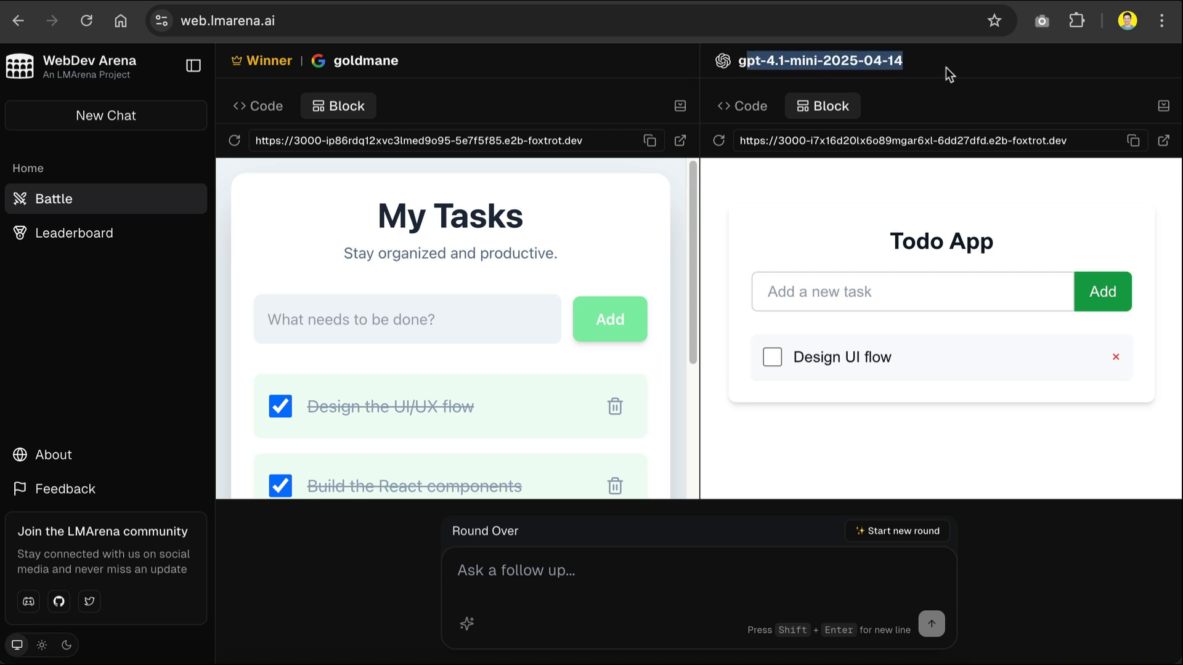
{"action": "mouse_move", "coordinate": [724, 293]}
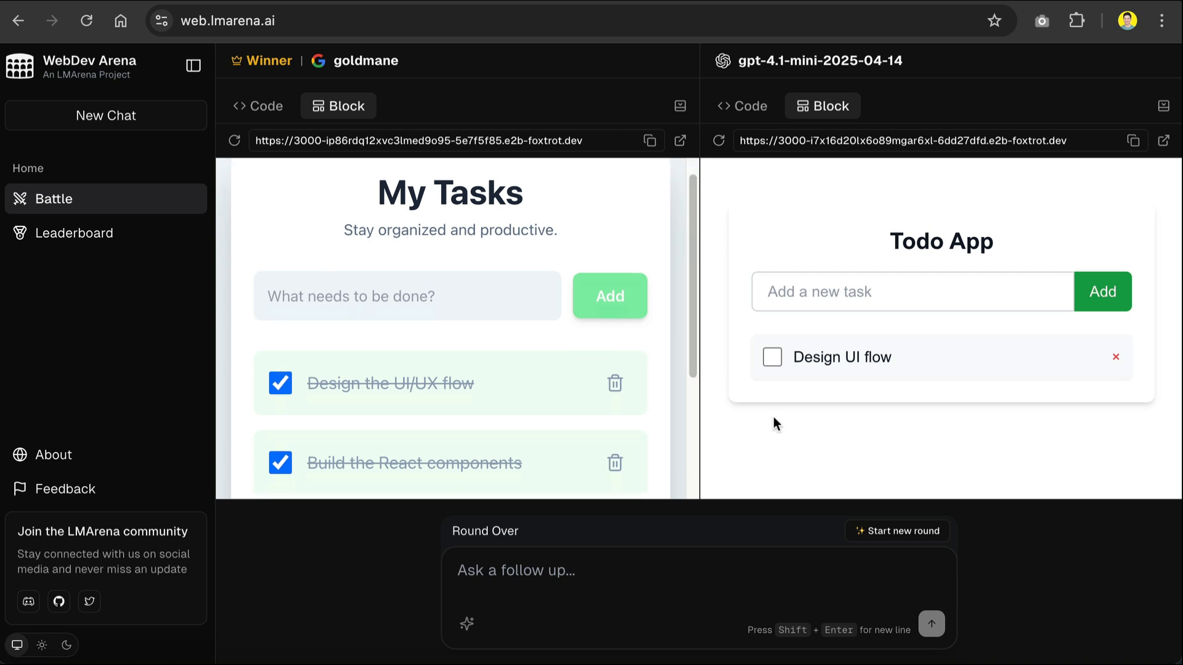
{"action": "scroll", "scroll_direction": "down", "scroll_amount": 3}
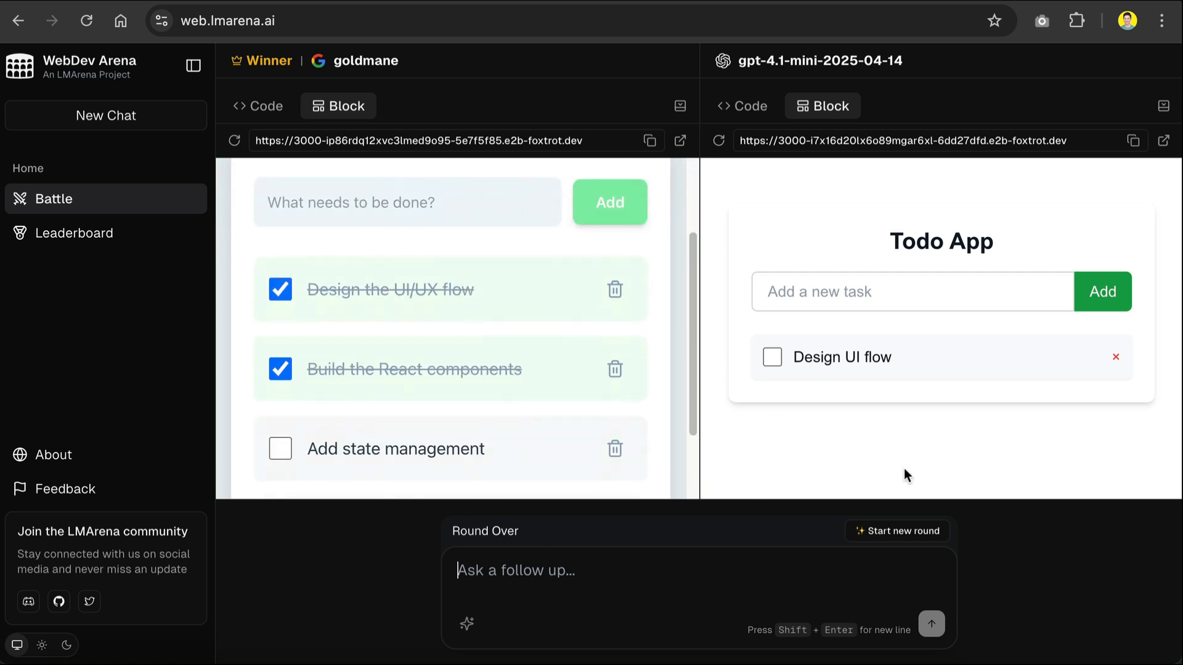
{"action": "mouse_move", "coordinate": [891, 456]}
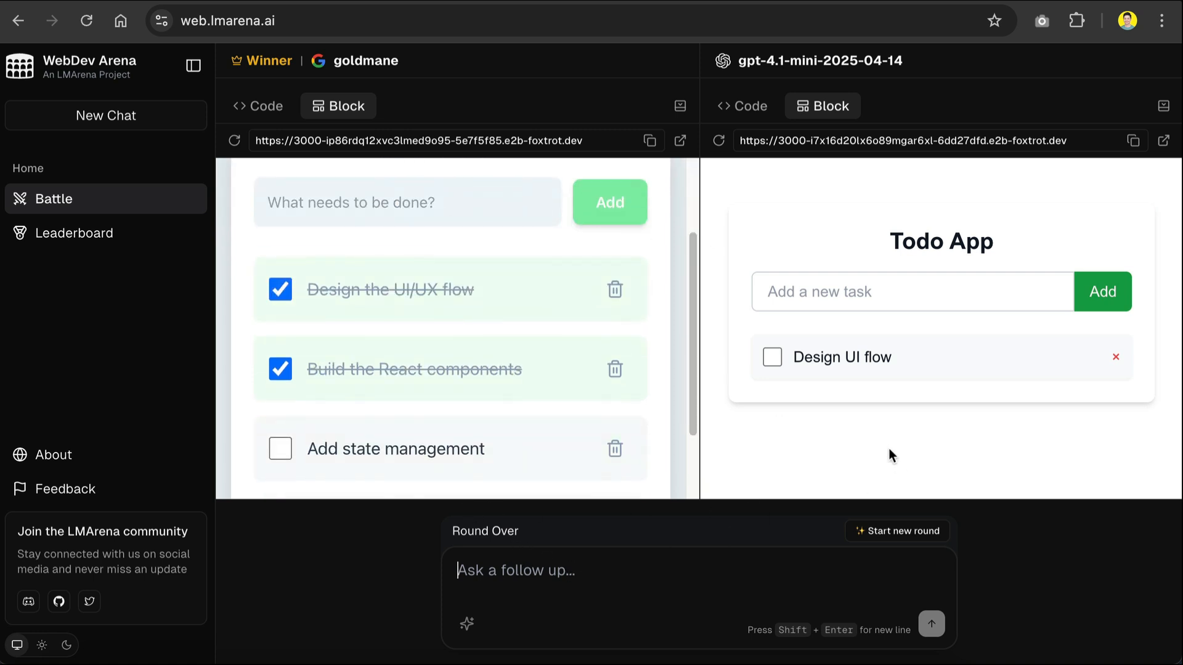
Step: Send a follow-up asking both models to rename the app to "Nathan's todo list"
{"action": "type", "text": "Change app name to Nath"}
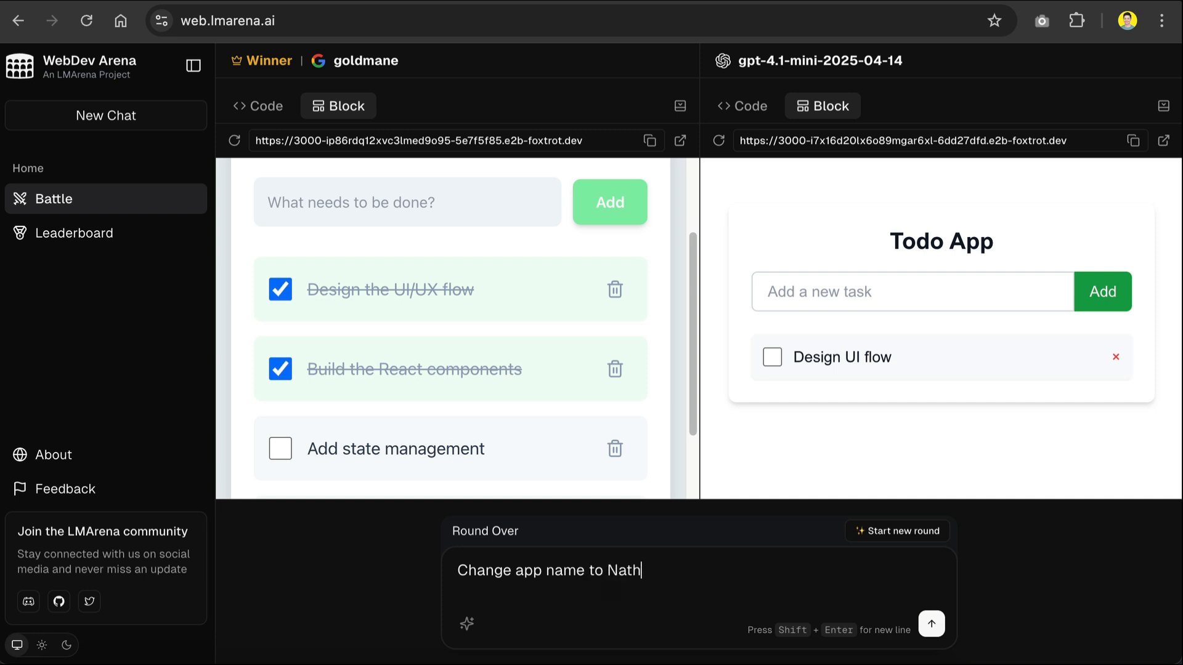
{"action": "type", "text": "an's todo list"}
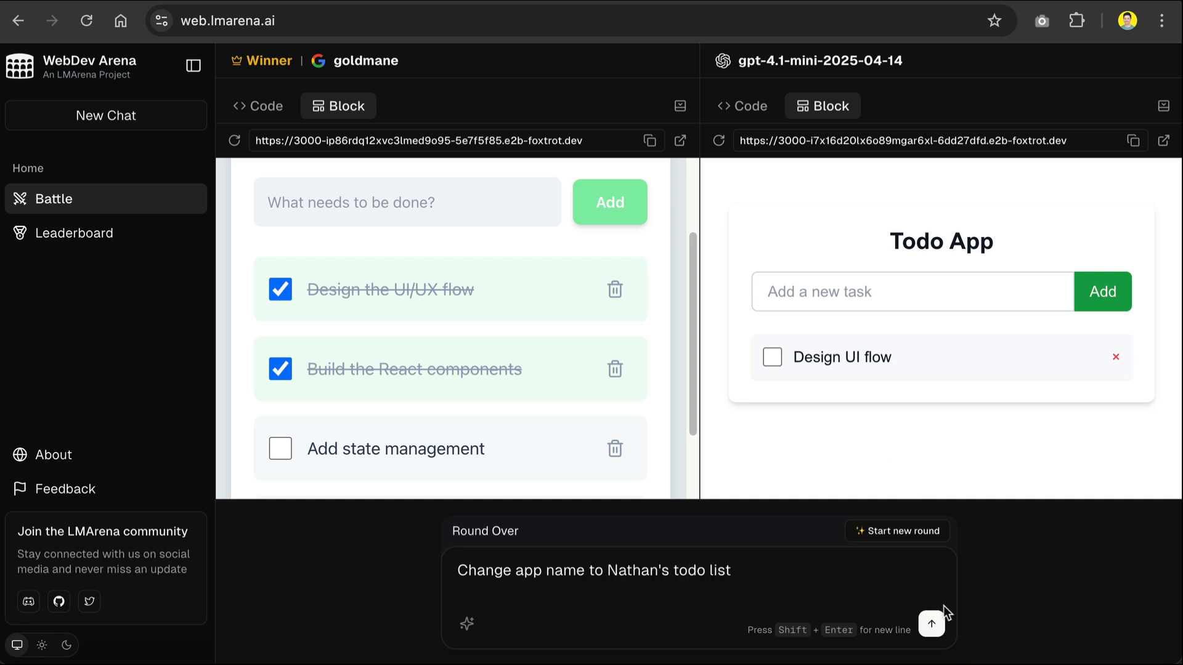
{"action": "left_click", "coordinate": [931, 623]}
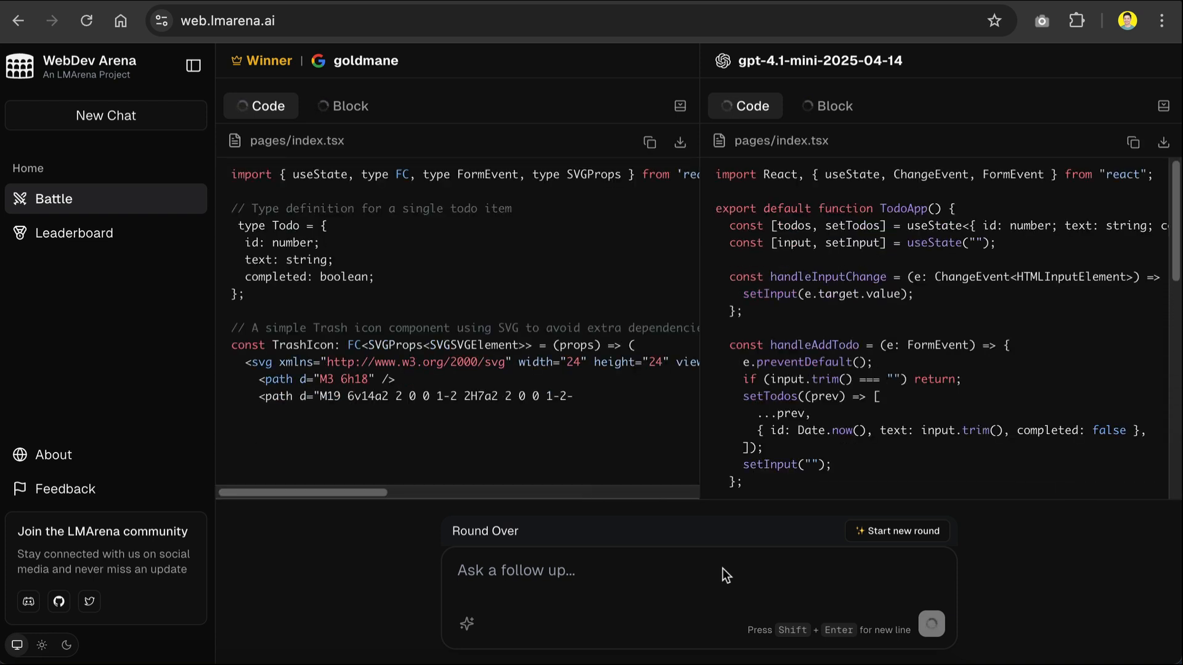
Step: Switch the winning goldmane panel from its code to the live renamed todo app and look it over
{"action": "left_click", "coordinate": [832, 106]}
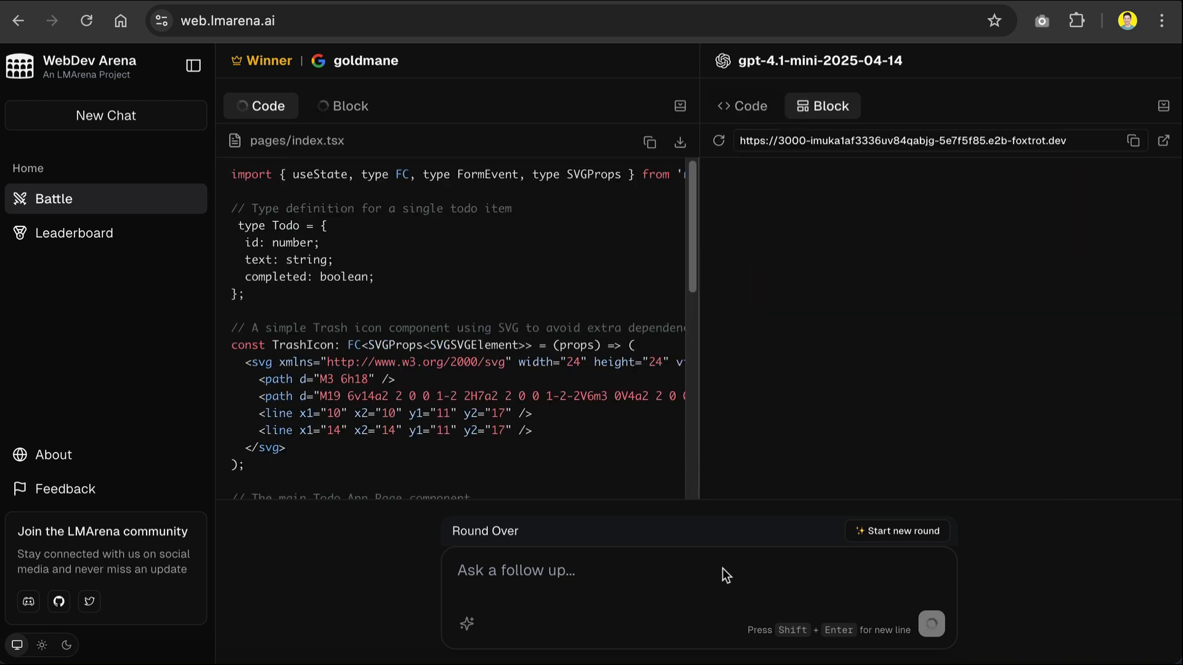
{"action": "left_click", "coordinate": [338, 106]}
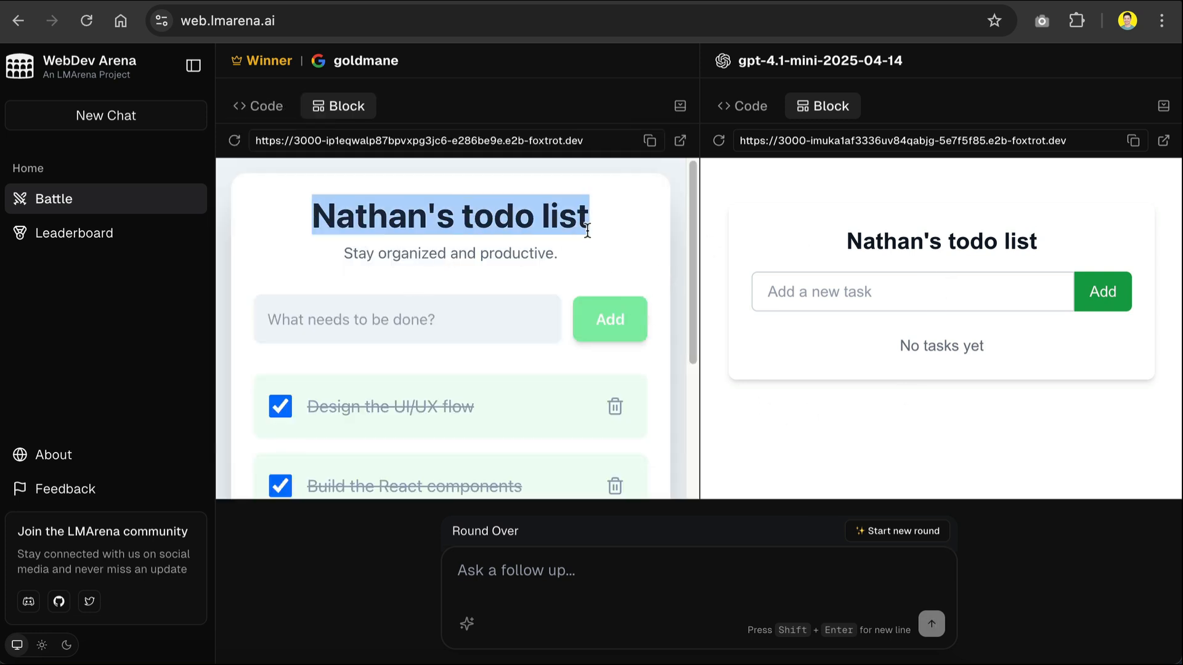
{"action": "scroll", "scroll_direction": "down", "scroll_amount": 3}
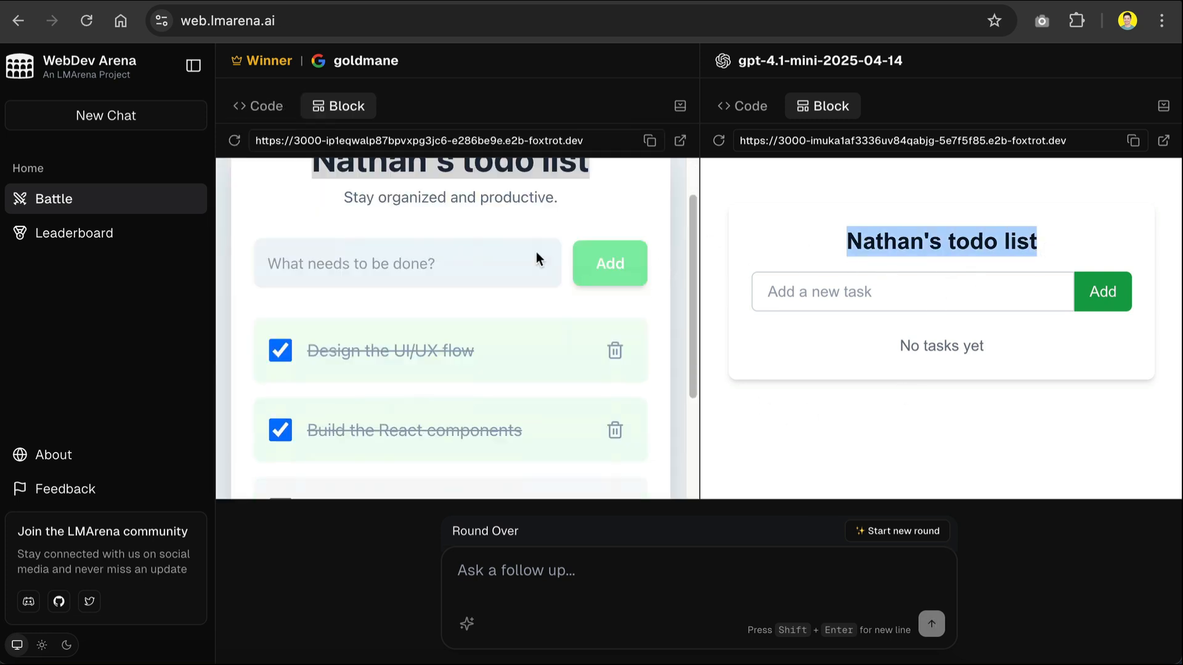
{"action": "scroll", "scroll_direction": "up", "scroll_amount": 3}
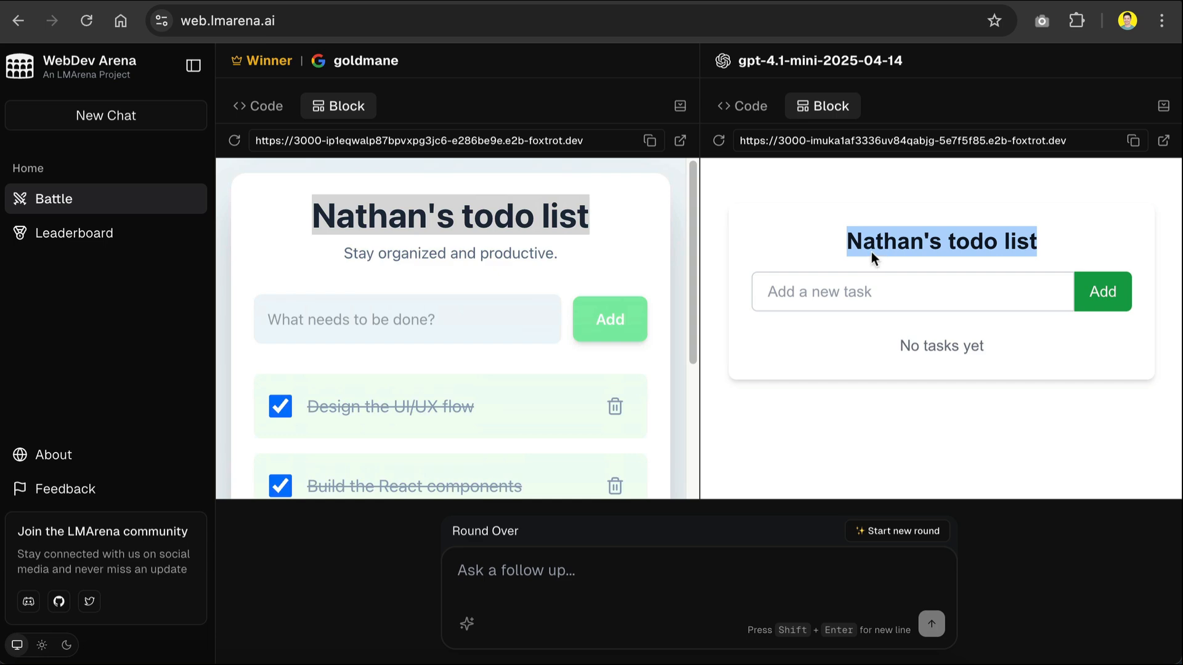
Step: Show goldmane's pages/index.tsx source beside the other model's live Nathan's todo list
{"action": "left_click", "coordinate": [260, 106]}
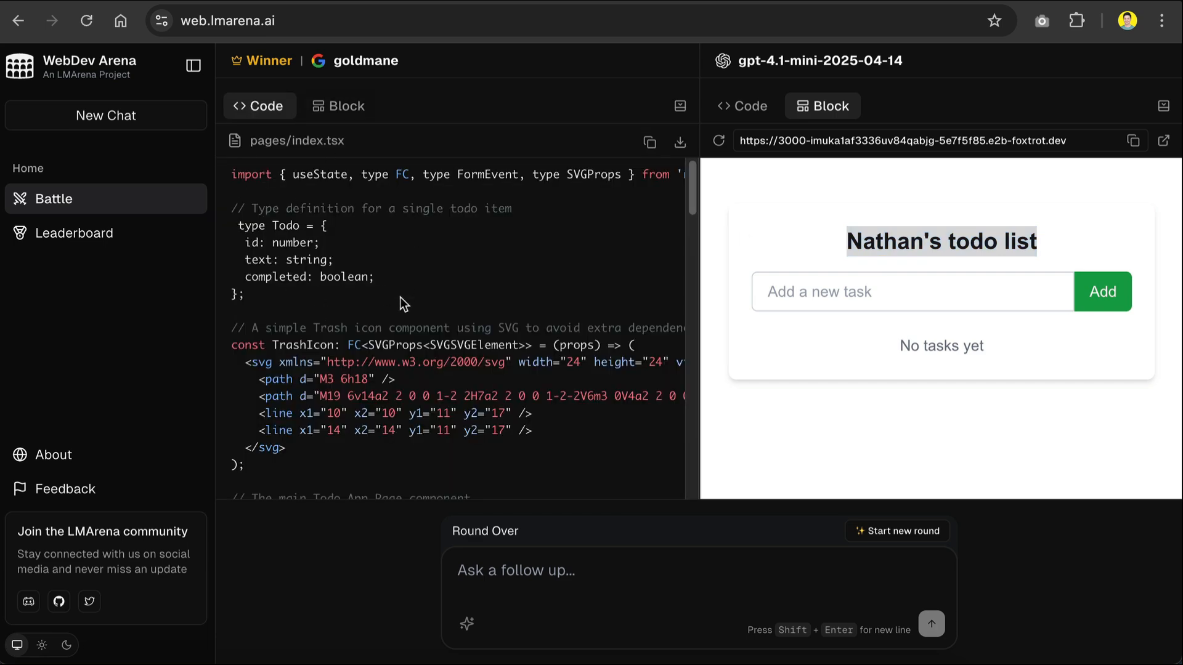
{"action": "mouse_move", "coordinate": [650, 143]}
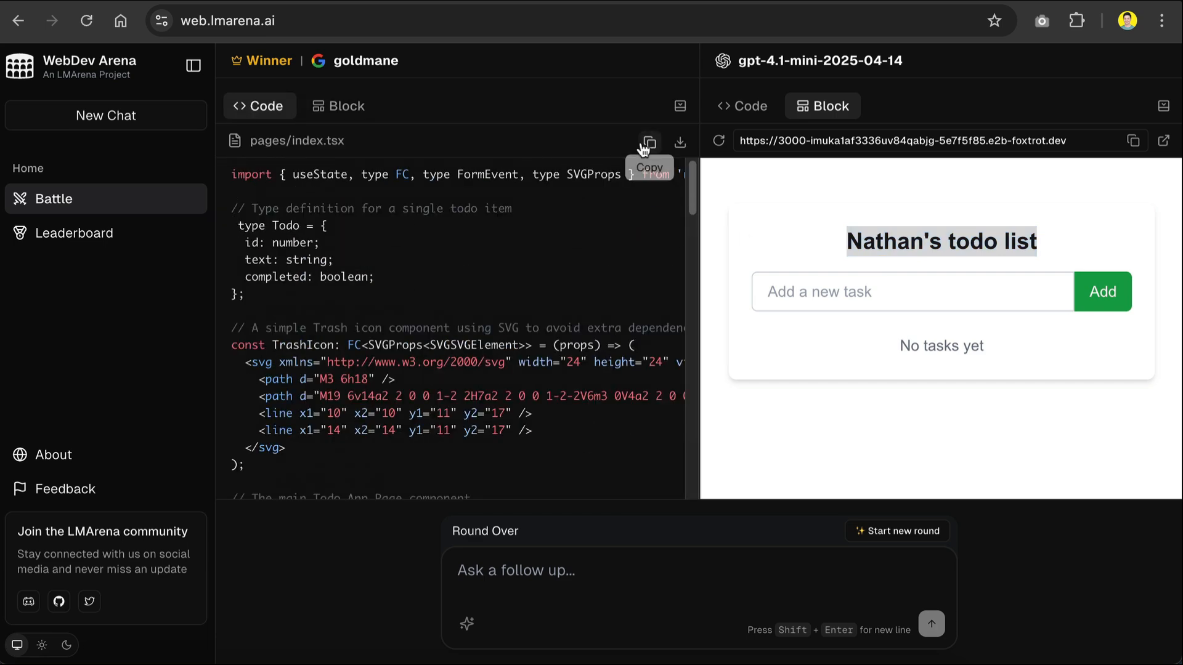
{"action": "mouse_move", "coordinate": [681, 143]}
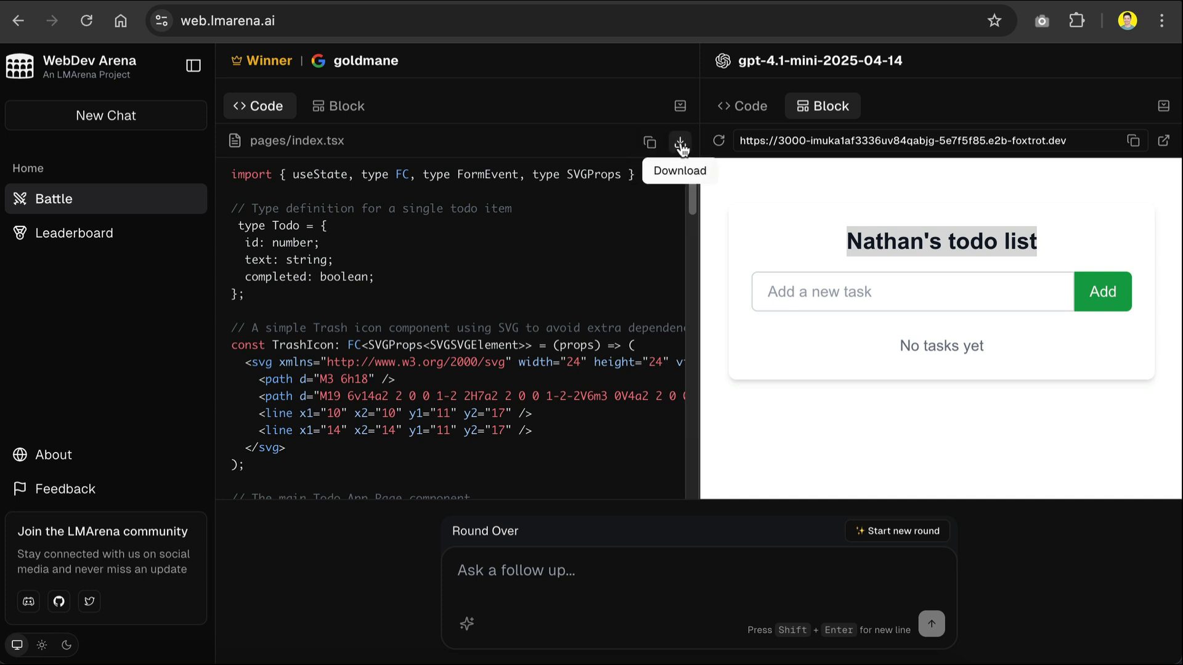
{"action": "mouse_move", "coordinate": [530, 35]}
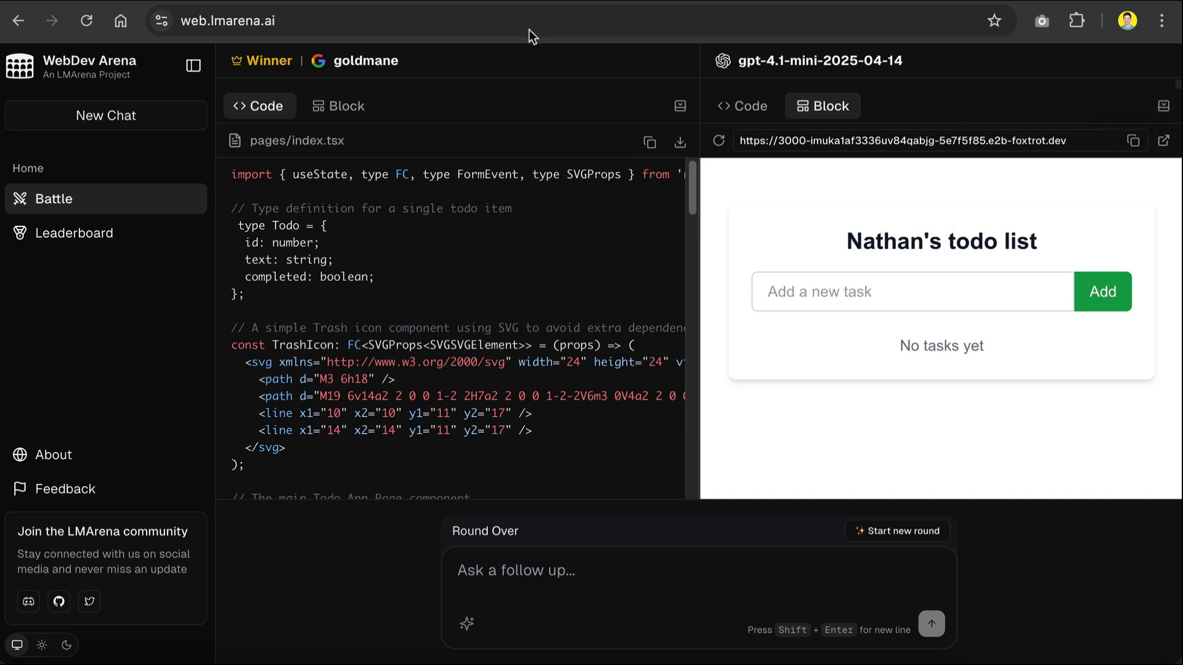
{"action": "left_click", "coordinate": [1164, 141]}
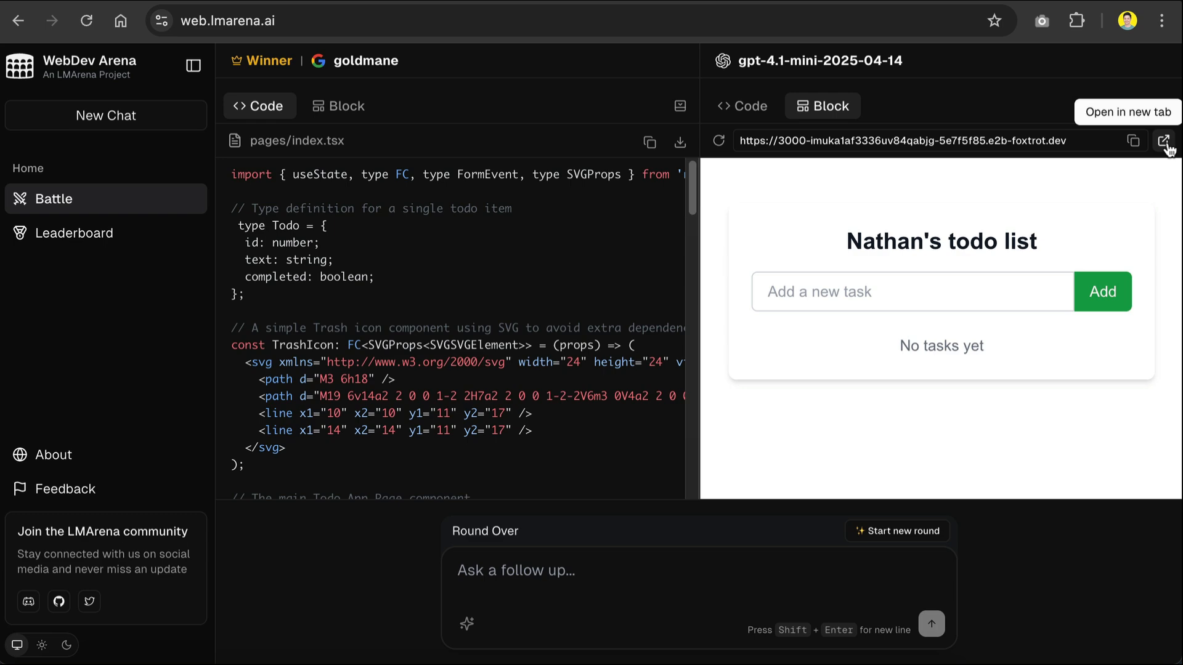
{"action": "mouse_move", "coordinate": [1003, 116]}
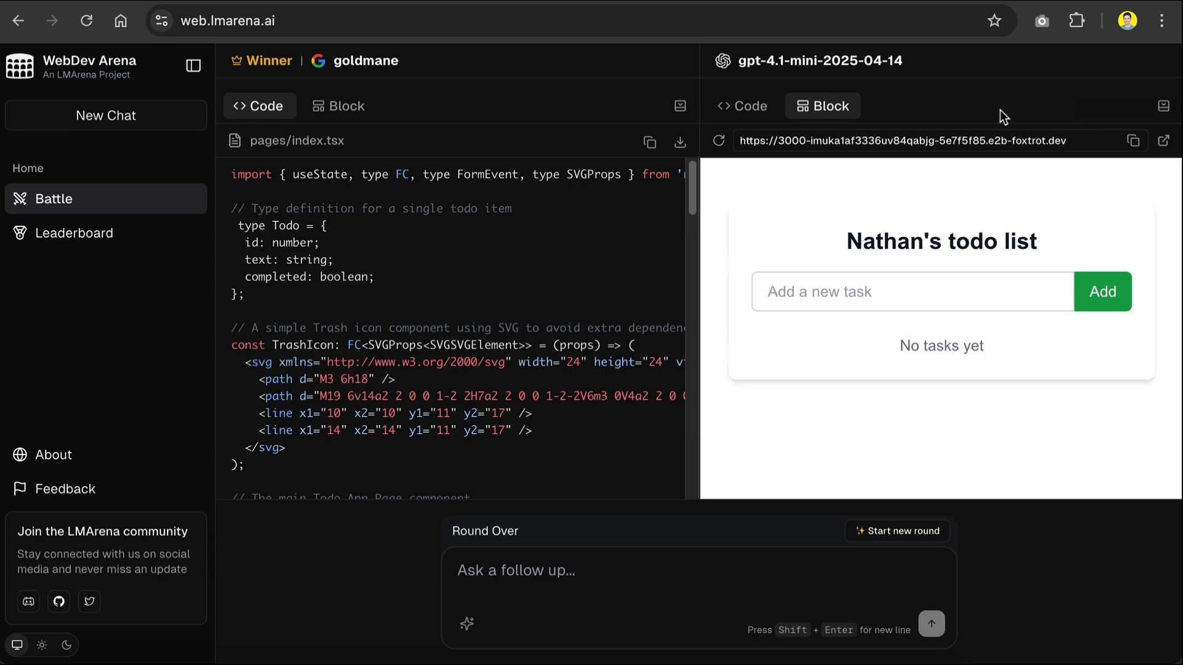
{"action": "left_click", "coordinate": [741, 106]}
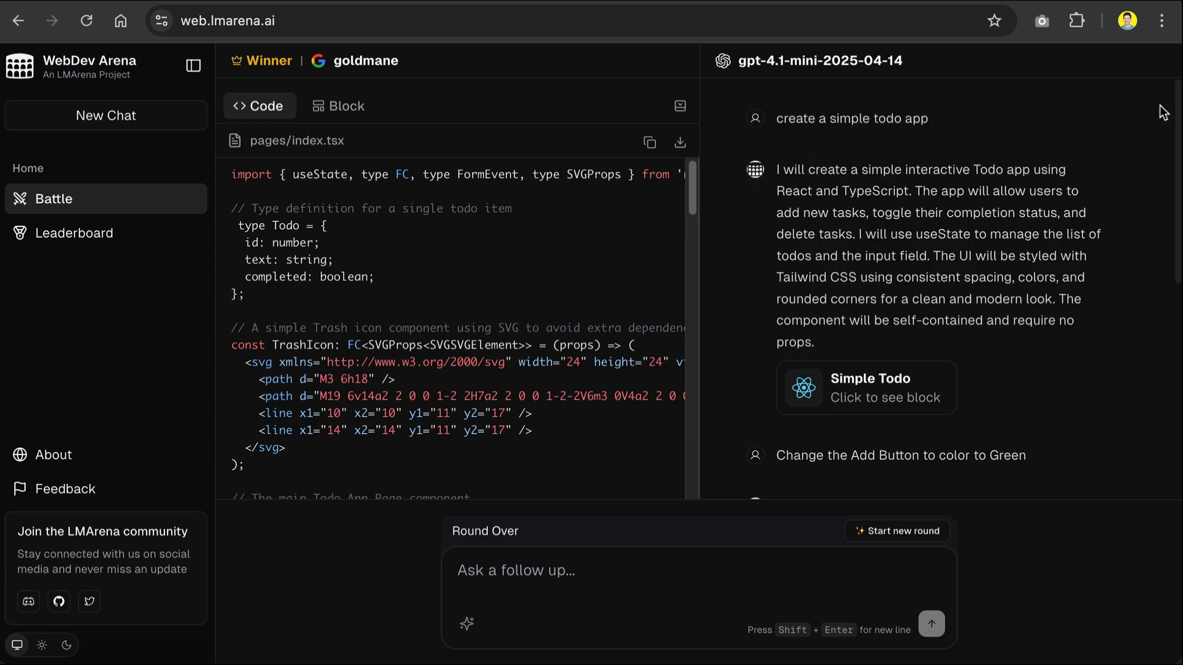
{"action": "scroll", "scroll_direction": "down", "scroll_amount": 3}
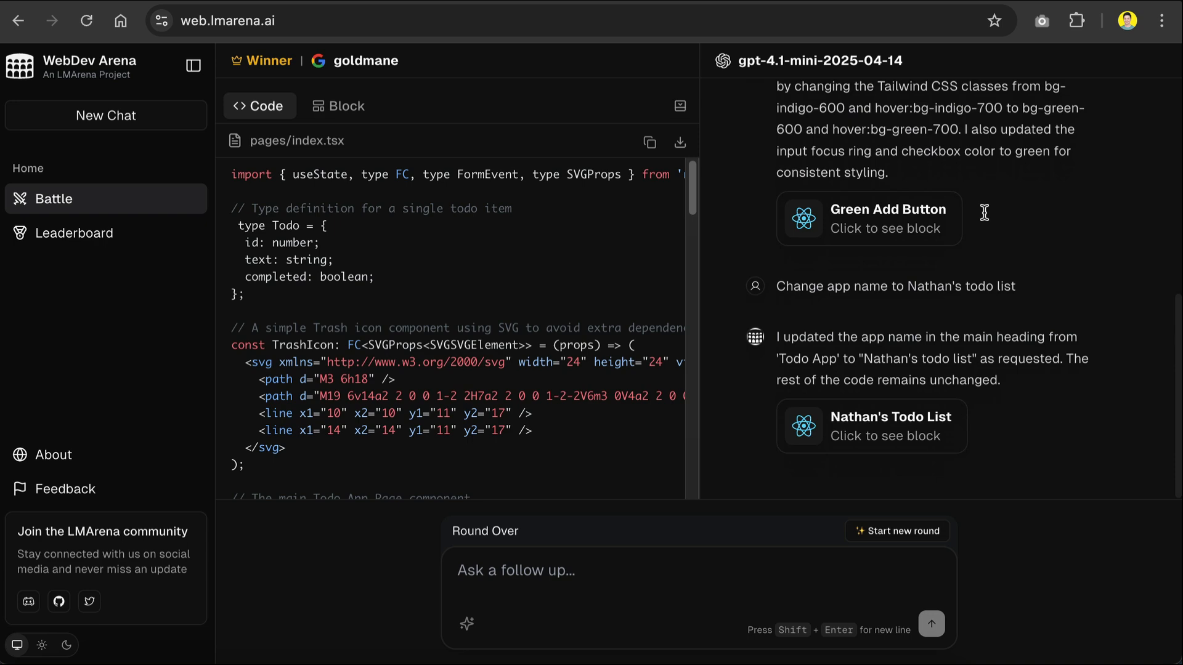
{"action": "scroll", "scroll_direction": "up", "scroll_amount": 3}
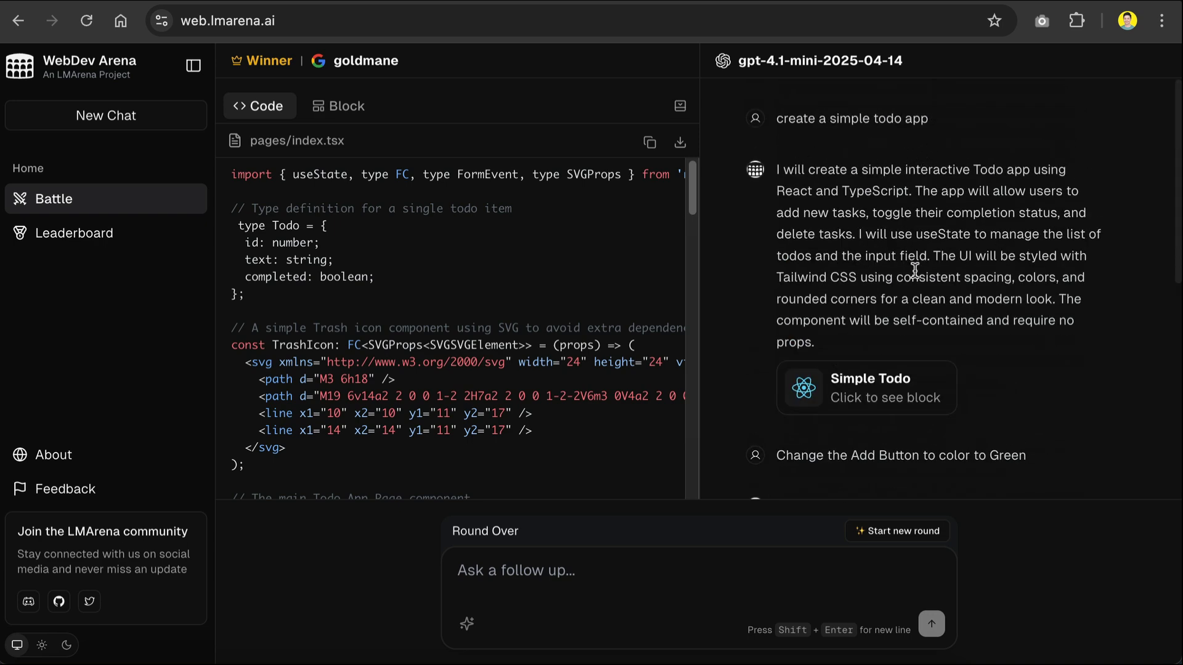
{"action": "mouse_move", "coordinate": [998, 392]}
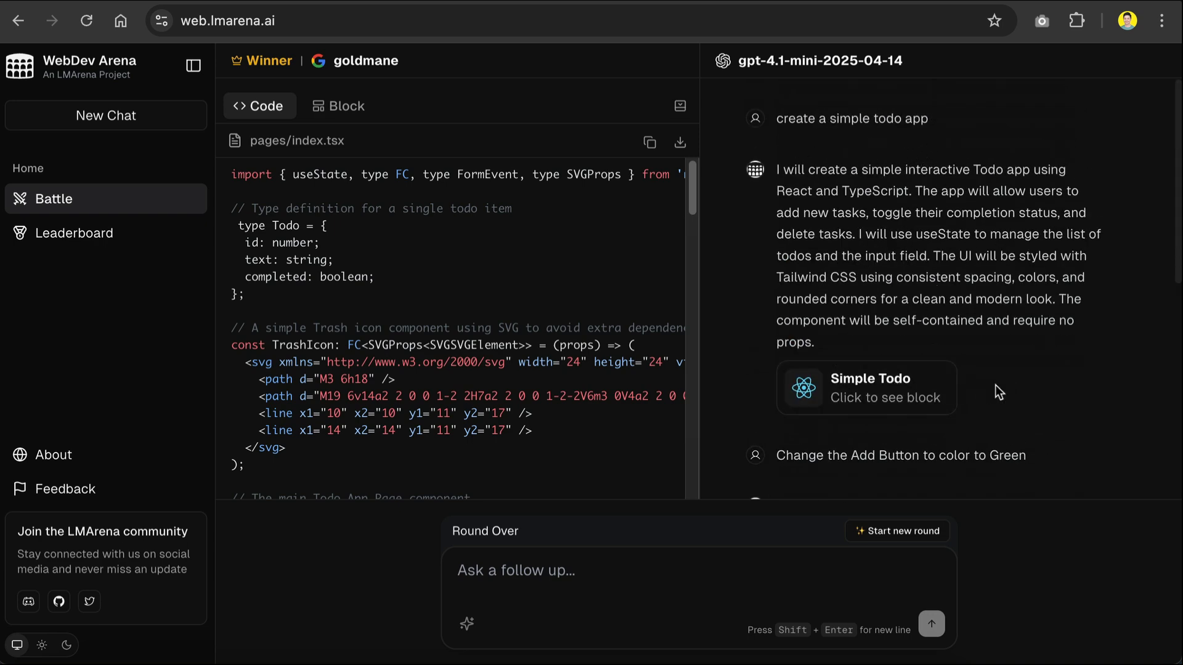
{"action": "scroll", "scroll_direction": "down", "scroll_amount": 3}
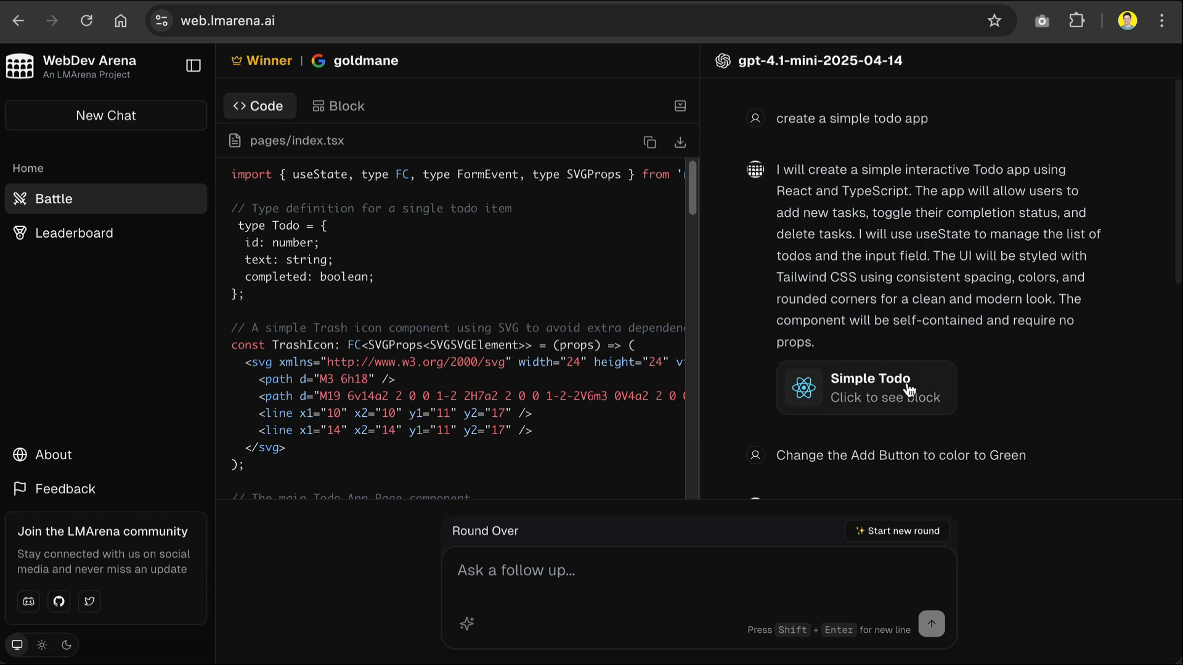
{"action": "scroll", "scroll_direction": "down", "scroll_amount": 3}
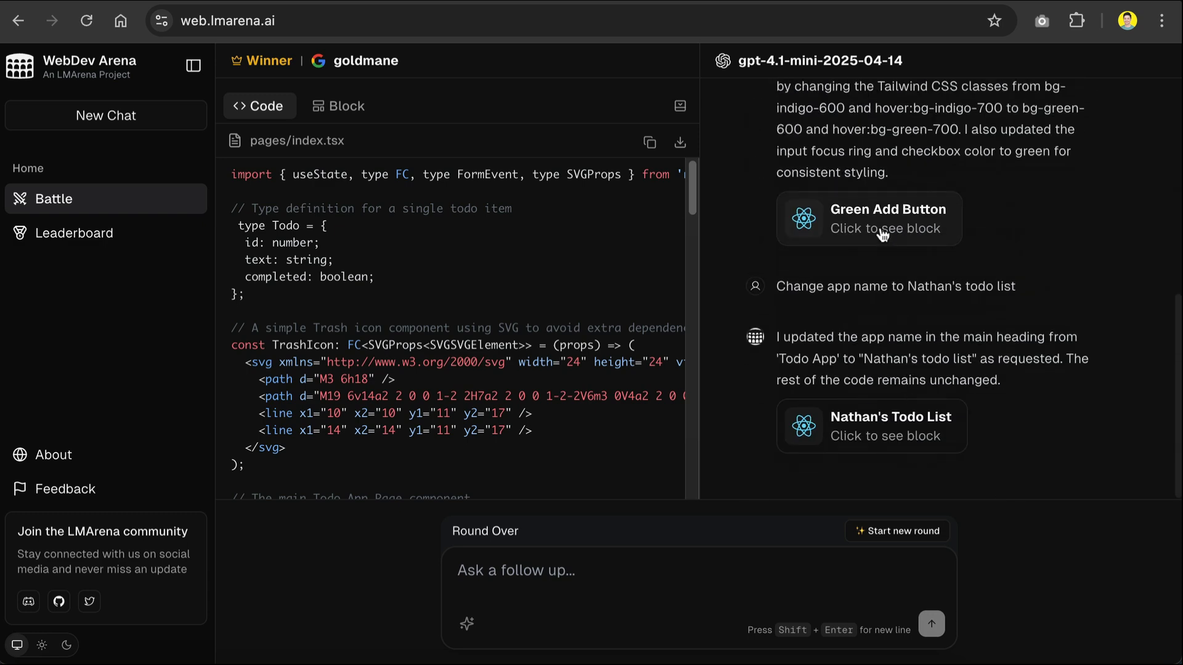
{"action": "left_click", "coordinate": [868, 219]}
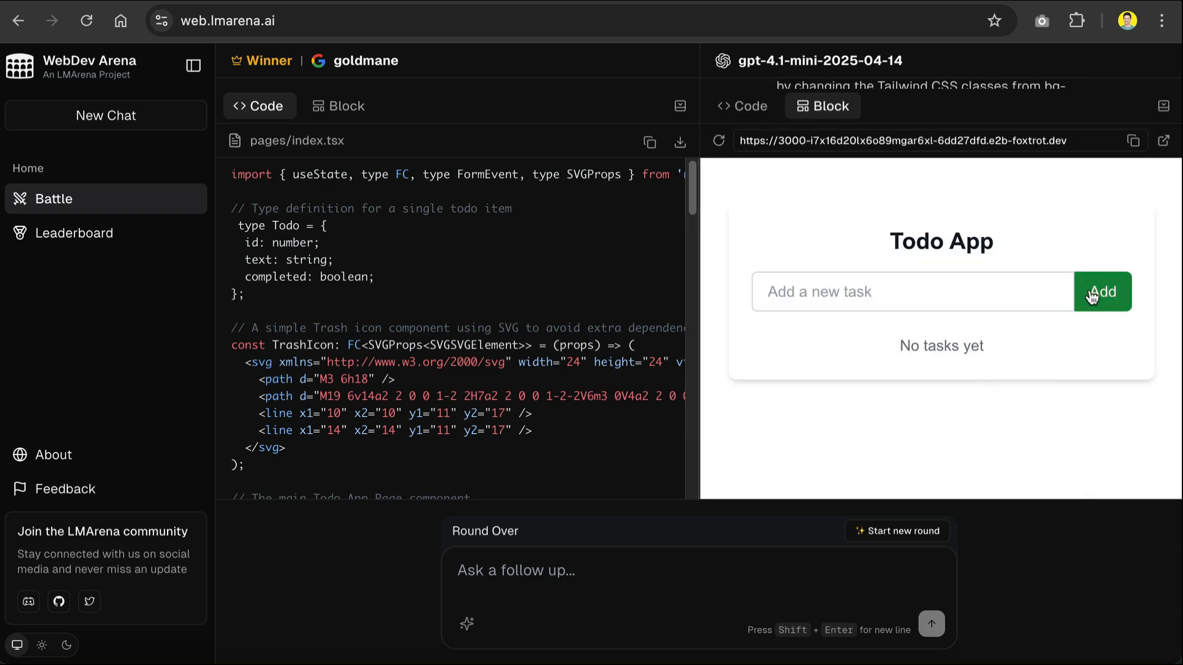
{"action": "mouse_move", "coordinate": [1166, 106]}
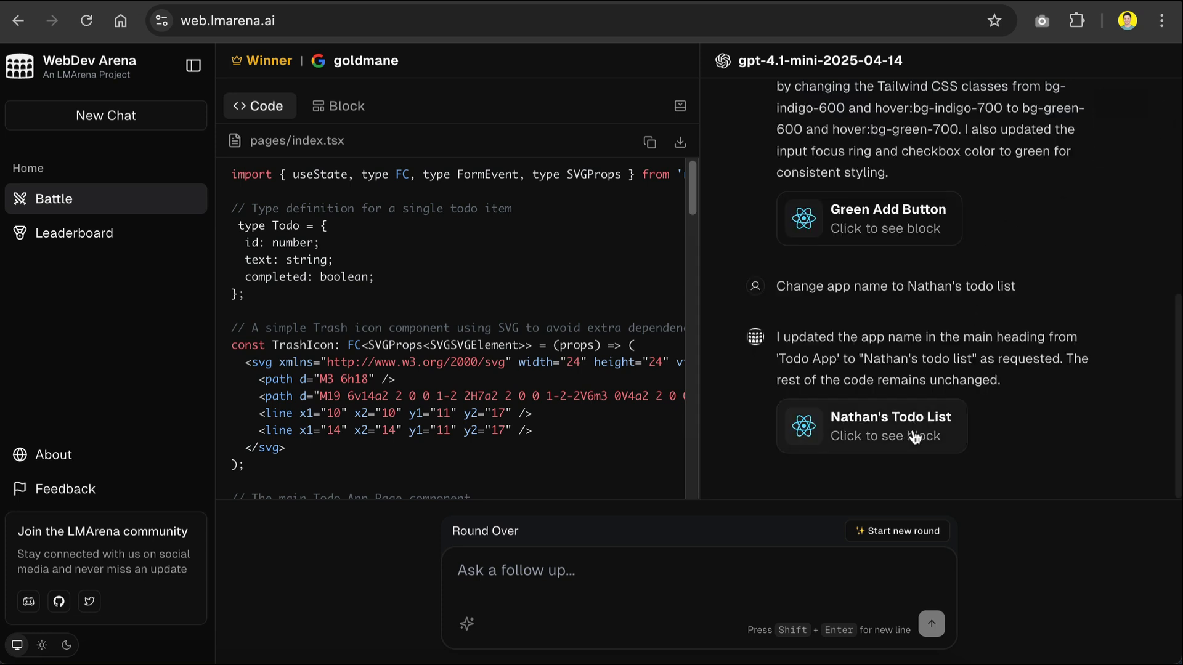
{"action": "left_click", "coordinate": [870, 427]}
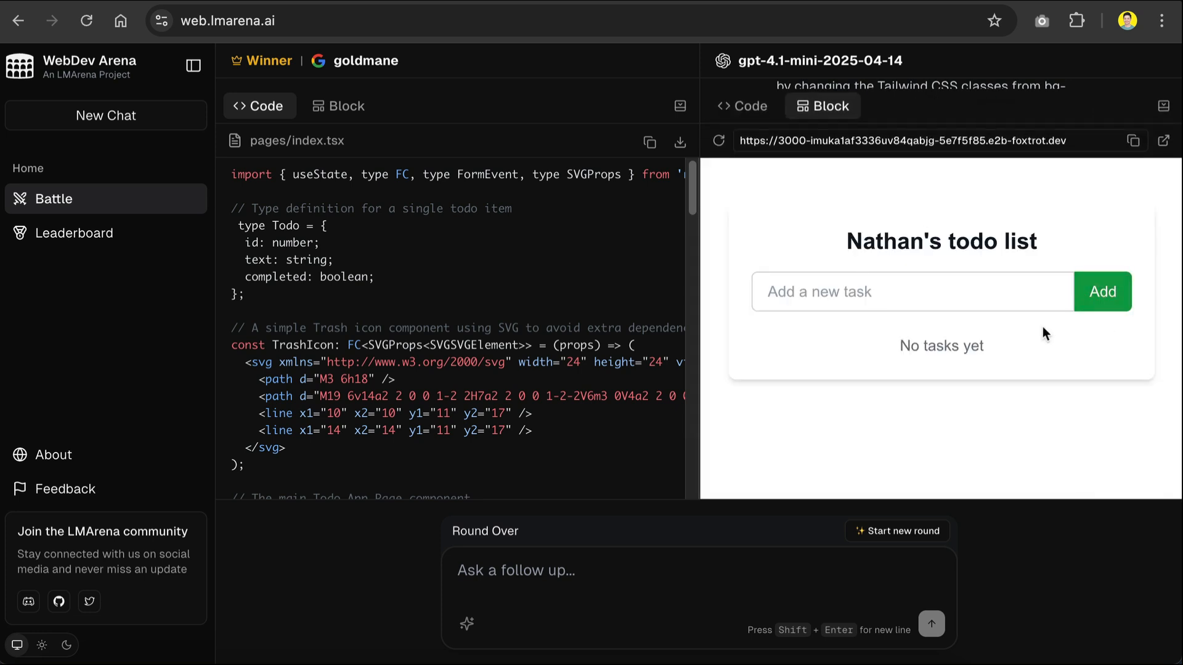
{"action": "mouse_move", "coordinate": [1056, 269]}
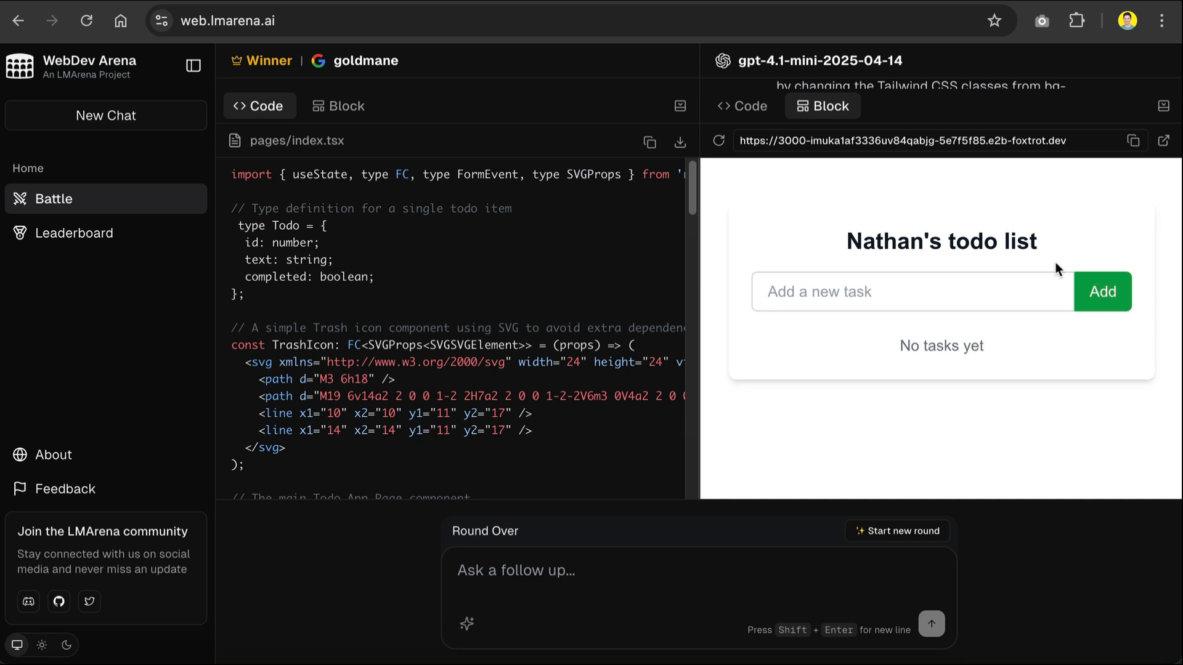
{"action": "mouse_move", "coordinate": [143, 257]}
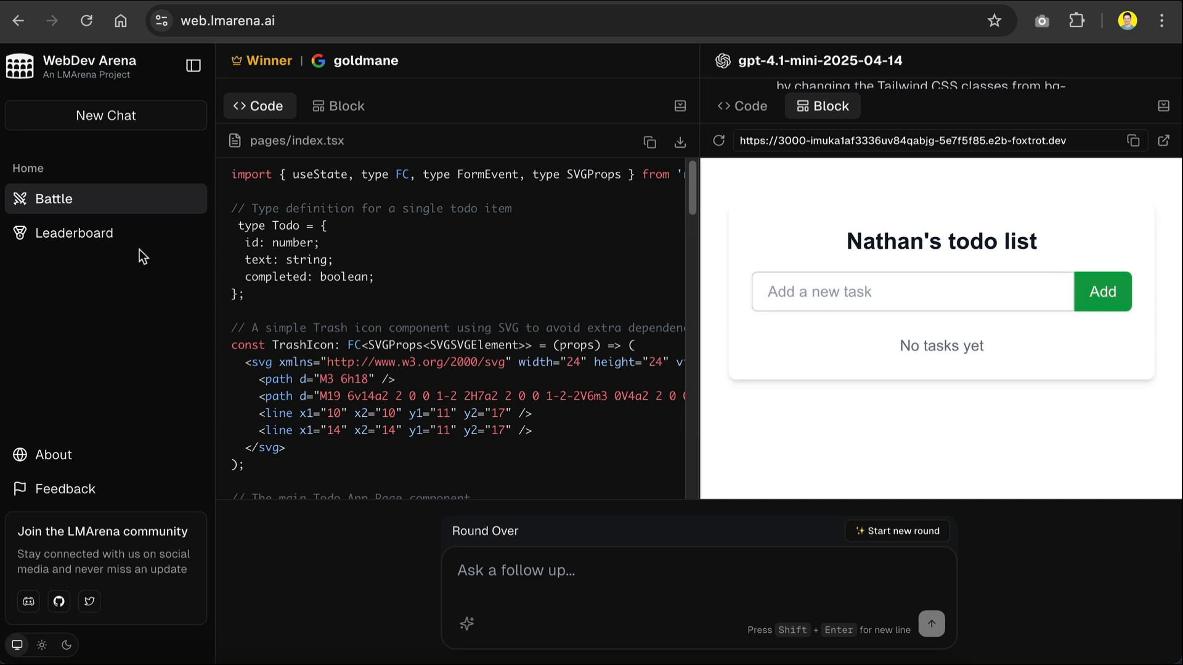
{"action": "mouse_move", "coordinate": [719, 140]}
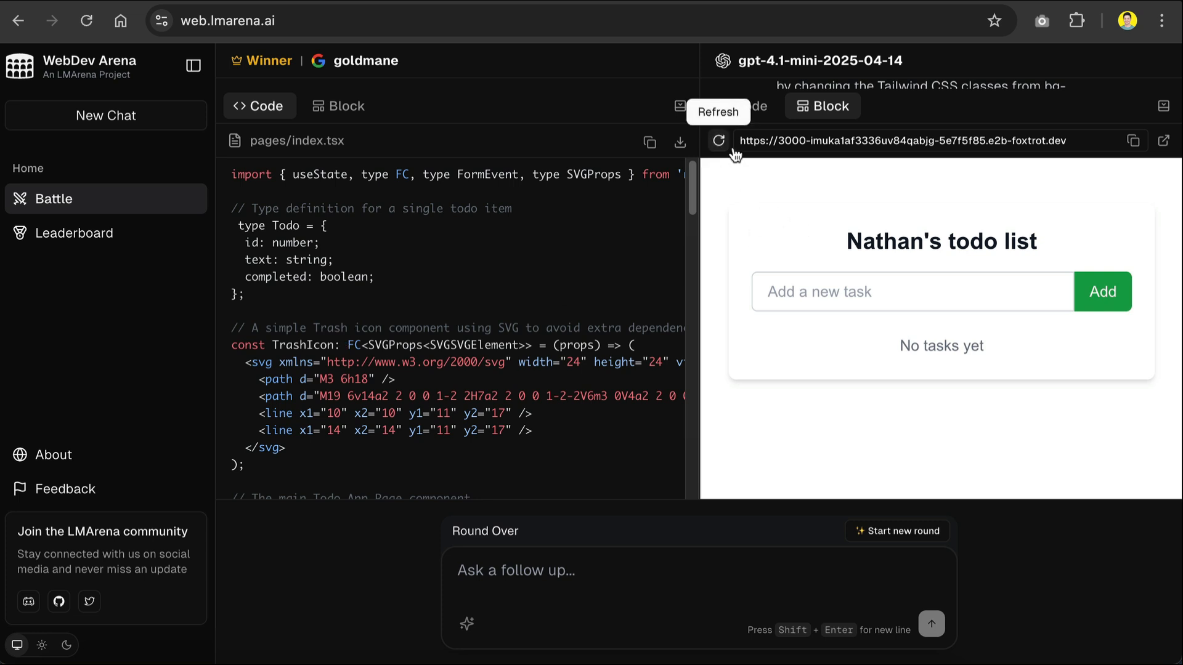
{"action": "mouse_move", "coordinate": [1097, 140]}
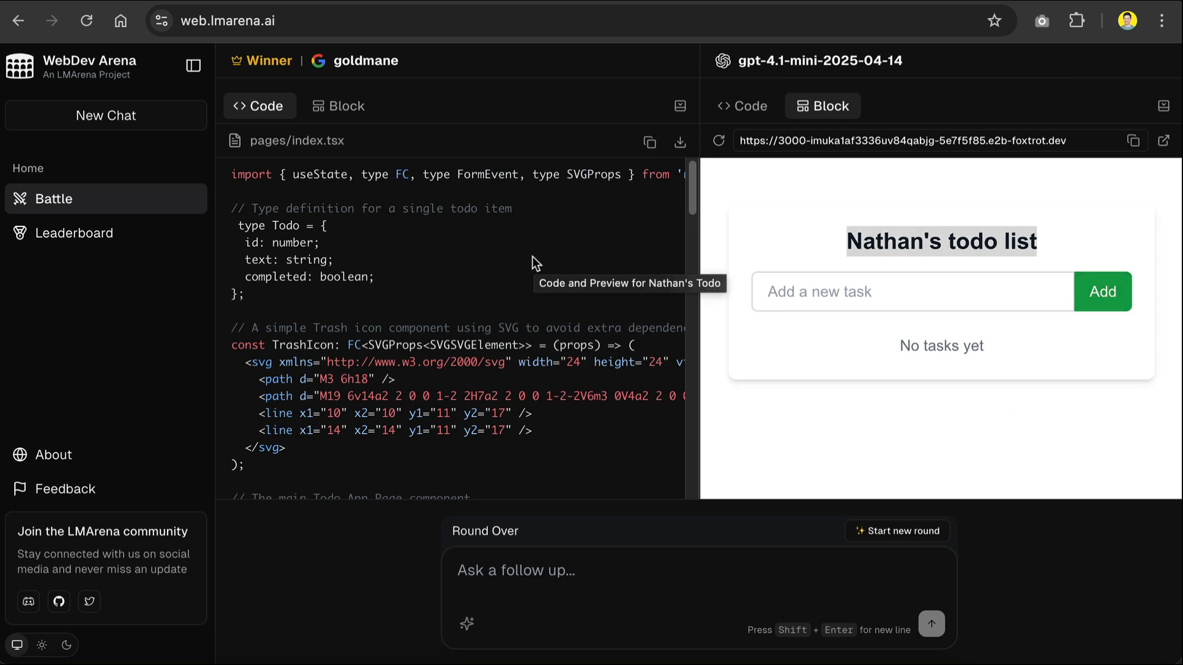
{"action": "mouse_move", "coordinate": [589, 186]}
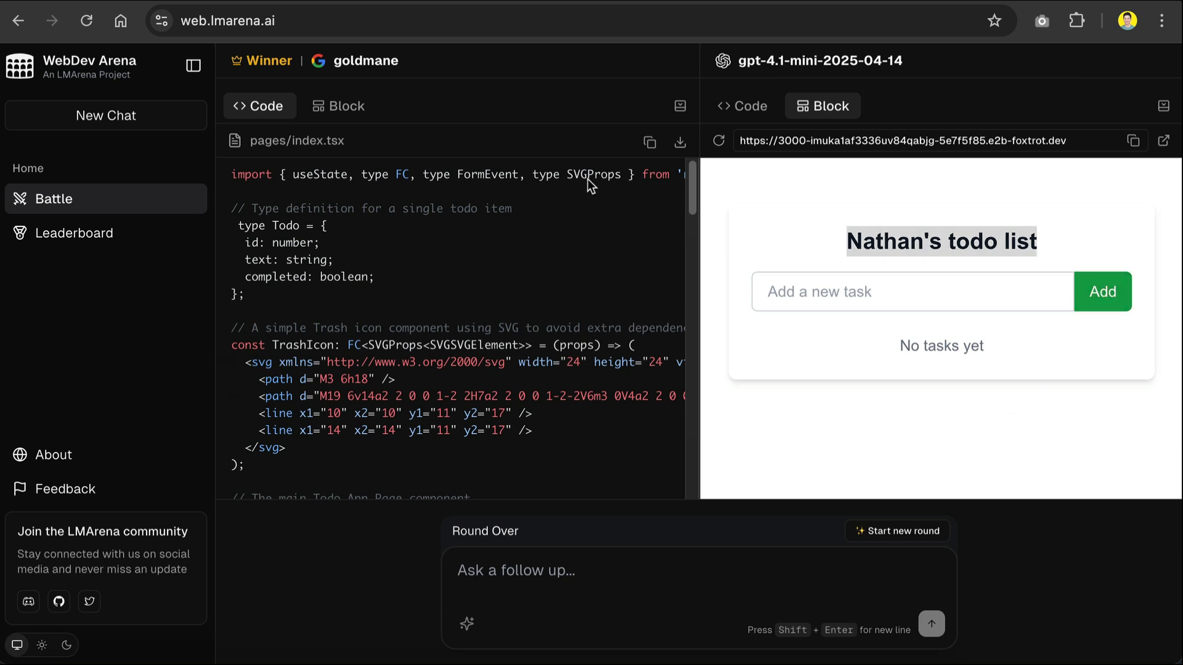
Step: Scroll through goldmane's pages/index.tsx code sideways and to its end, then back to the top
{"action": "scroll", "scroll_direction": "right", "scroll_amount": 3}
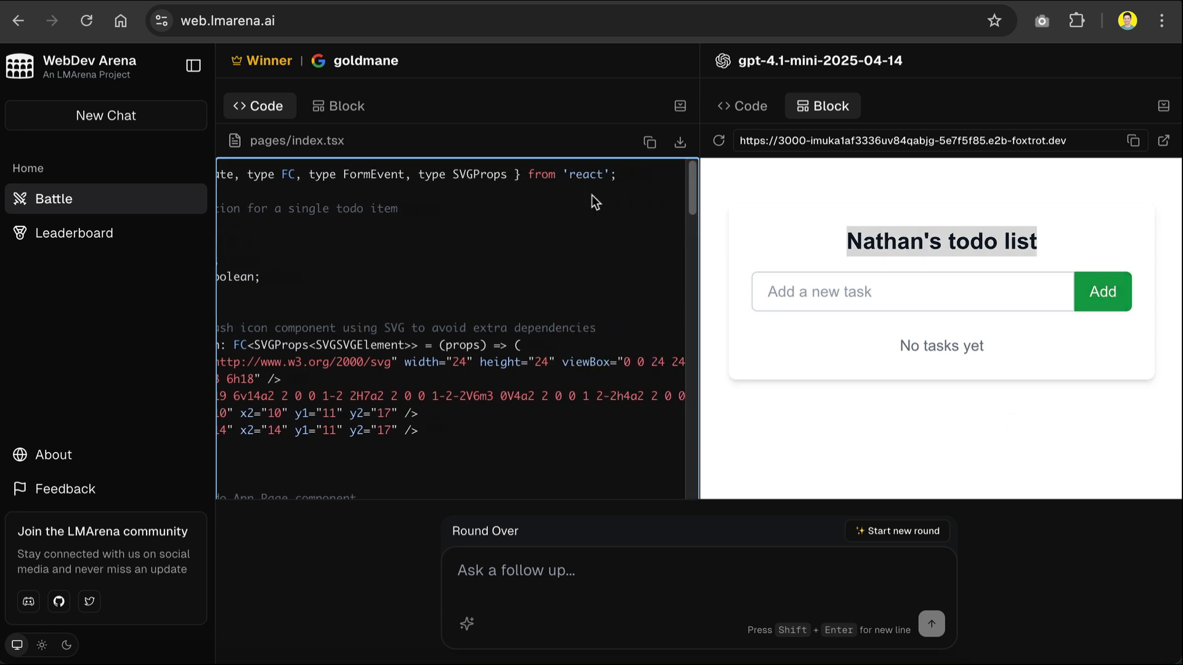
{"action": "mouse_move", "coordinate": [637, 199]}
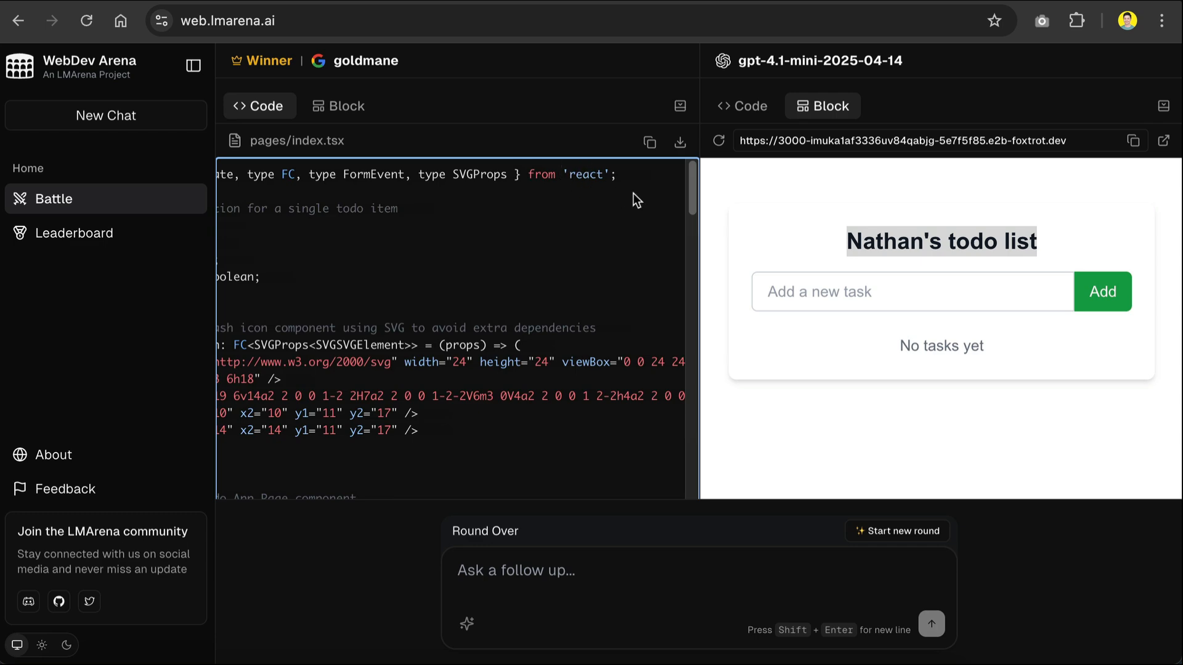
{"action": "scroll", "scroll_direction": "left", "scroll_amount": 3}
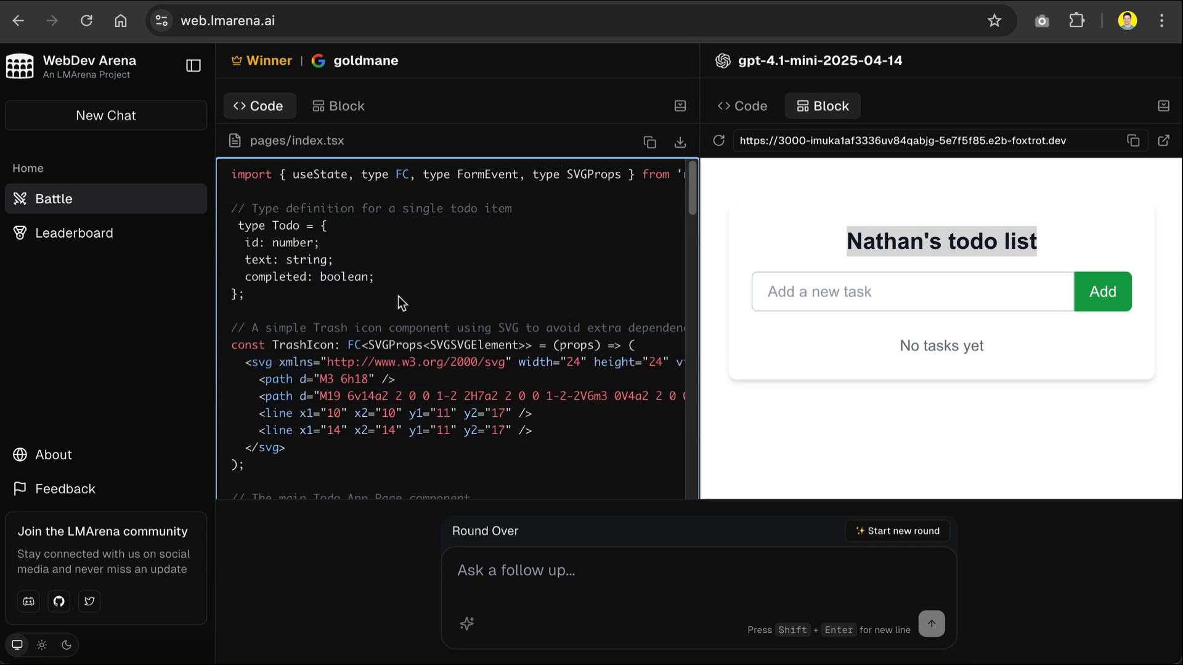
{"action": "scroll", "scroll_direction": "down", "scroll_amount": 3}
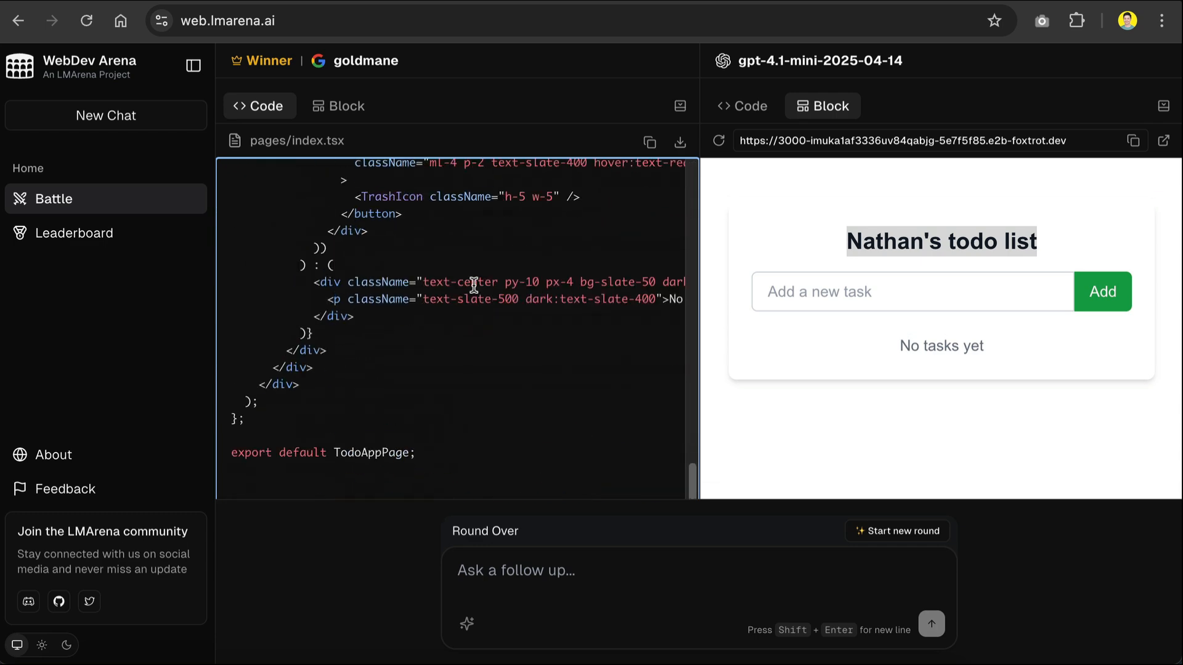
{"action": "scroll", "scroll_direction": "up", "scroll_amount": 3}
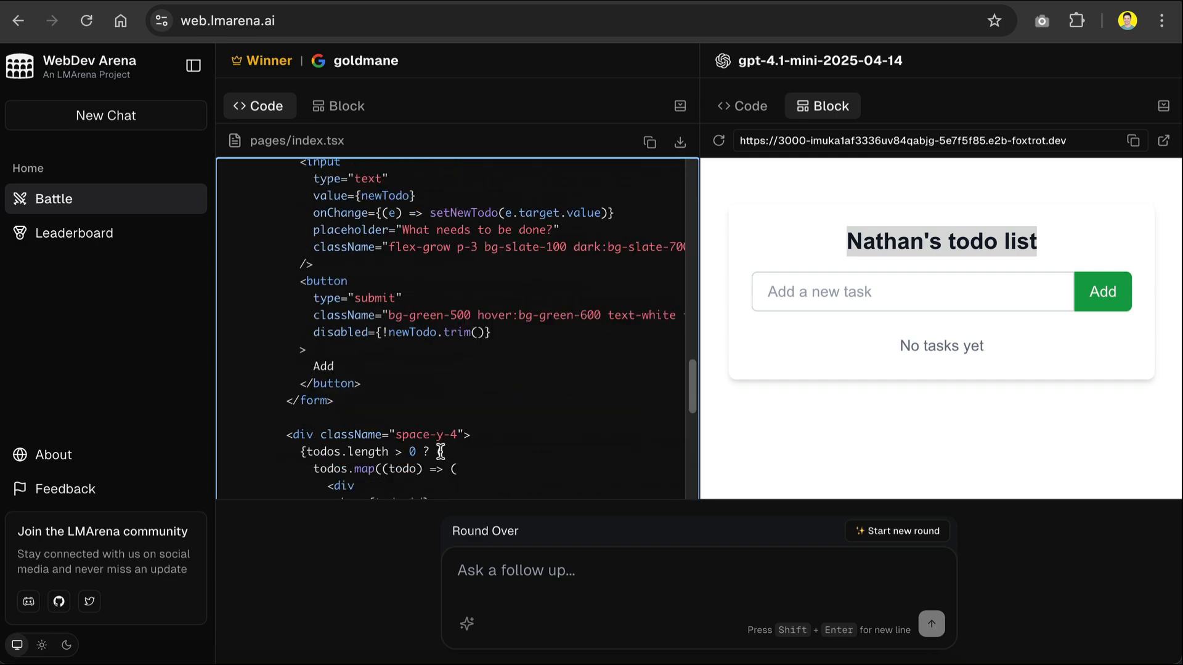
{"action": "scroll", "scroll_direction": "up", "scroll_amount": 3}
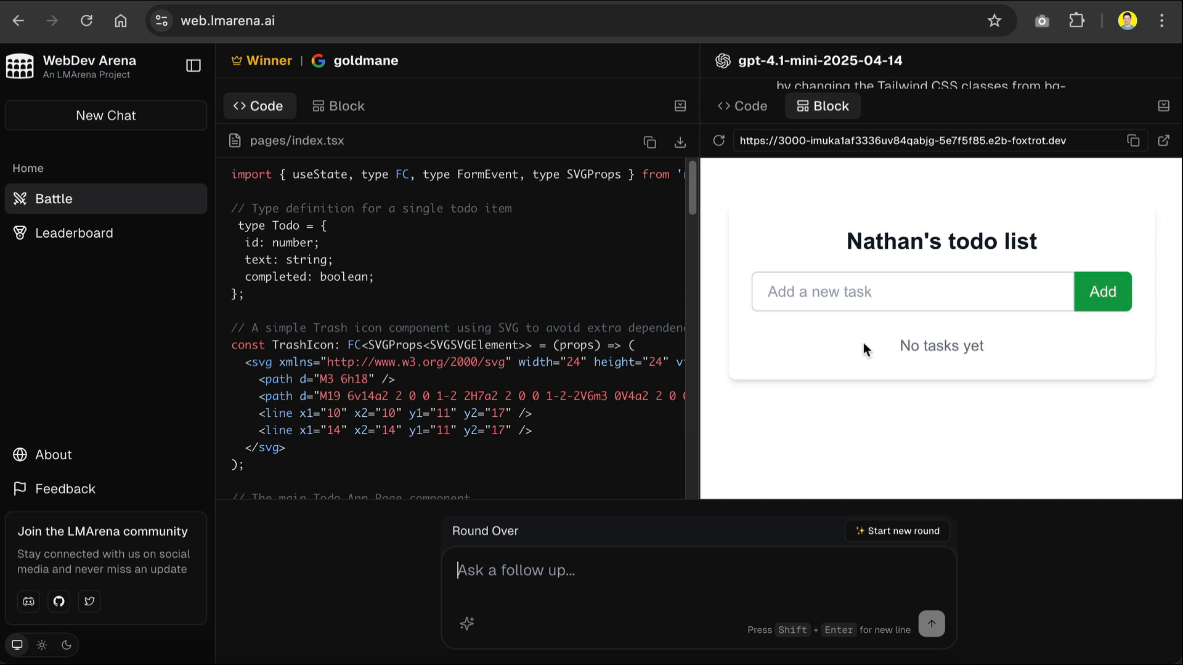
{"action": "mouse_move", "coordinate": [972, 499]}
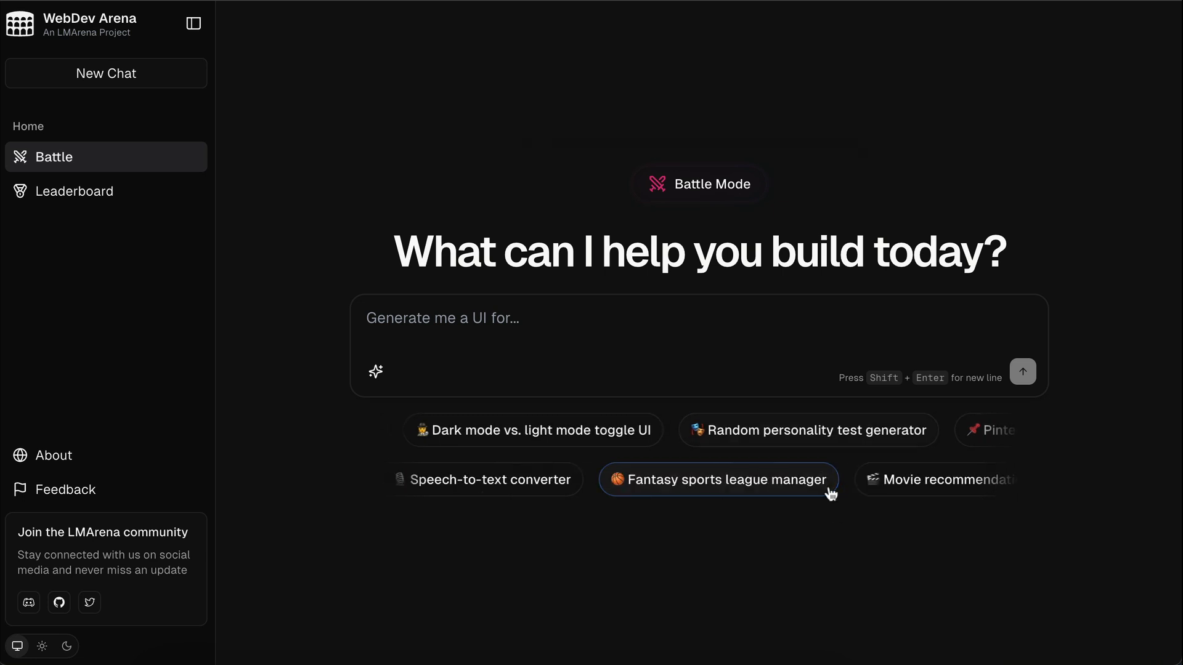
{"action": "mouse_move", "coordinate": [846, 166]}
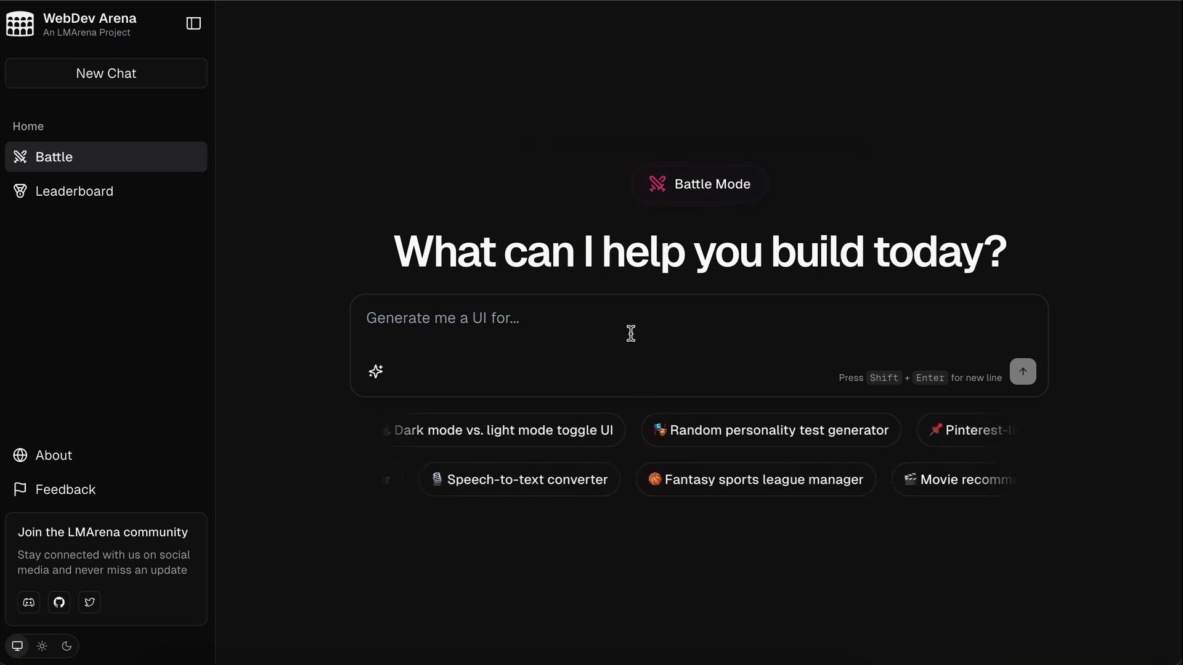
Step: Submit the prompt 'create a note taking app' to start a new battle
{"action": "type", "text": "create a note taking"}
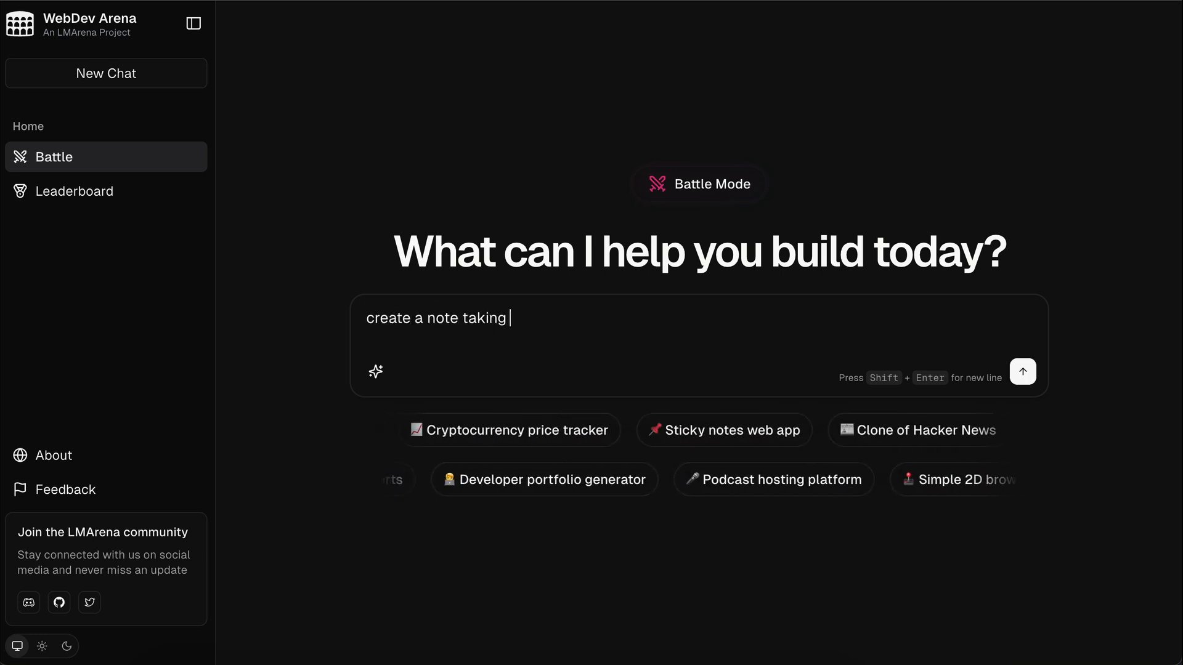
{"action": "left_click", "coordinate": [1023, 371]}
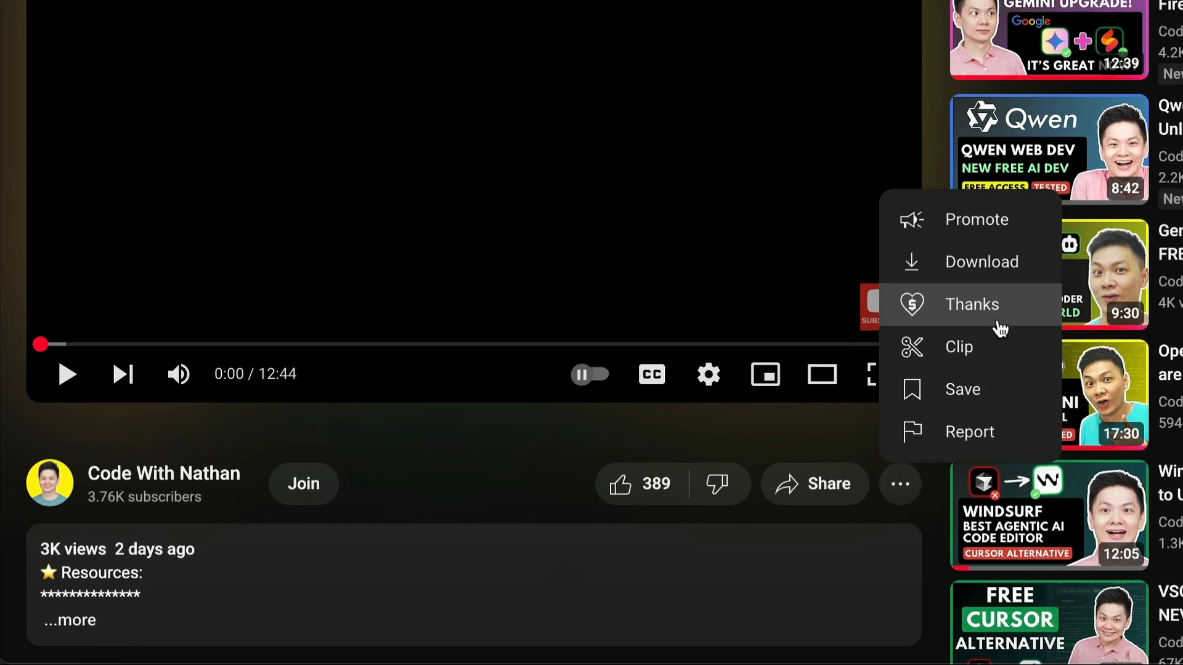
{"action": "left_click", "coordinate": [972, 304]}
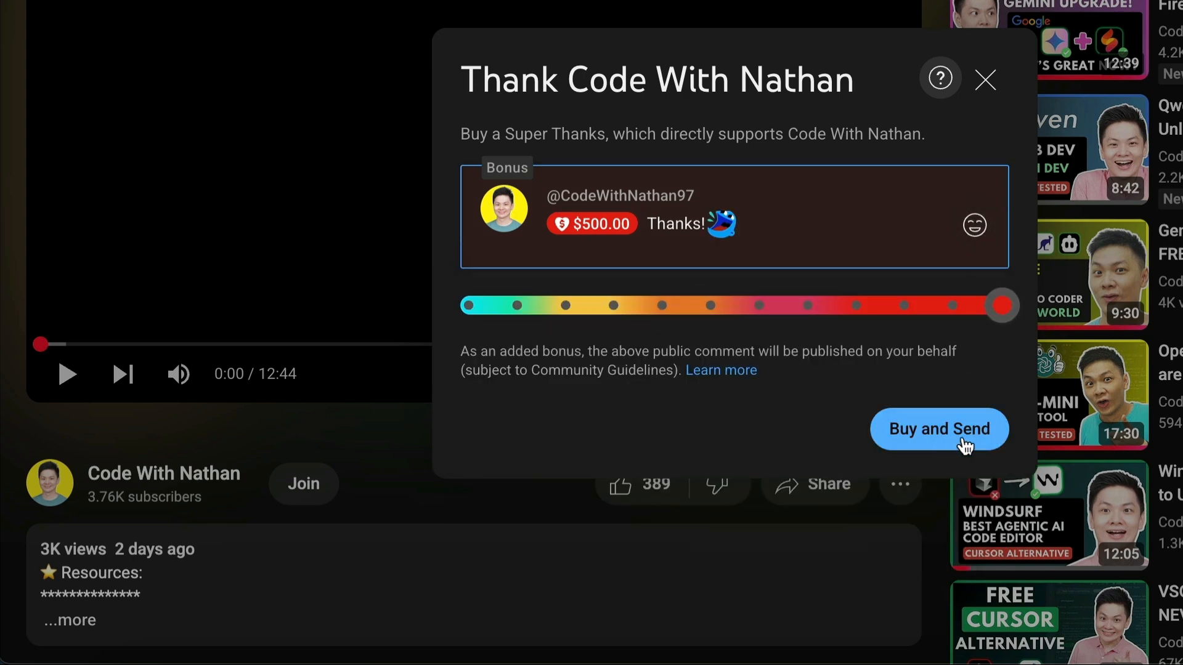
{"action": "left_click", "coordinate": [986, 79]}
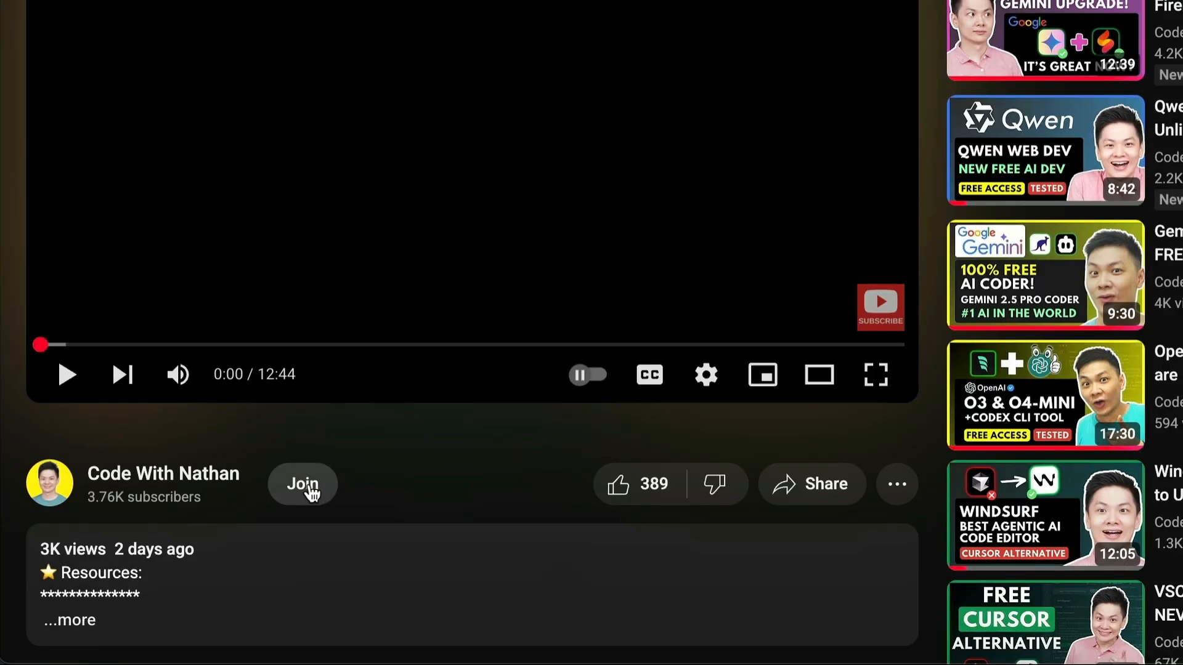
{"action": "left_click", "coordinate": [302, 484]}
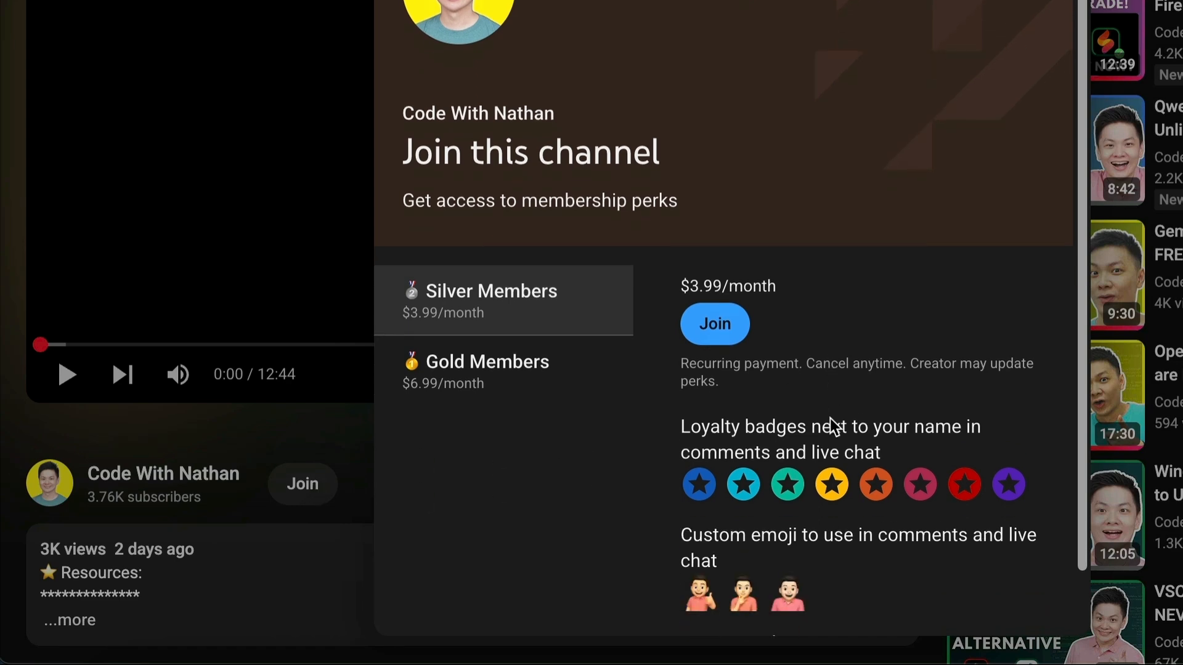
{"action": "scroll", "scroll_direction": "down", "scroll_amount": 3}
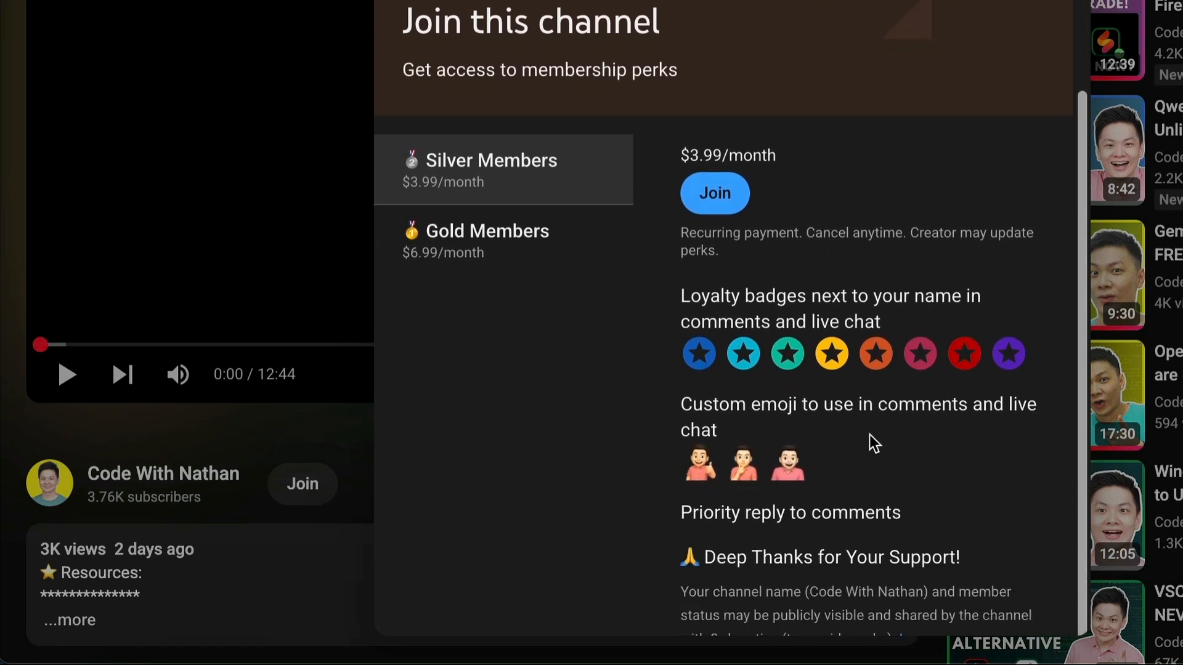
{"action": "left_click", "coordinate": [488, 242]}
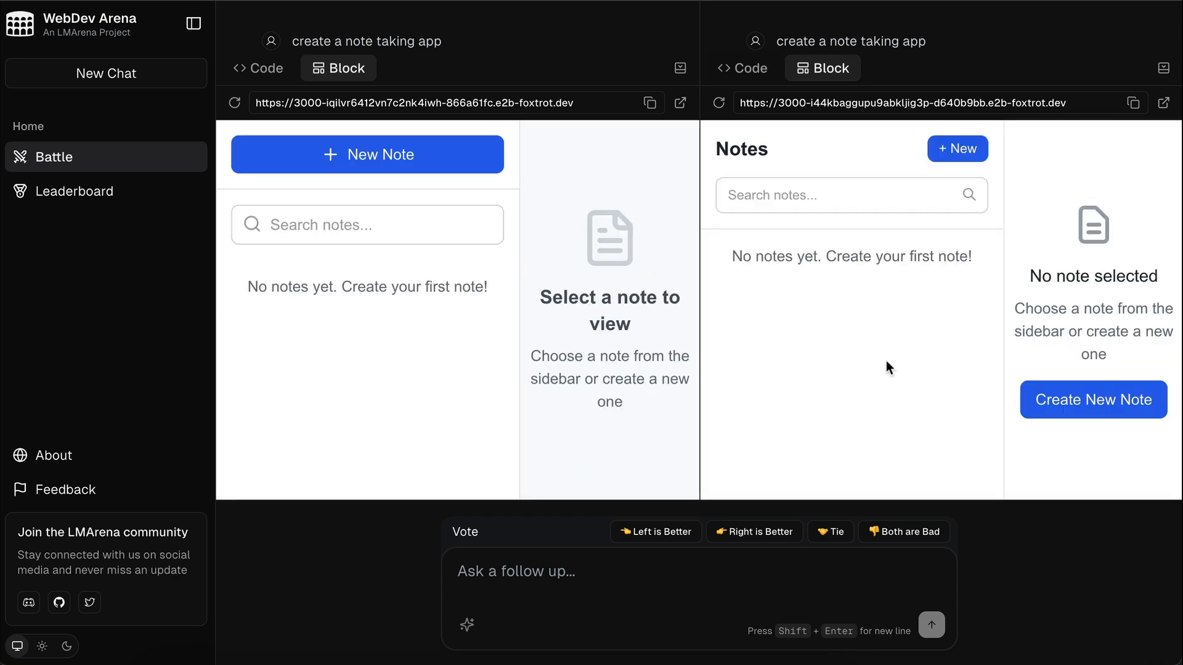
{"action": "mouse_move", "coordinate": [985, 295]}
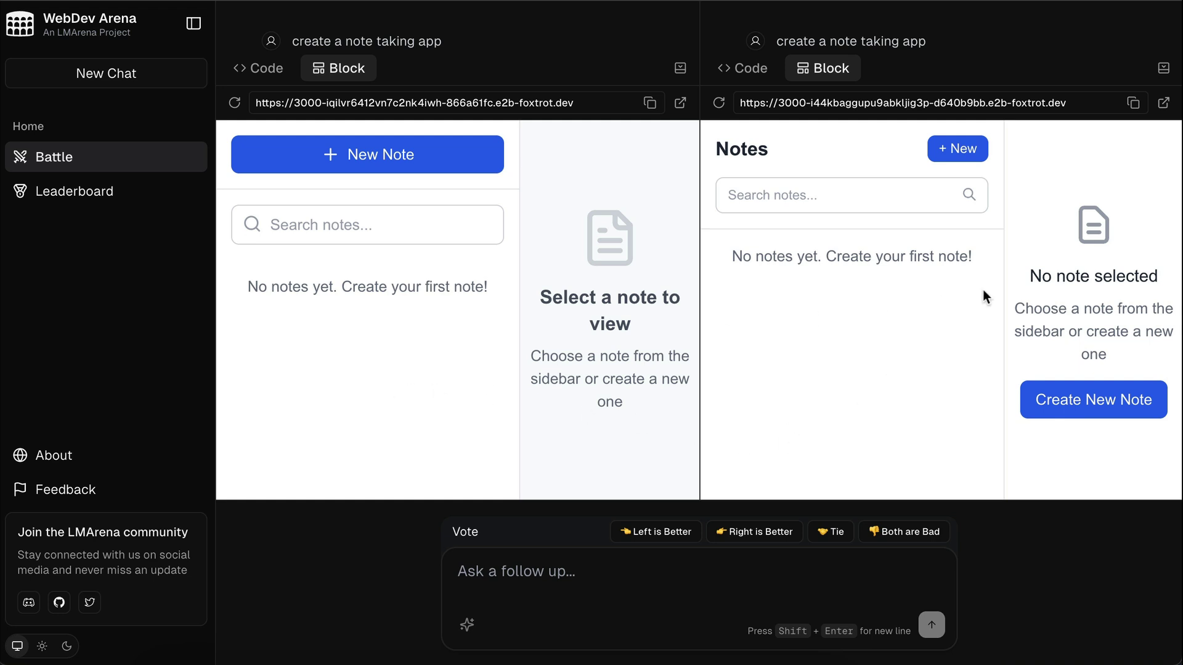
Step: Create and save a note titled 'Explore Web Dev Arena' with a test-note body in the left app
{"action": "left_click", "coordinate": [367, 154]}
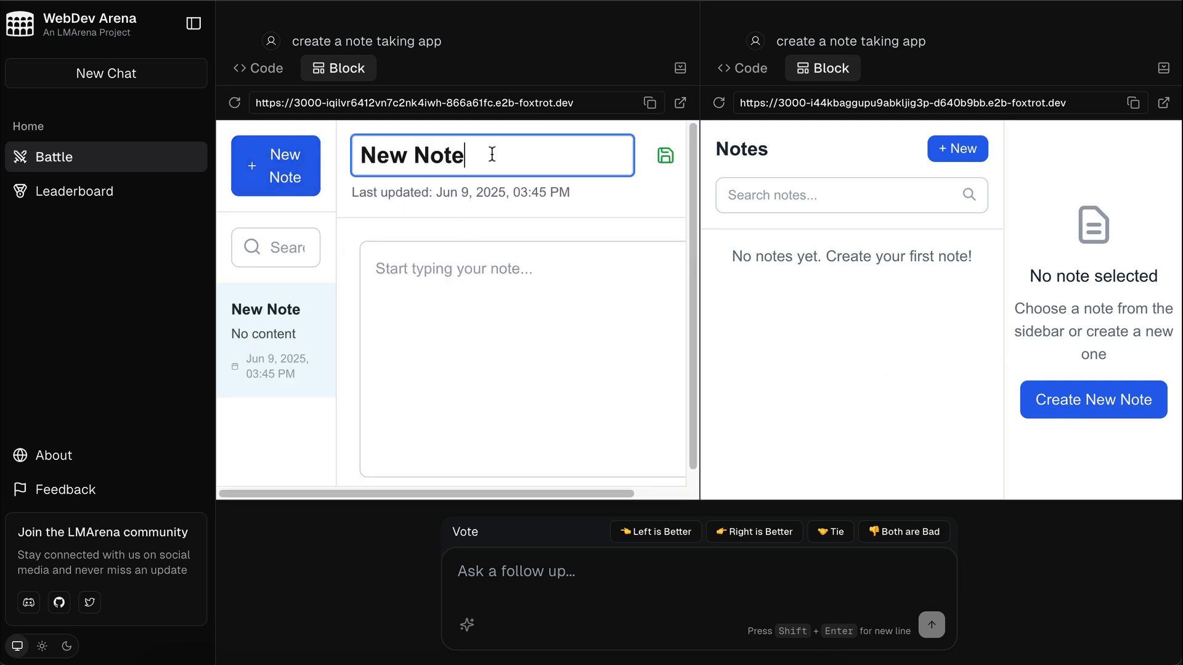
{"action": "type", "text": "Explore"}
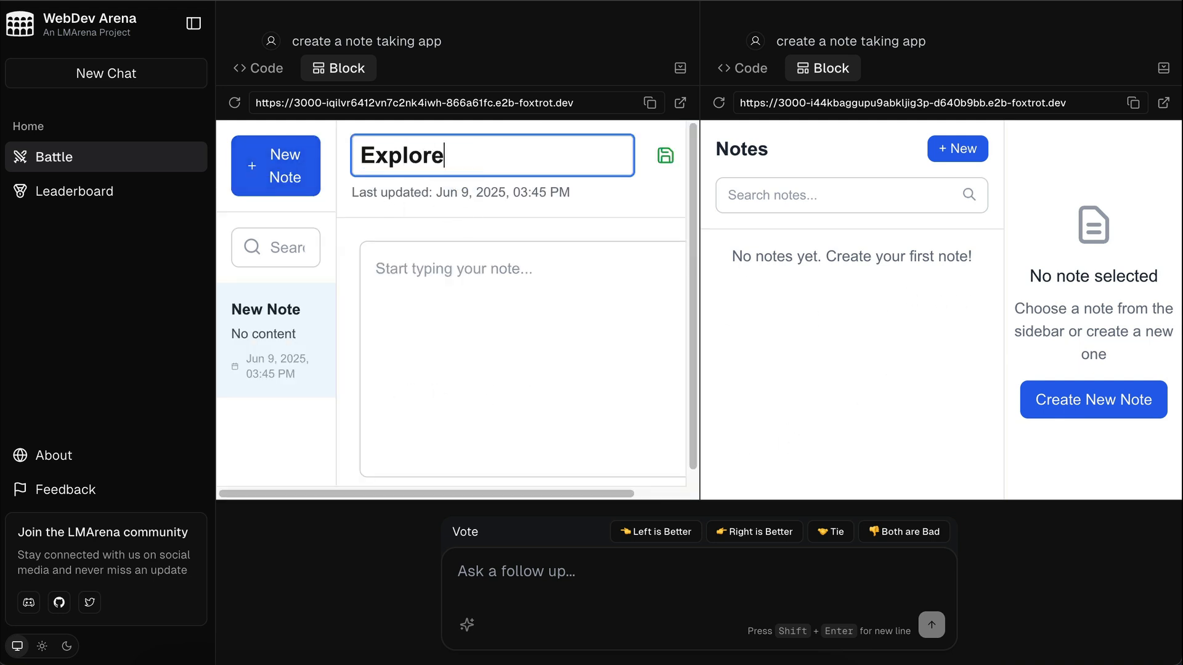
{"action": "type", "text": "Web Dev Arena"}
{"action": "left_click", "coordinate": [523, 360]}
{"action": "type", "text": "s"}
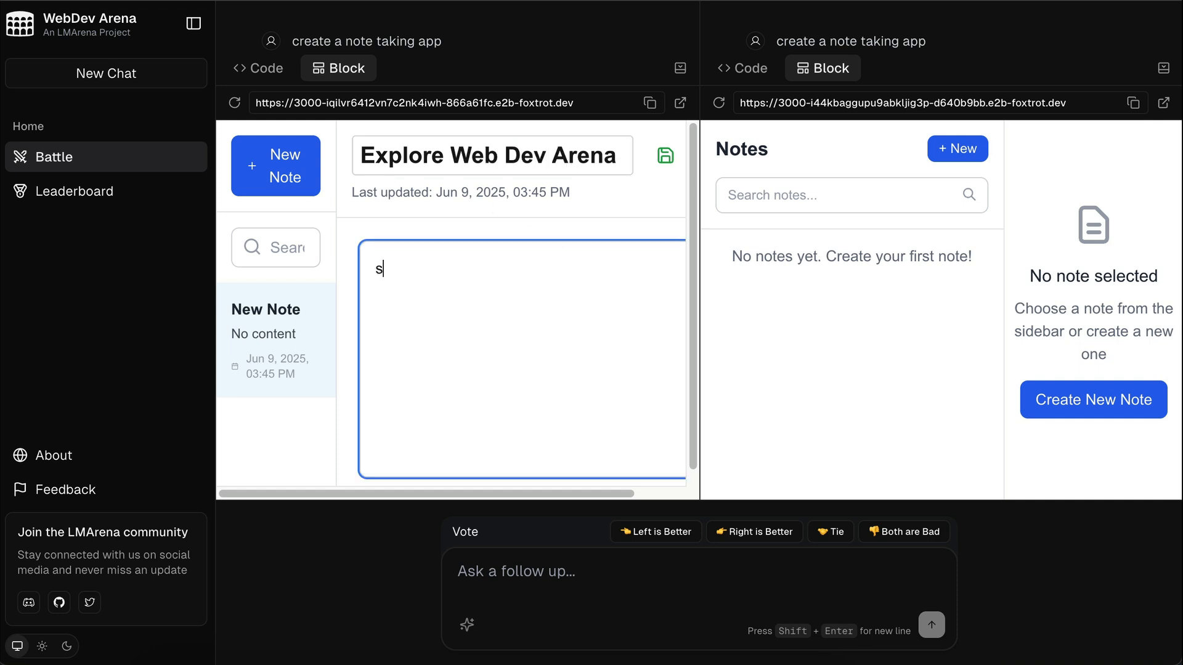
{"action": "type", "text": "ome test note"}
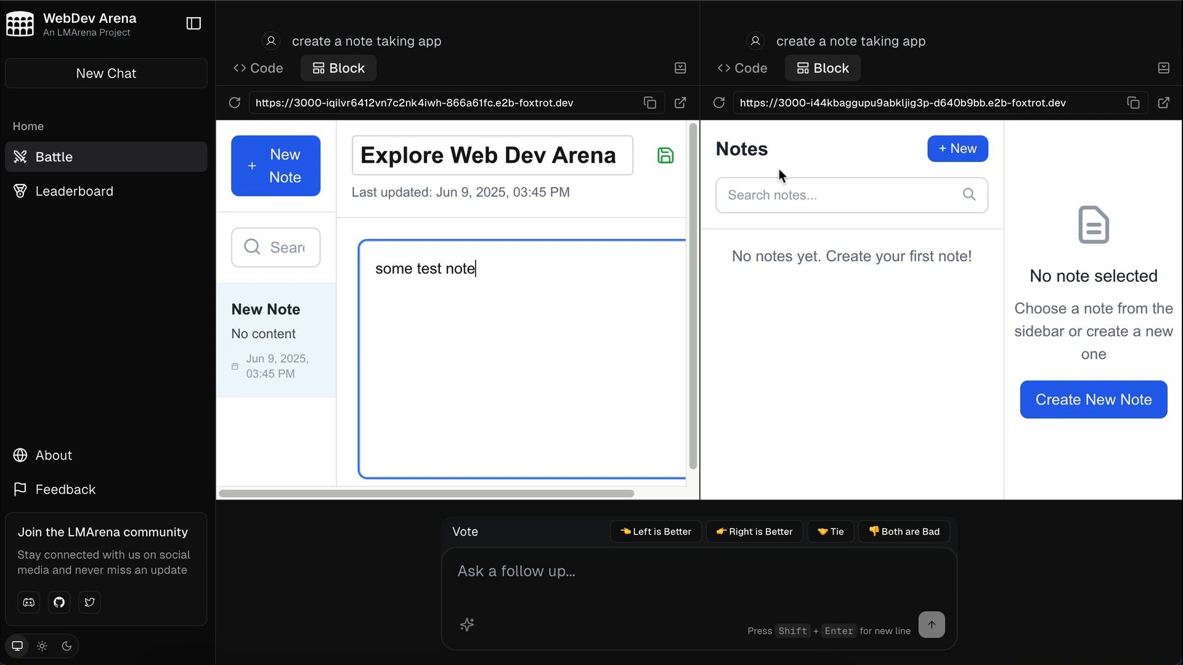
{"action": "left_click", "coordinate": [663, 157]}
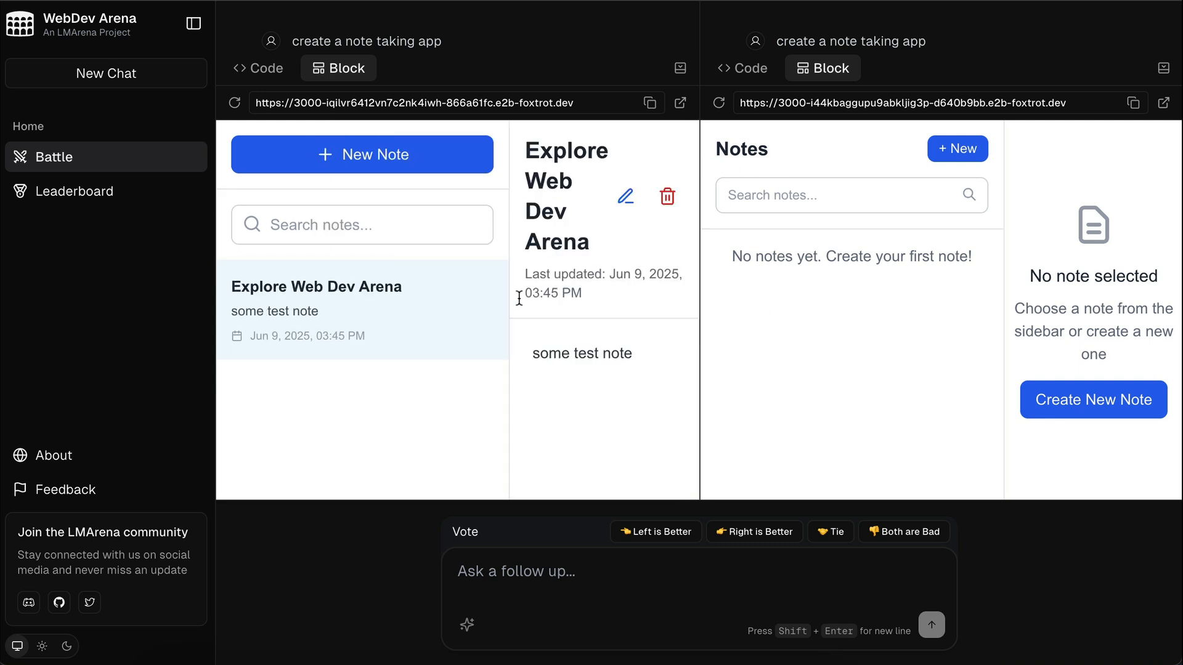
{"action": "mouse_move", "coordinate": [988, 254]}
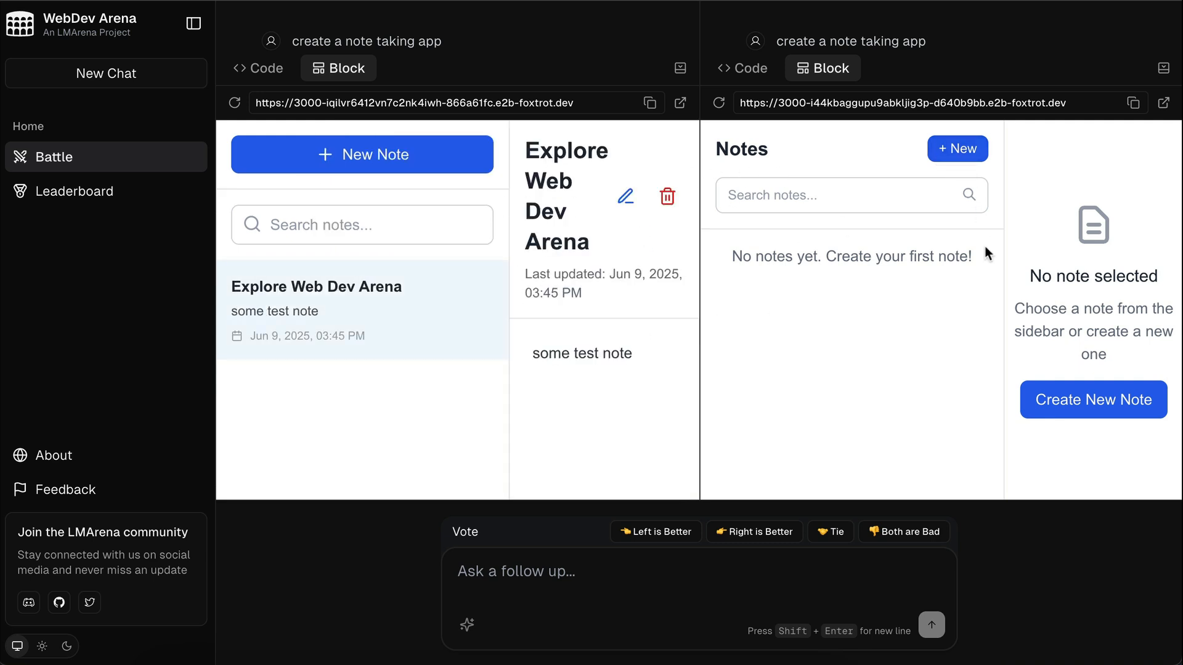
Step: Show the right model's source code, ending back on the Battle Mode home page
{"action": "left_click", "coordinate": [743, 68]}
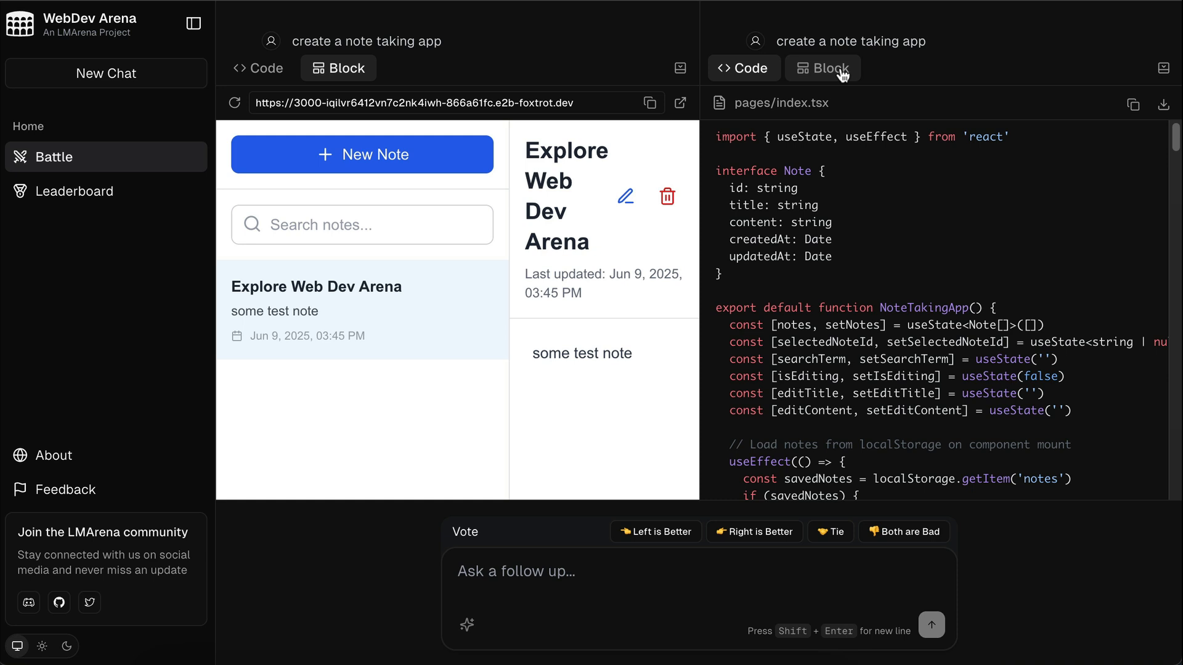
{"action": "left_click", "coordinate": [822, 68]}
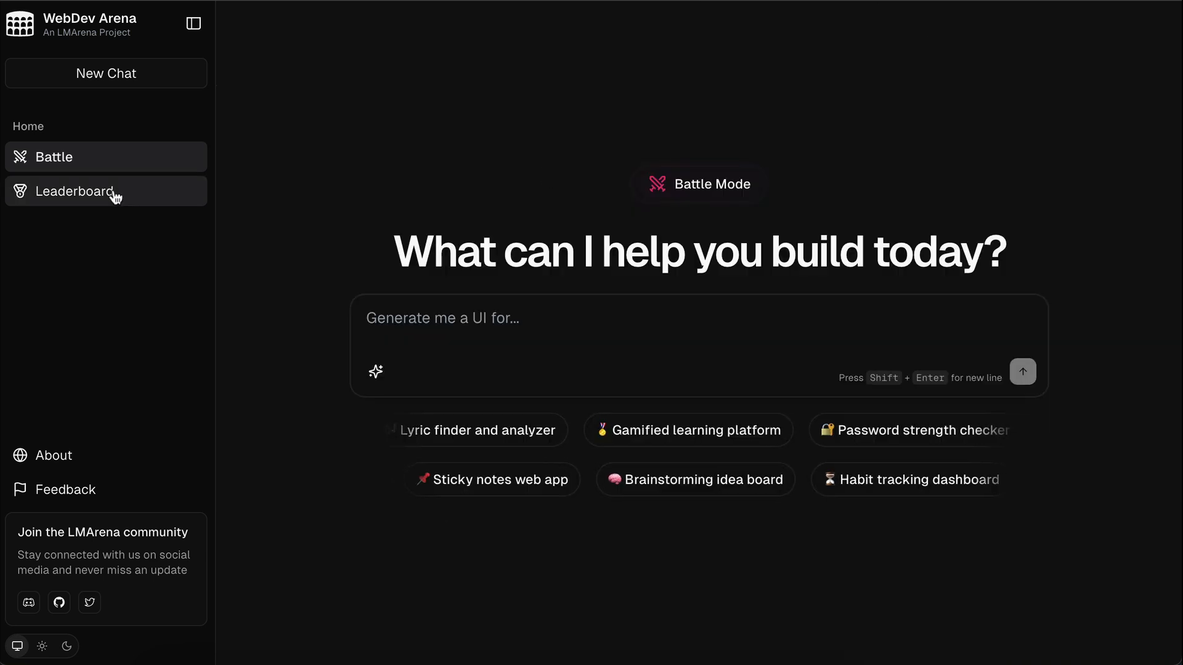
{"action": "mouse_move", "coordinate": [529, 324]}
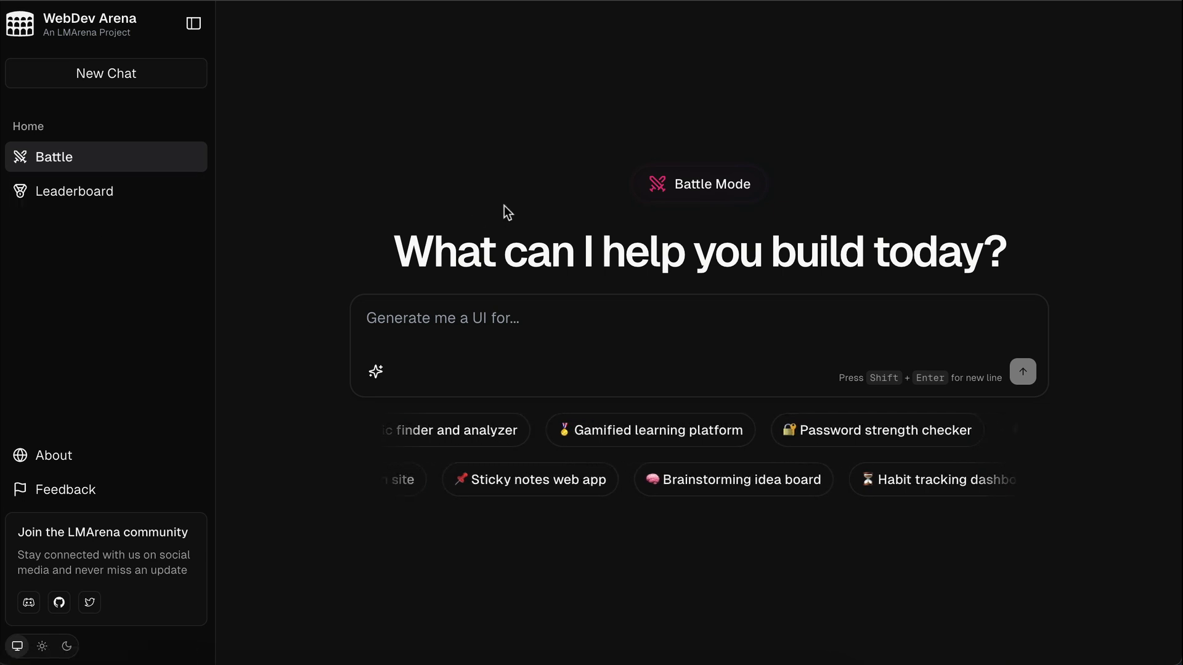
Step: Browse the Leaderboard ranking table from the top models down to the lowest-ranked entries
{"action": "left_click", "coordinate": [76, 192]}
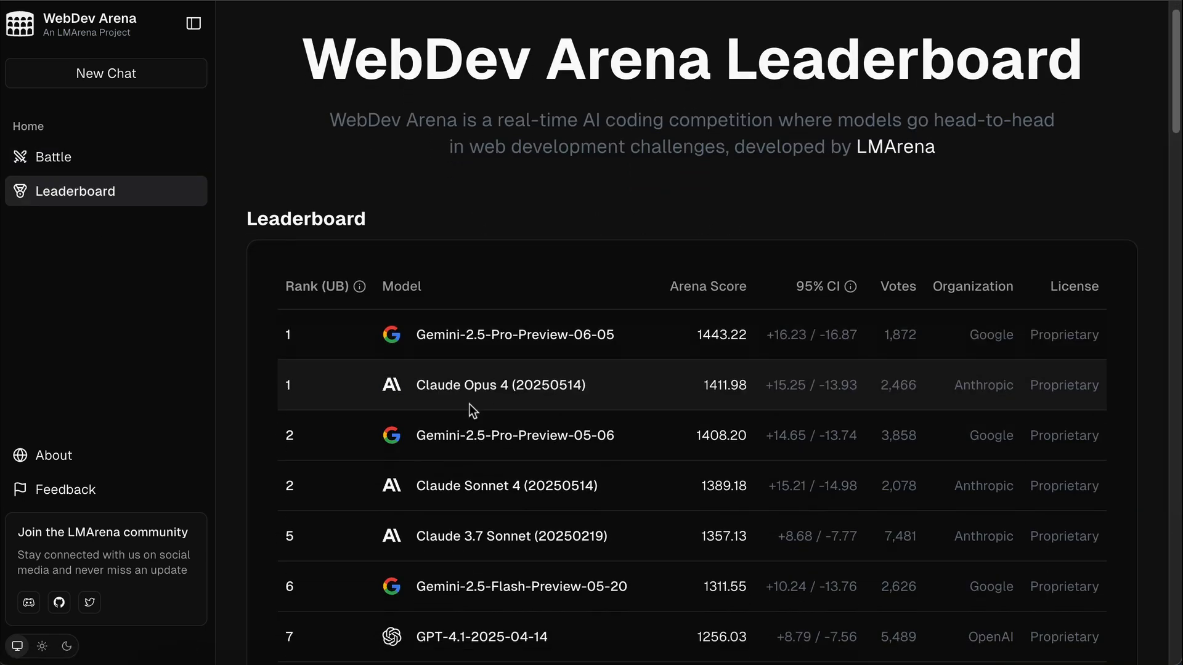
{"action": "scroll", "scroll_direction": "down", "scroll_amount": 3}
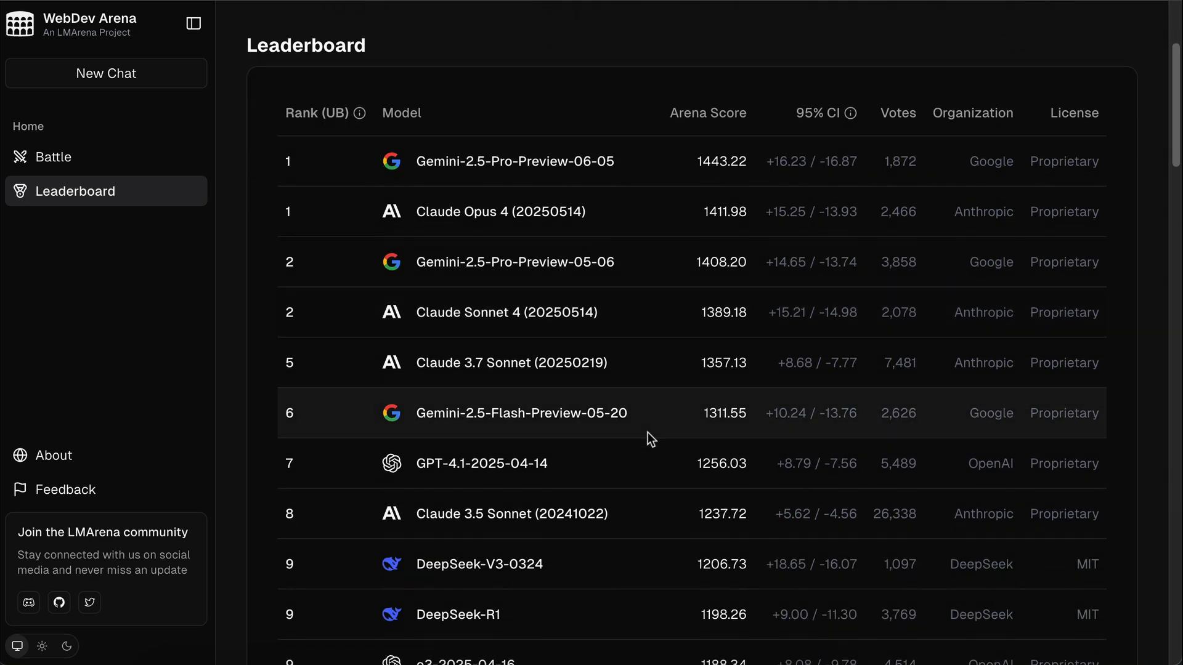
{"action": "scroll", "scroll_direction": "down", "scroll_amount": 3}
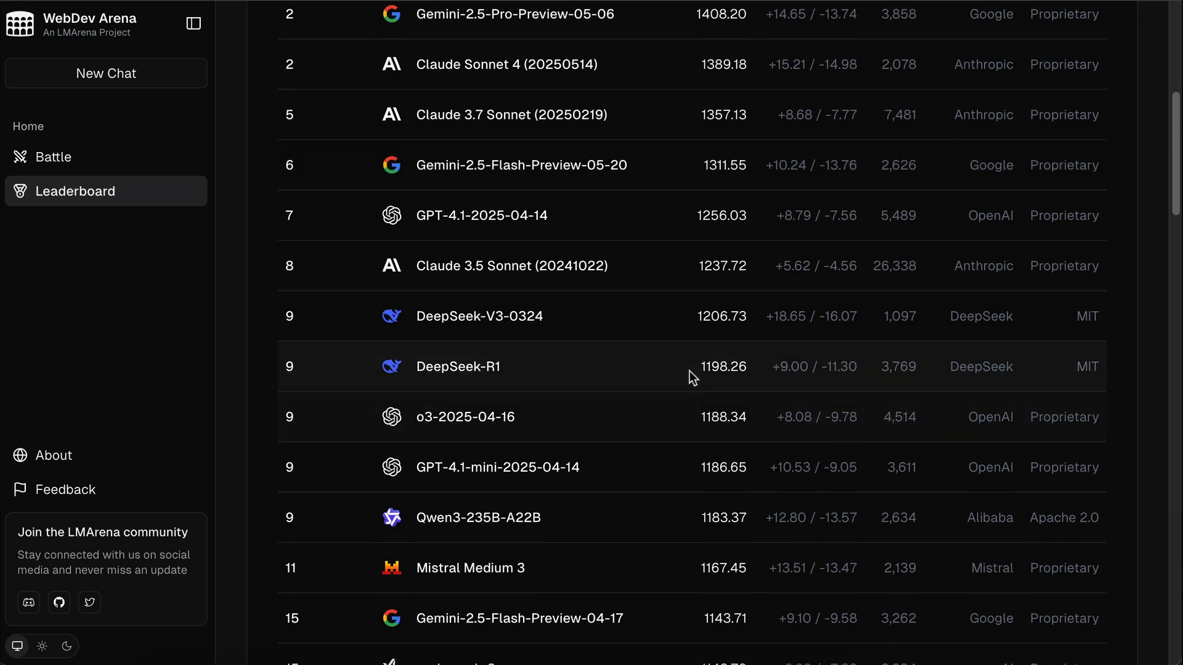
{"action": "mouse_move", "coordinate": [332, 413]}
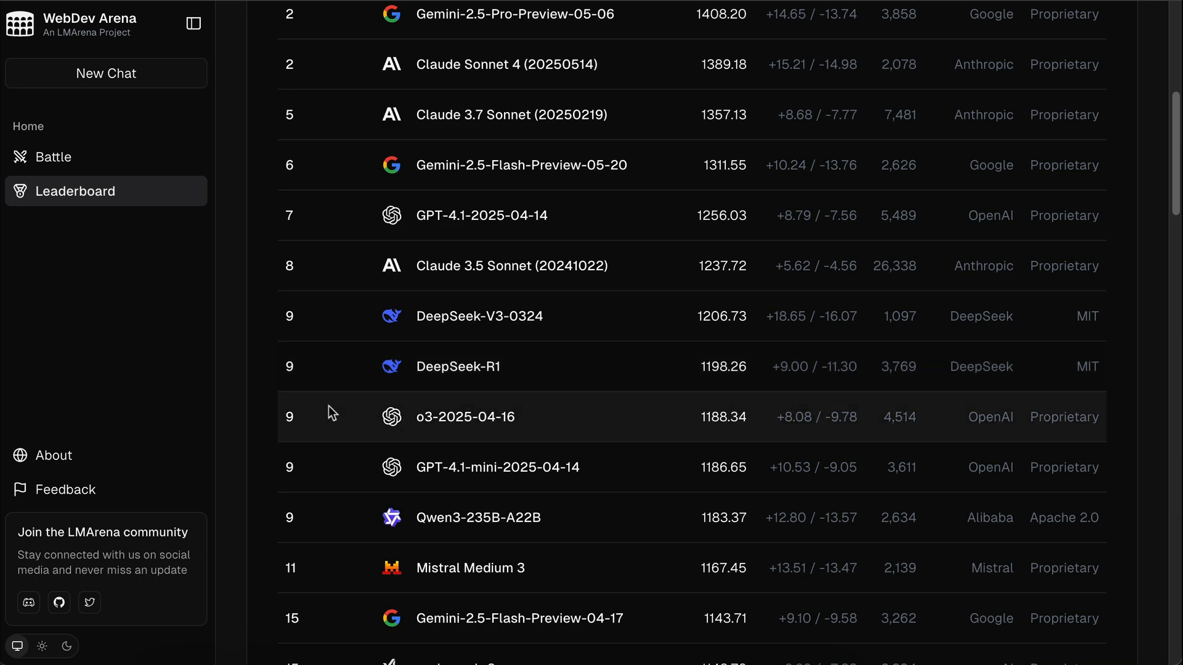
{"action": "mouse_move", "coordinate": [557, 310]}
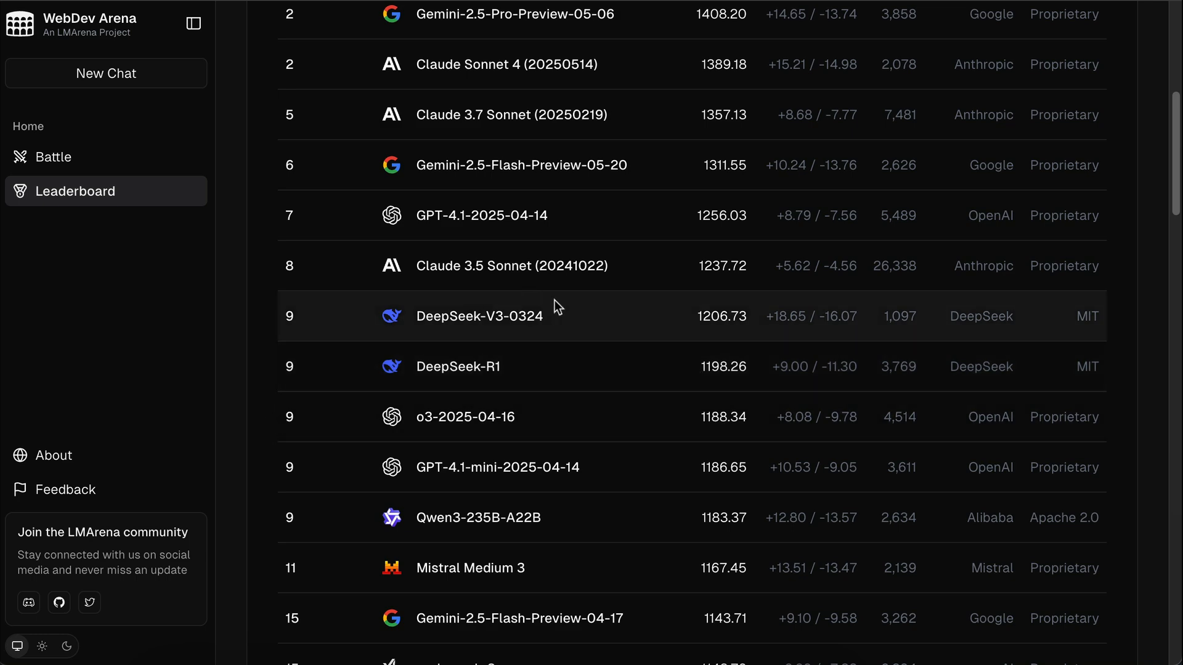
{"action": "scroll", "scroll_direction": "down", "scroll_amount": 3}
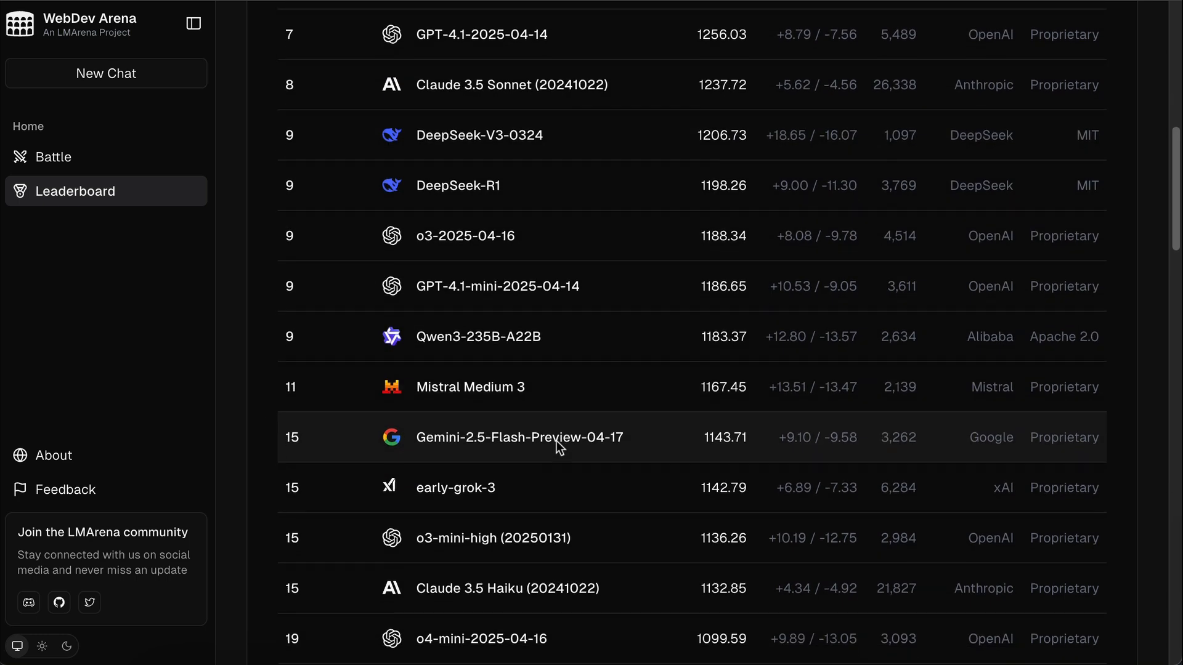
{"action": "scroll", "scroll_direction": "down", "scroll_amount": 3}
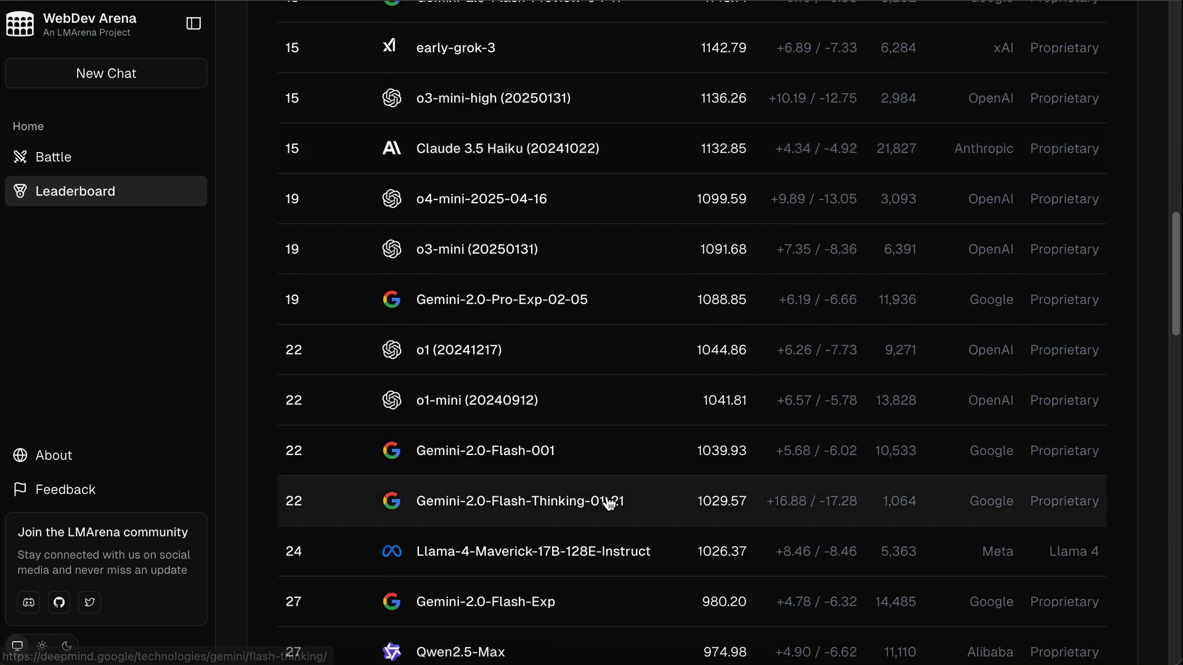
{"action": "scroll", "scroll_direction": "down", "scroll_amount": 3}
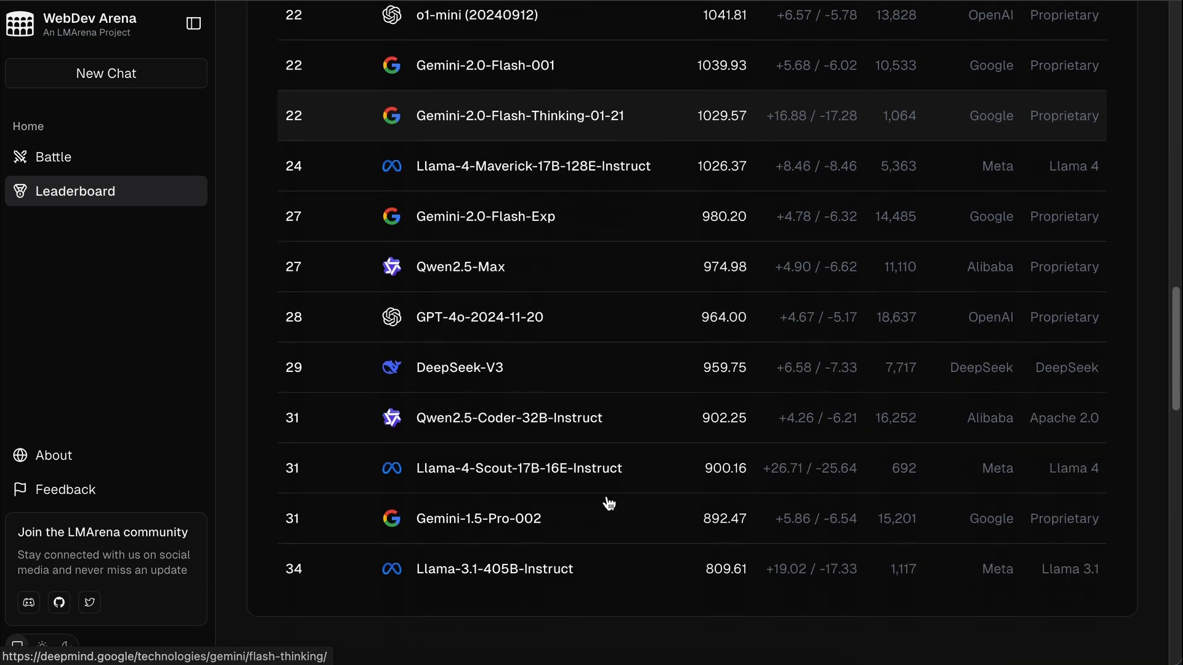